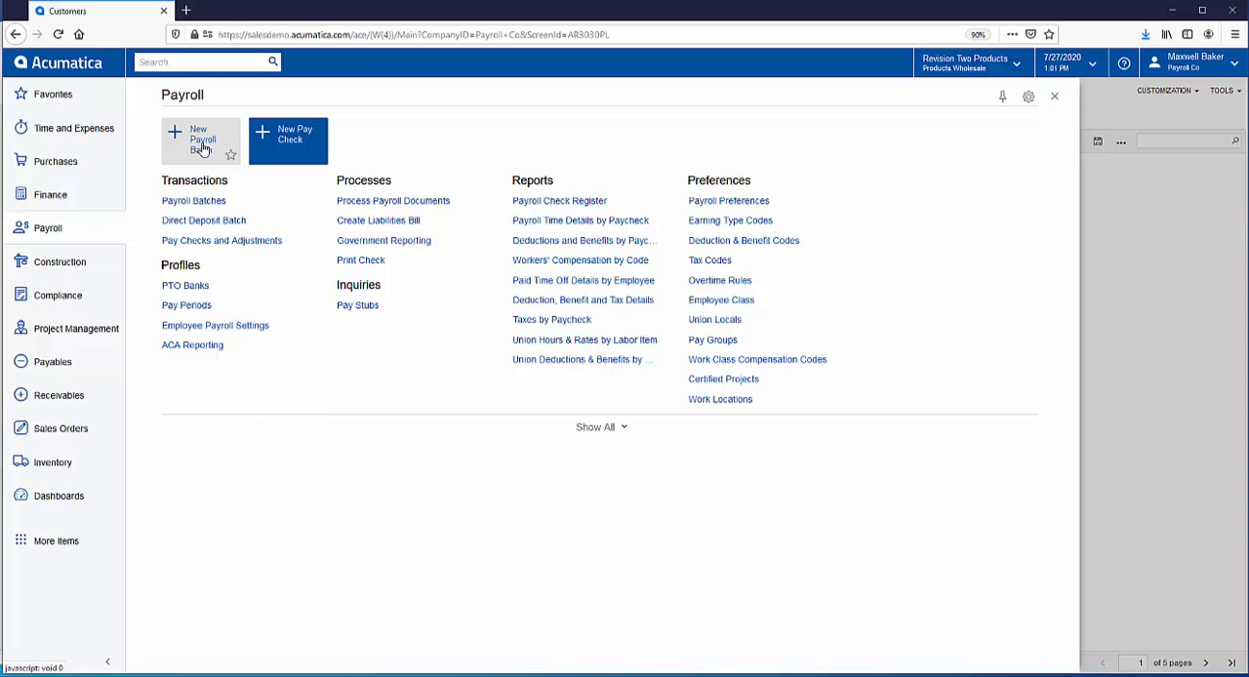
- Start a new payroll batch with pay group WEEKLY and pay period 26-2020
left_click(199, 140)
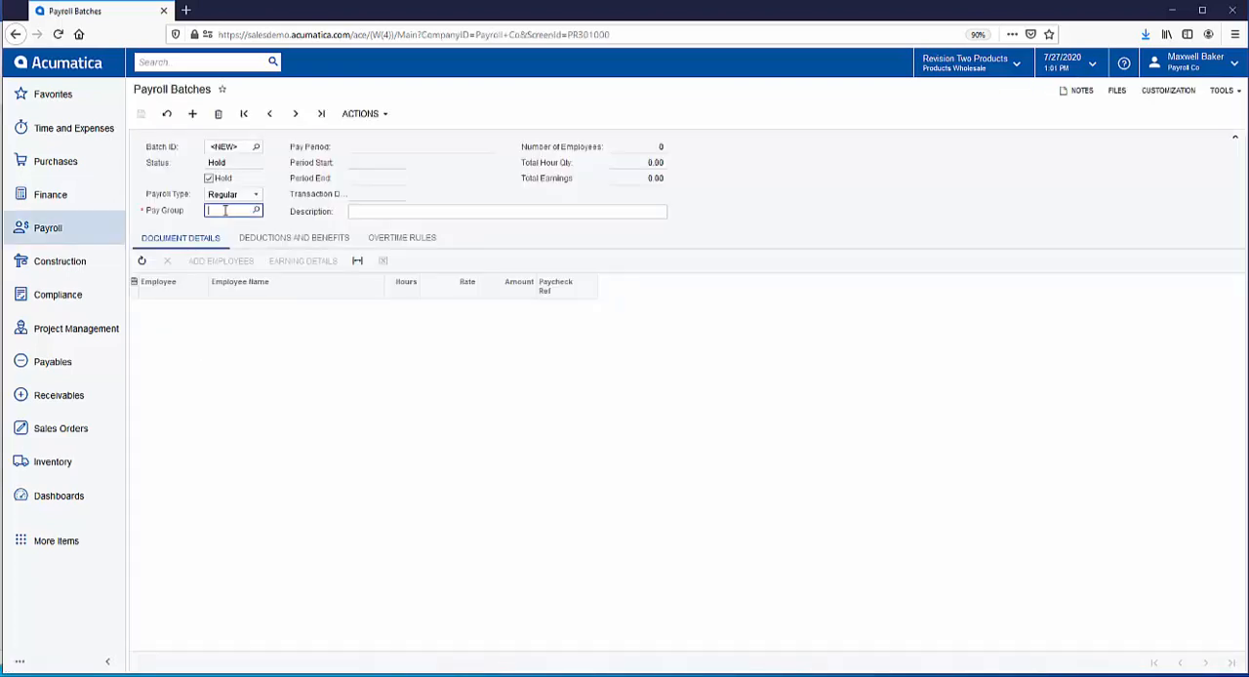
type("wee")
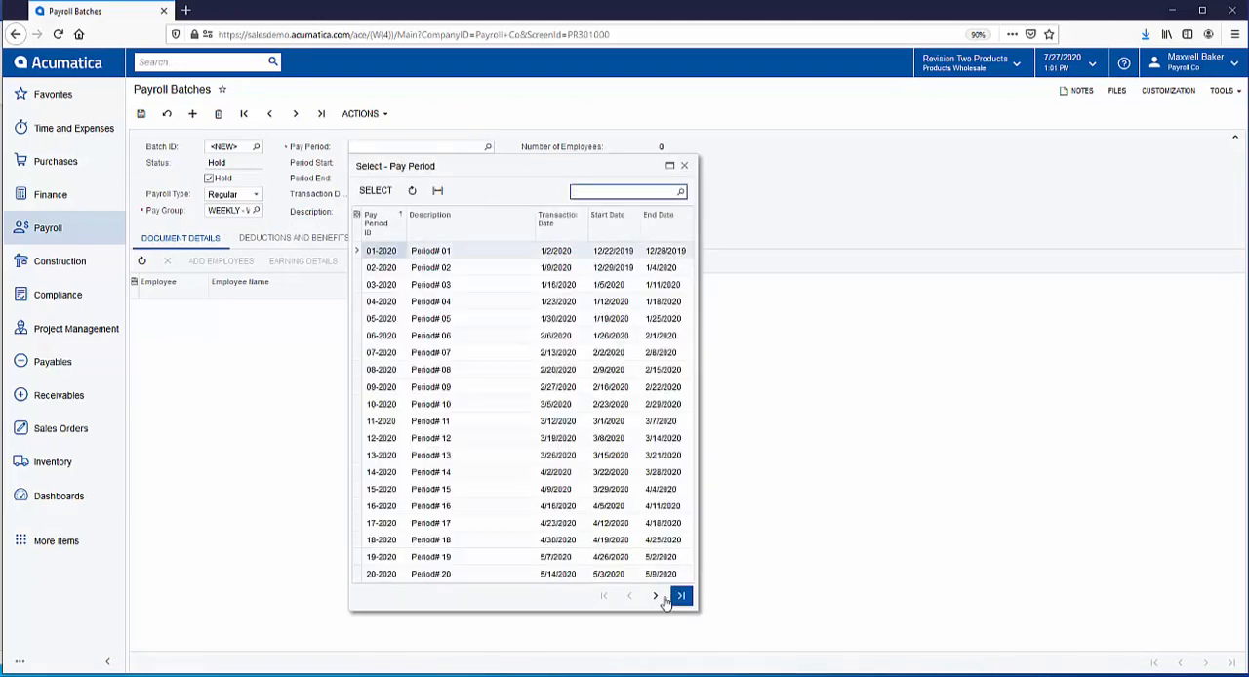
left_click(653, 597)
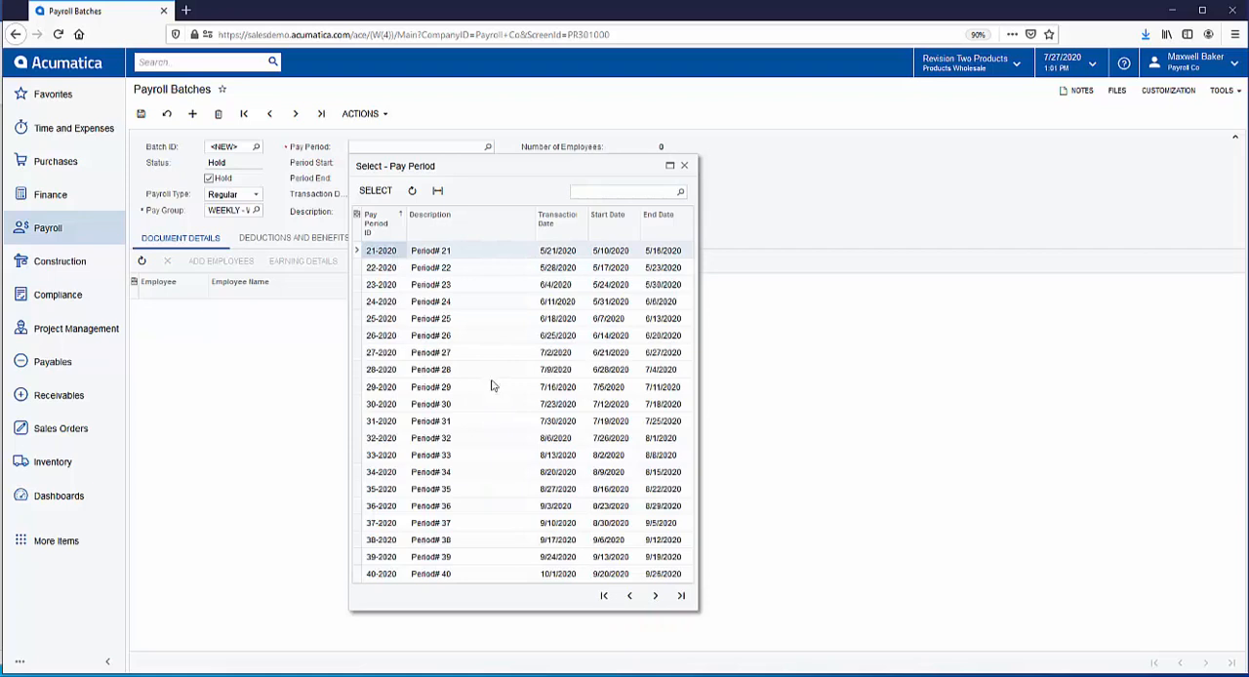
mouse_move(417, 335)
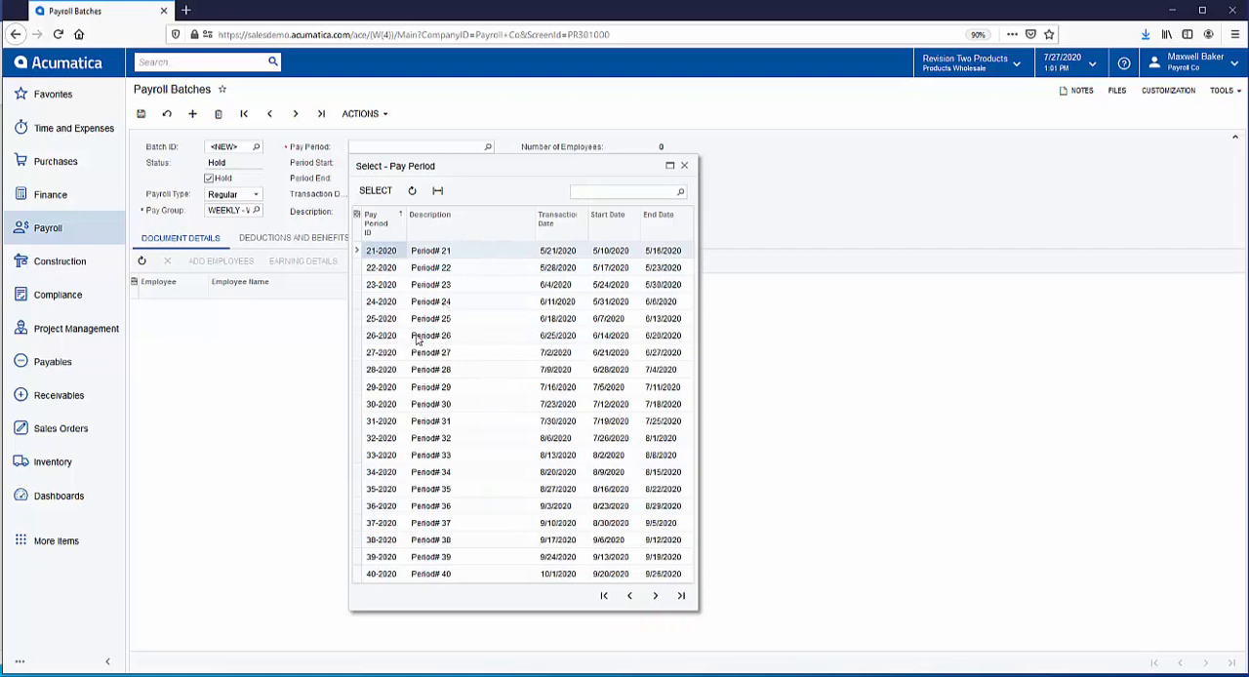
mouse_move(386, 347)
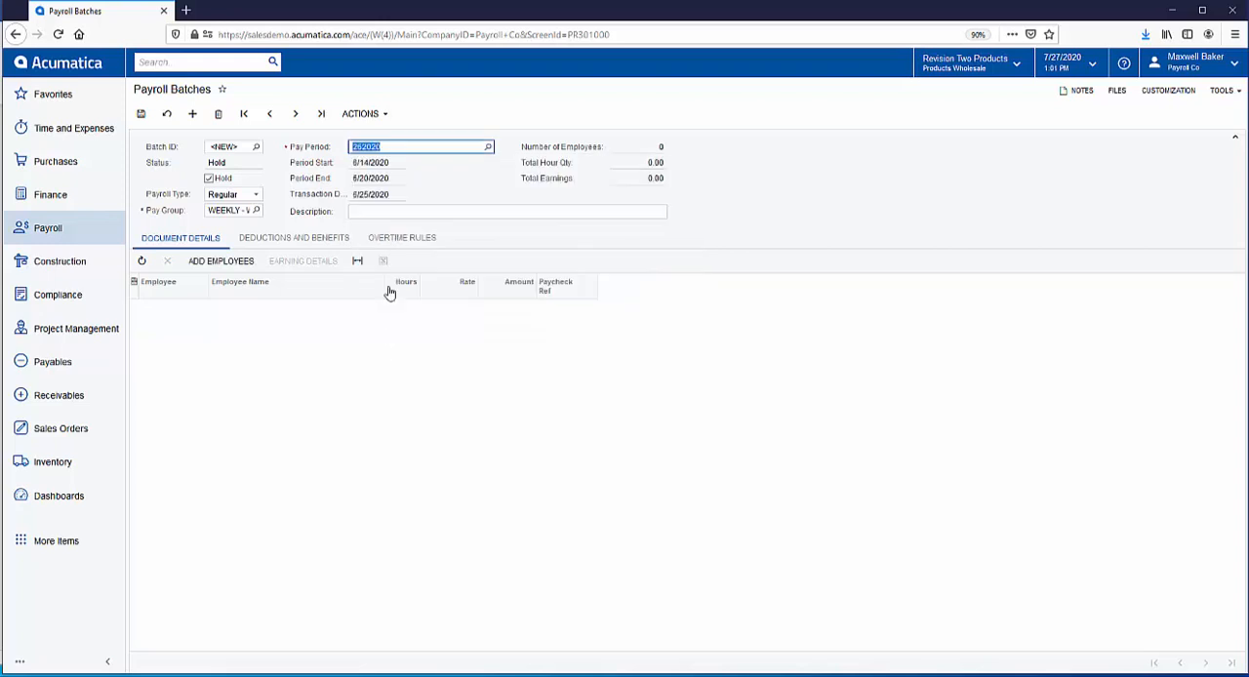
- Enter the batch description 'Weekly payroll for week ending 6/20/2020'
left_click(507, 211)
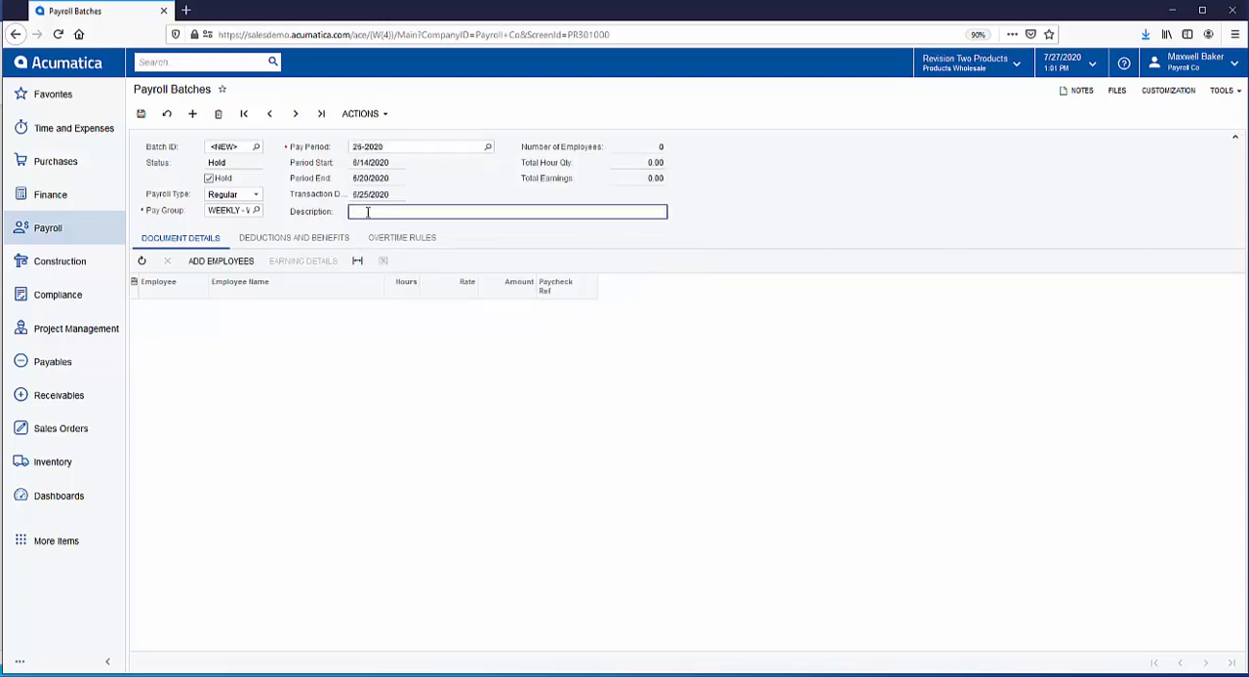
type("Weekly")
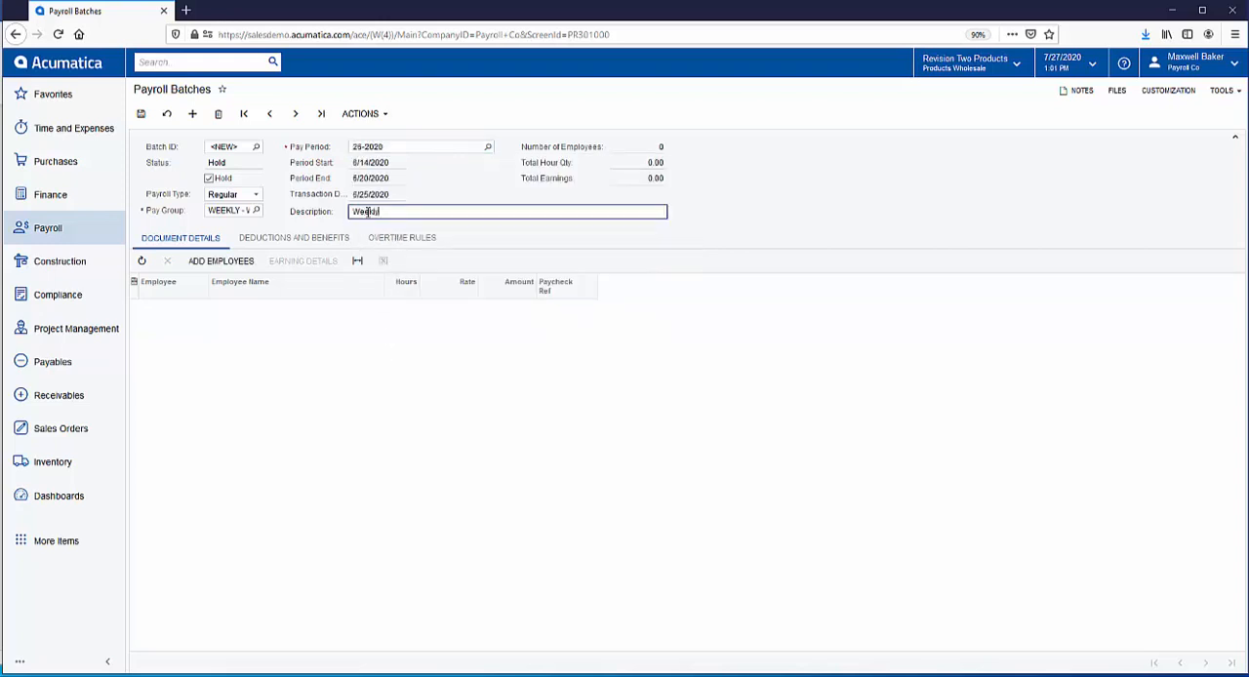
type("eekly payroll for week ending 6/20/20")
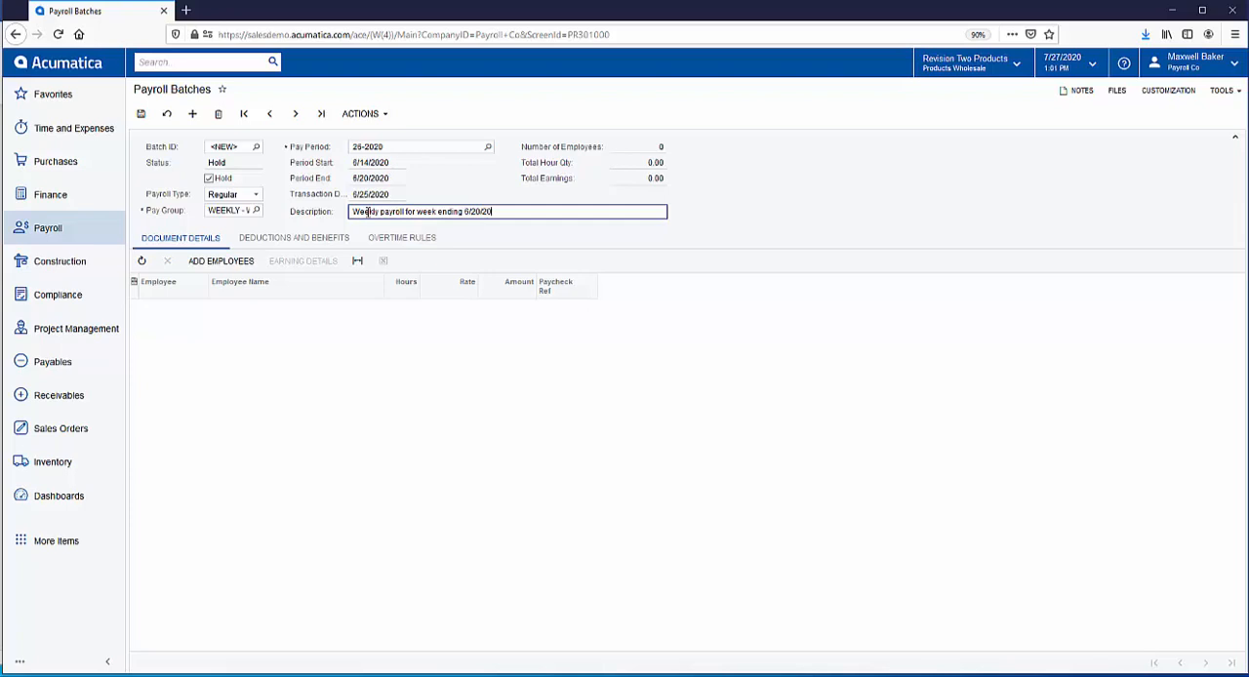
mouse_move(384, 277)
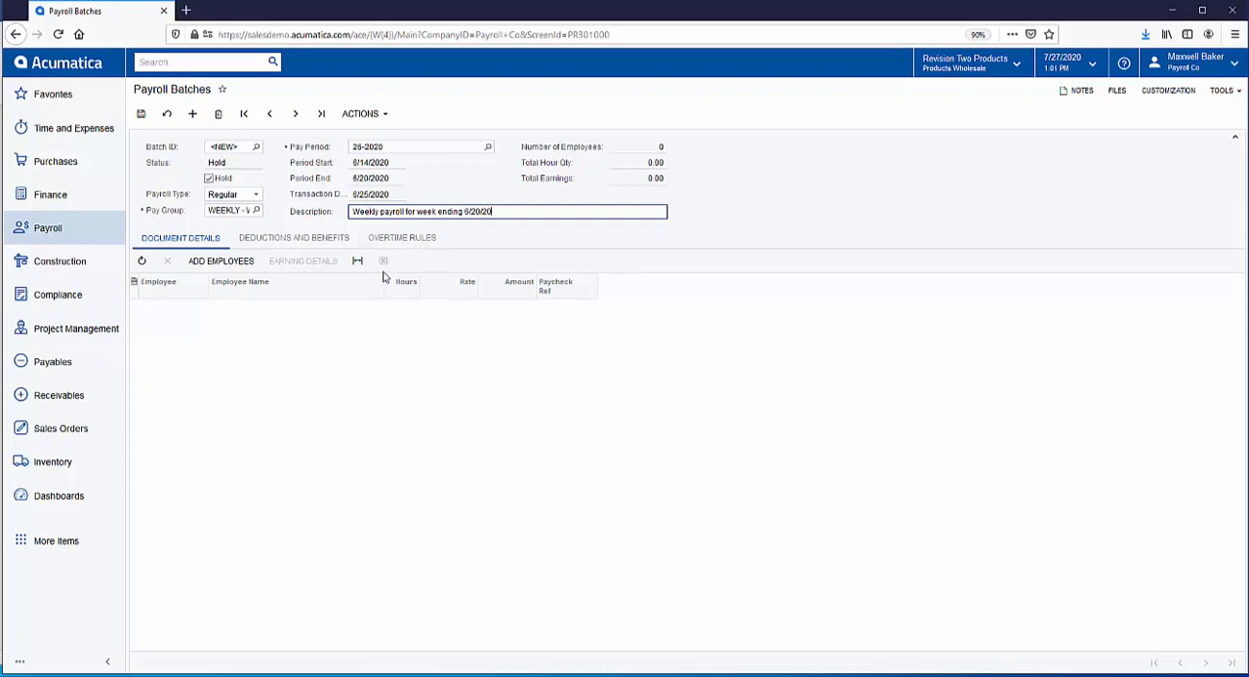
mouse_move(173, 294)
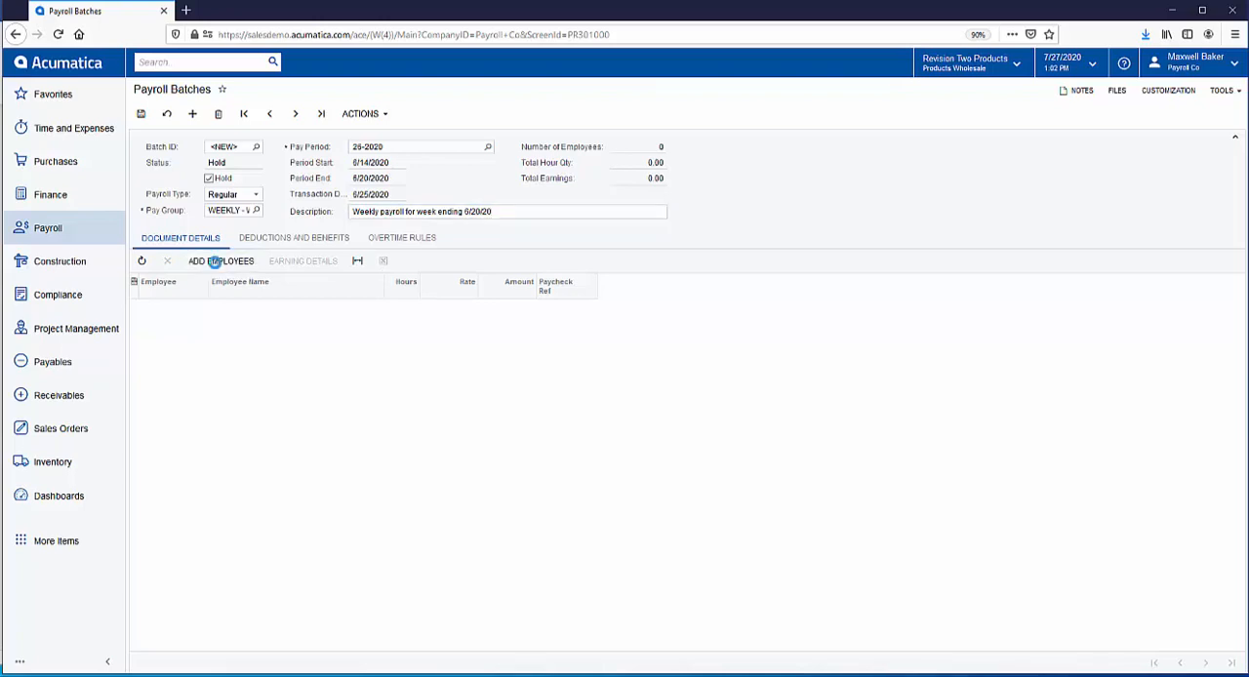
- Add the five employees with hours from time activities, totalling 142 hours and 5,099.50 earnings
left_click(221, 261)
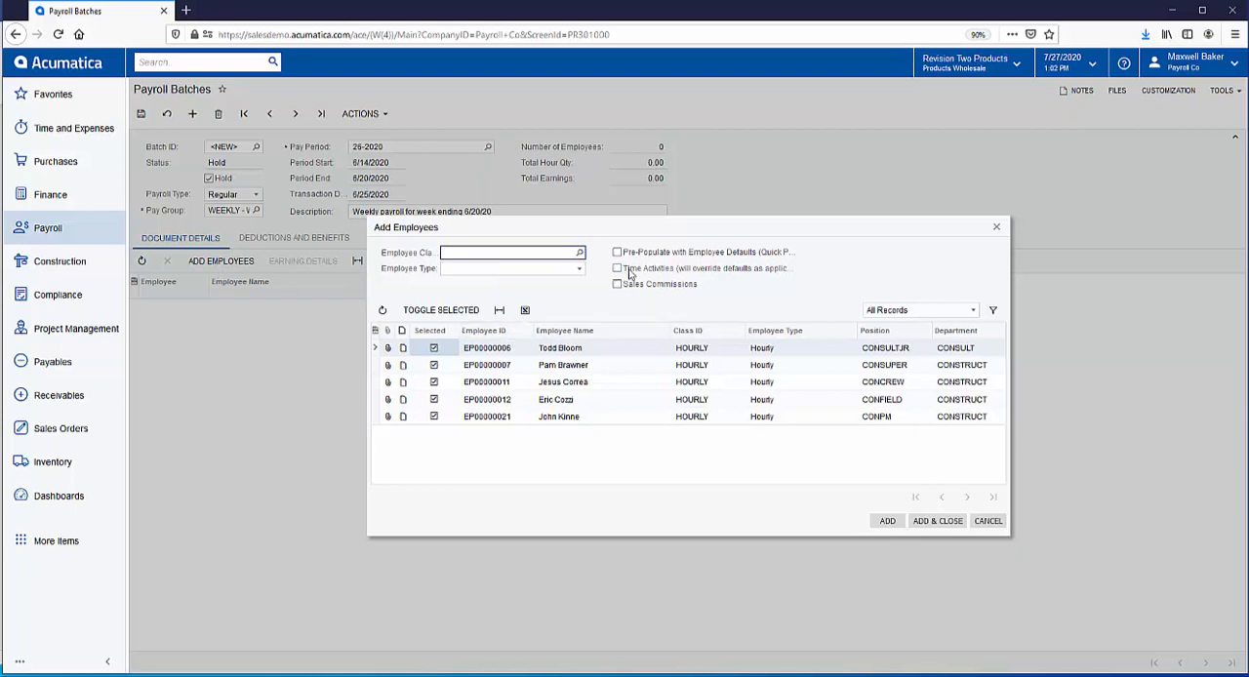
left_click(616, 267)
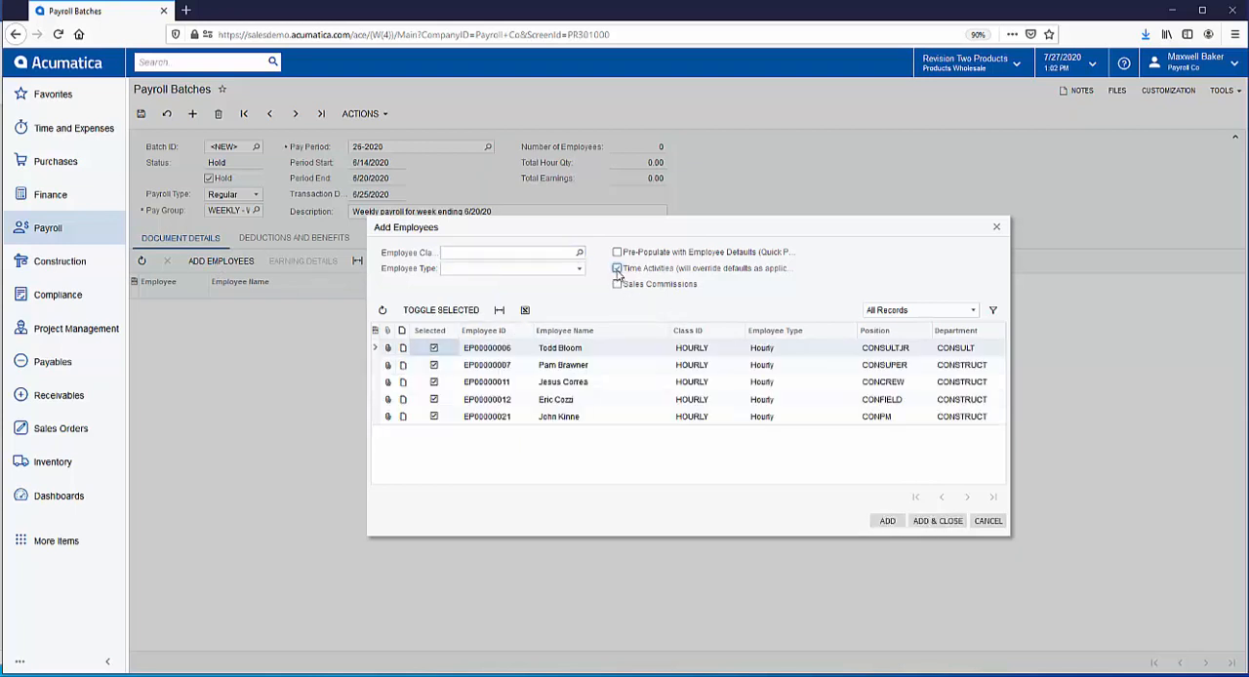
left_click(617, 270)
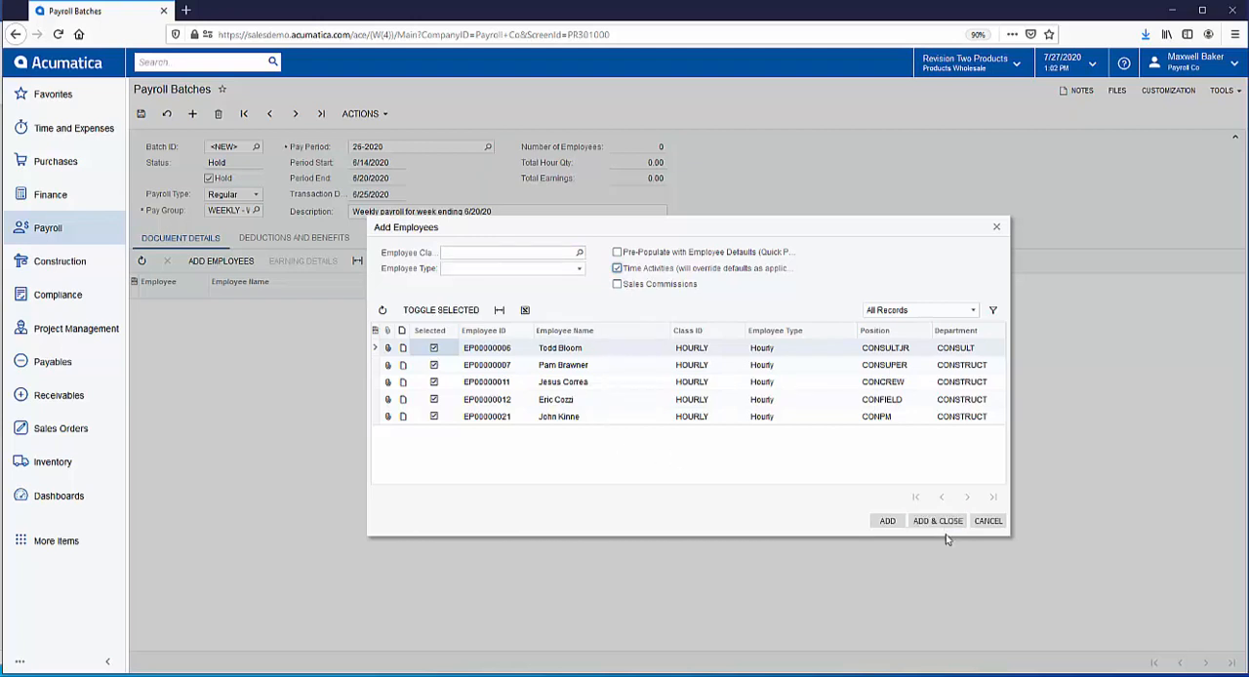
left_click(936, 521)
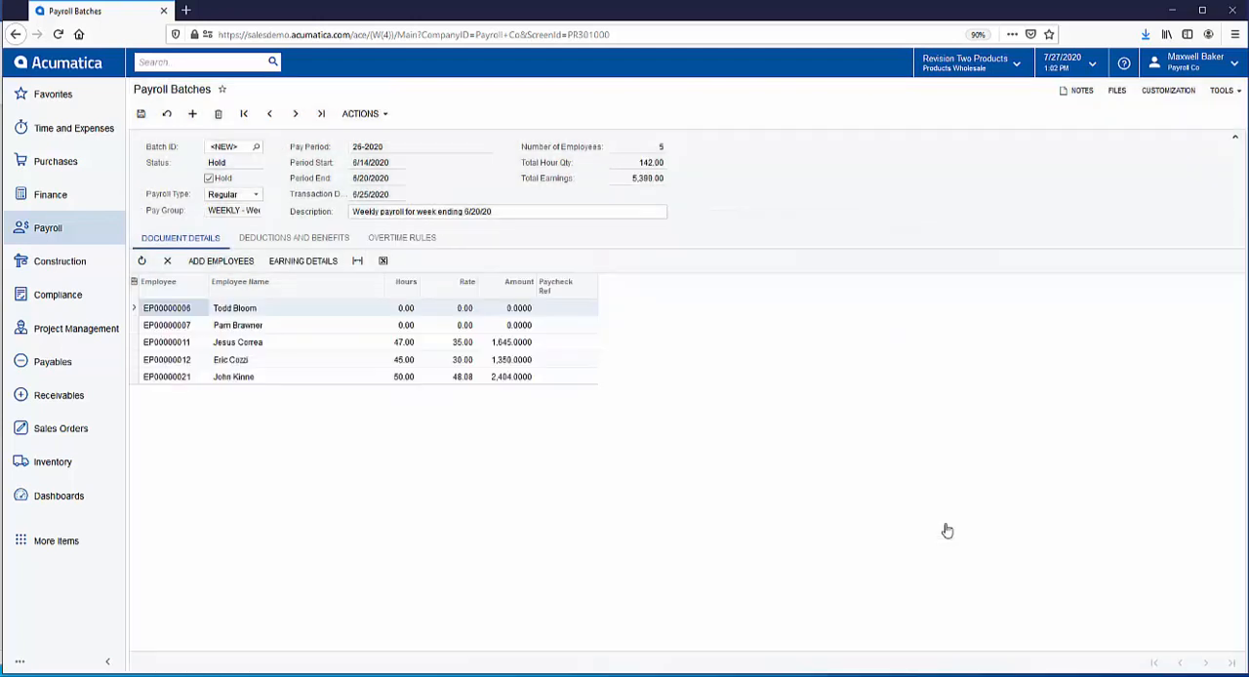
mouse_move(441, 500)
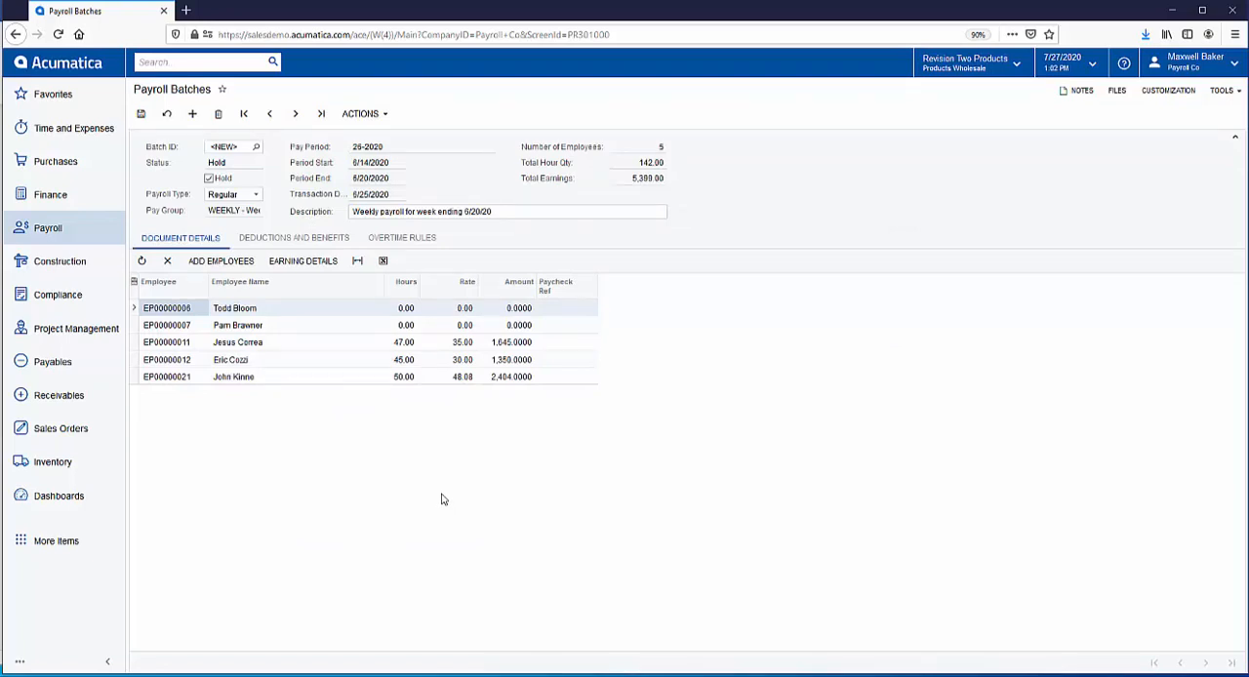
left_click(302, 261)
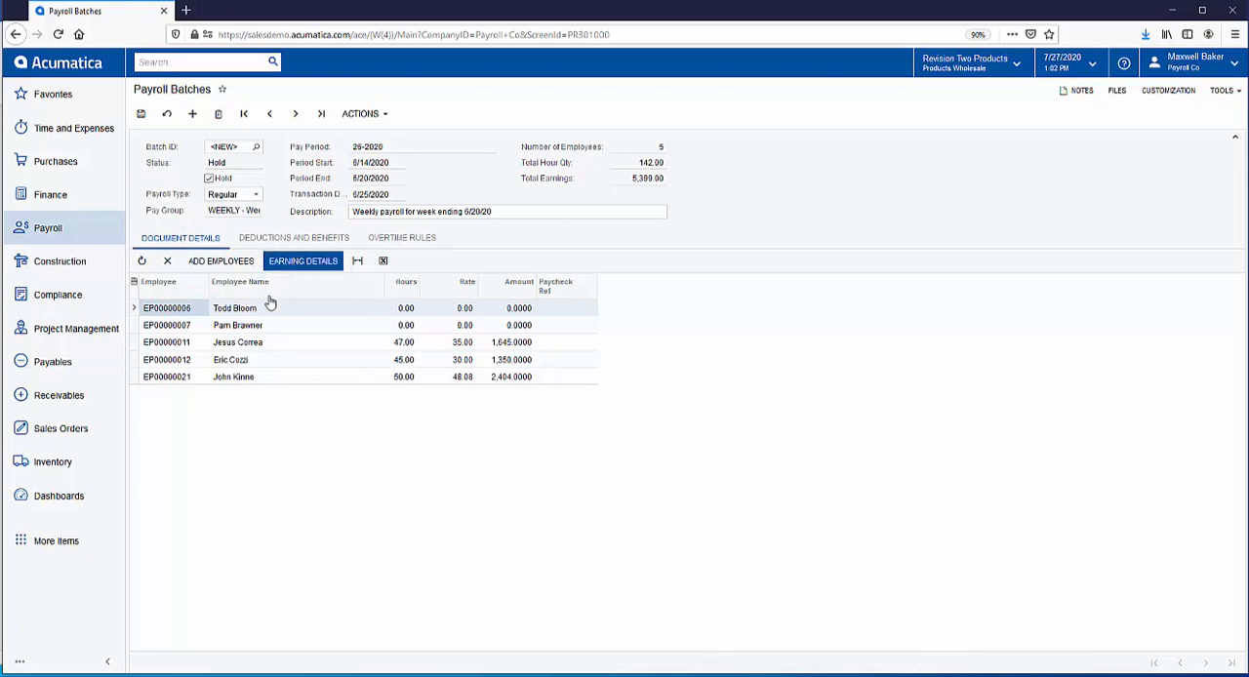
left_click(238, 341)
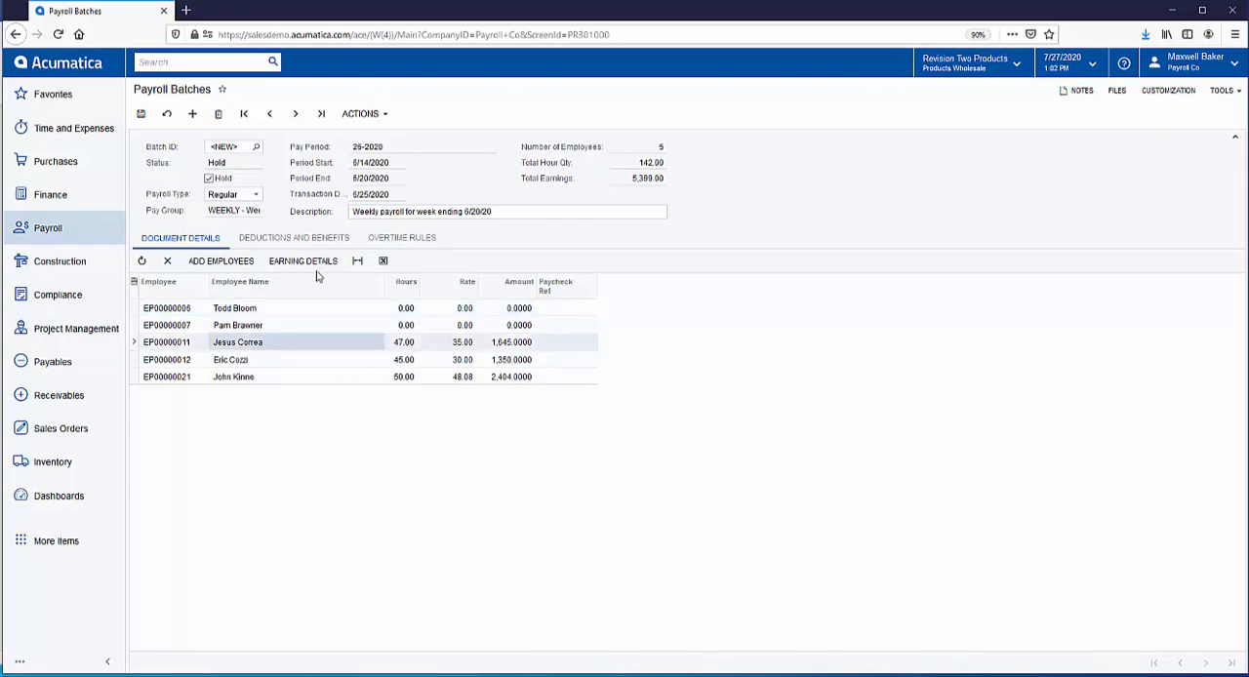
left_click(302, 262)
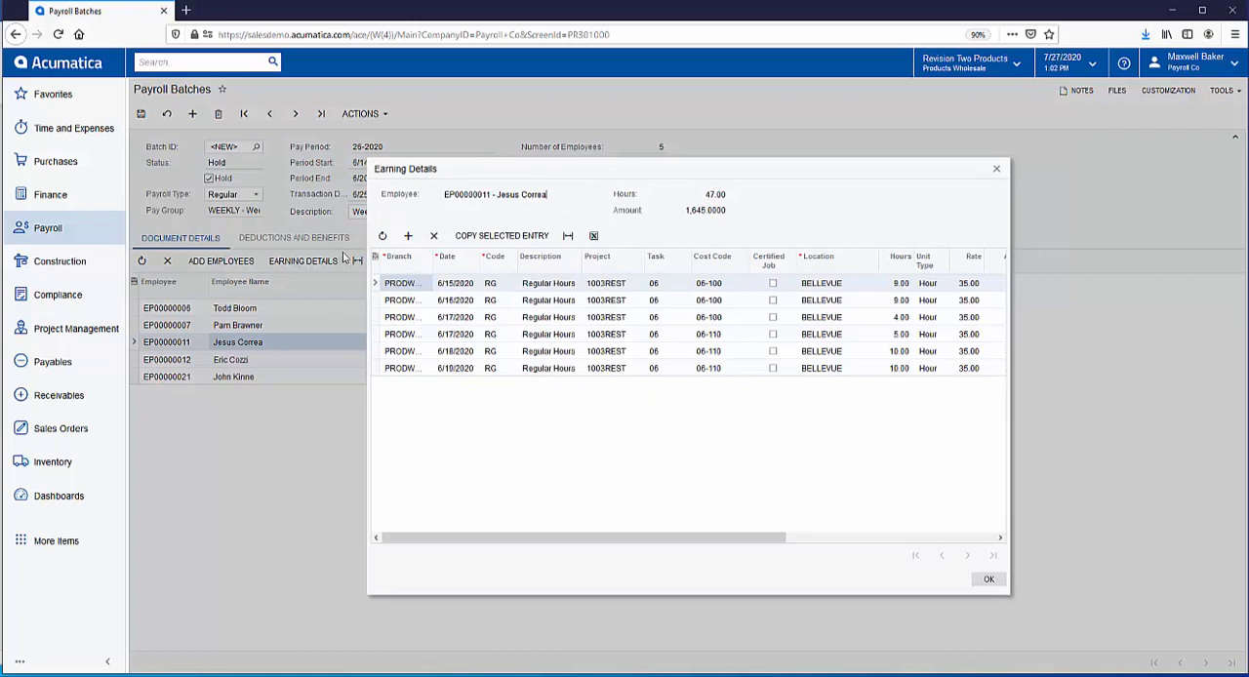
mouse_move(867, 421)
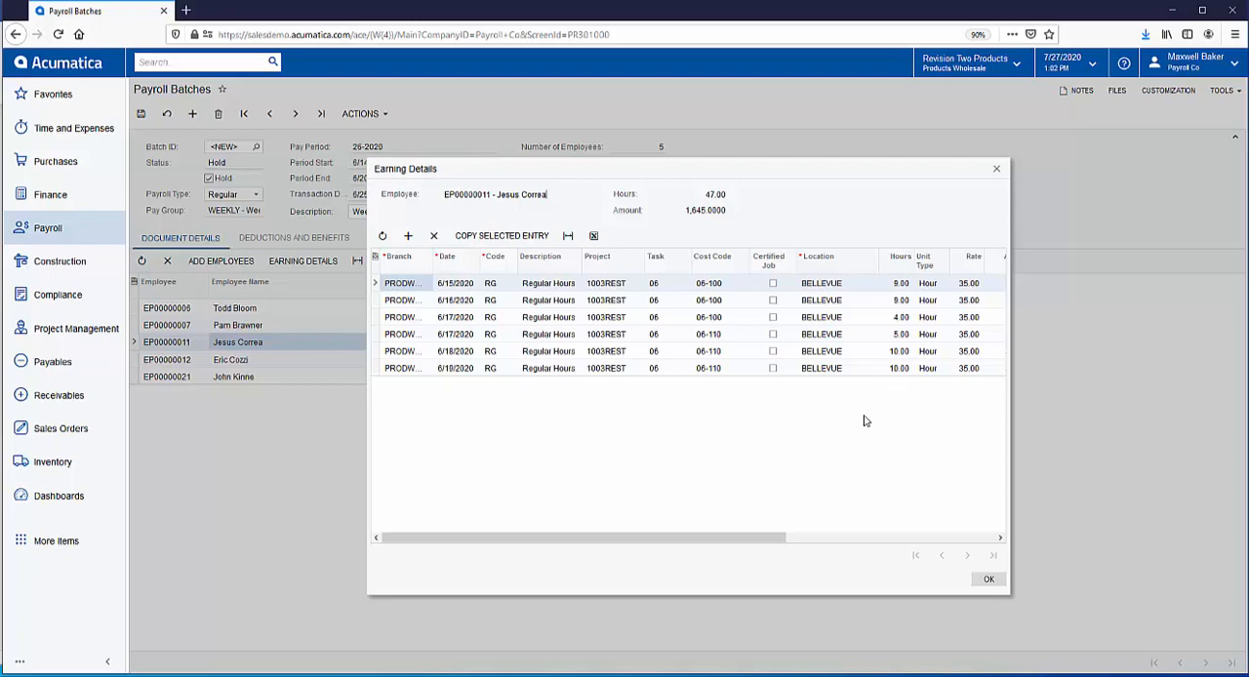
left_click(988, 579)
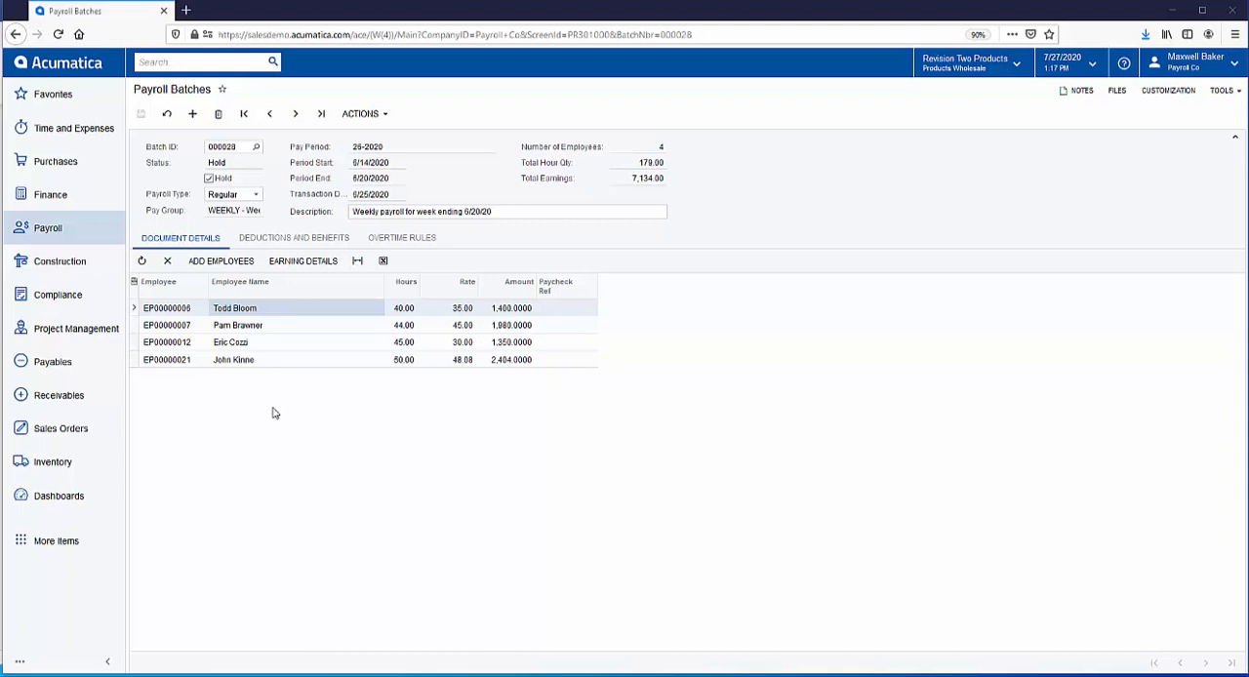
mouse_move(263, 324)
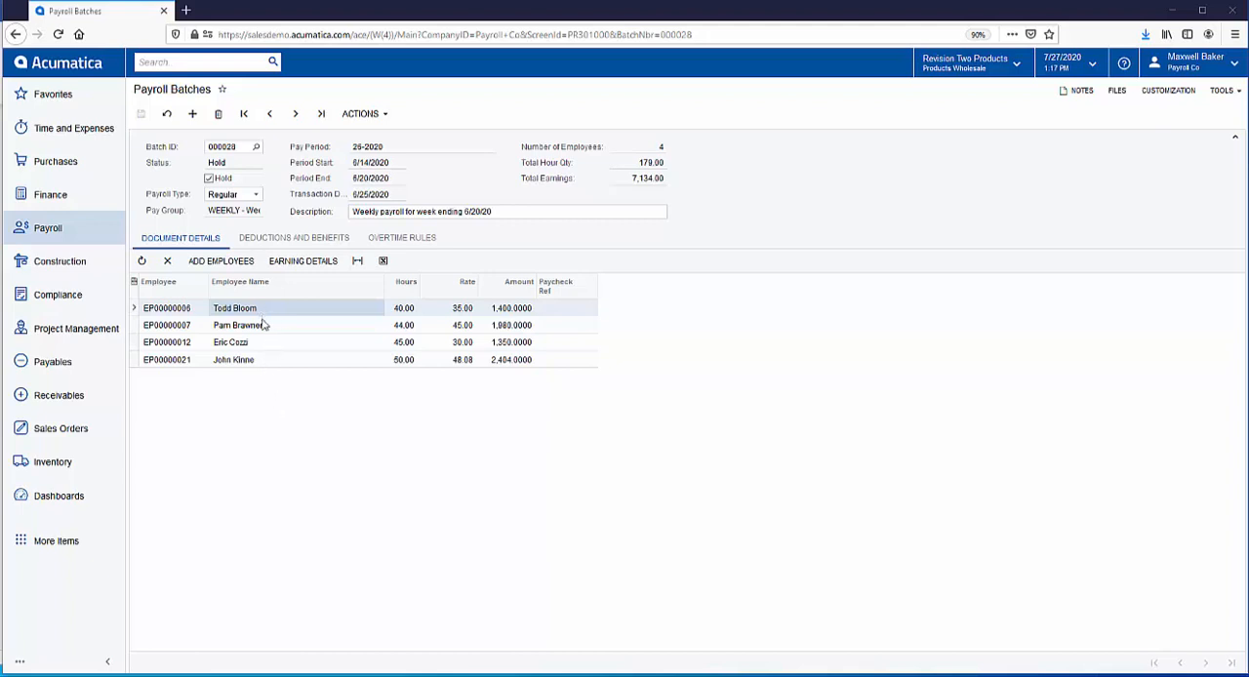
mouse_move(261, 340)
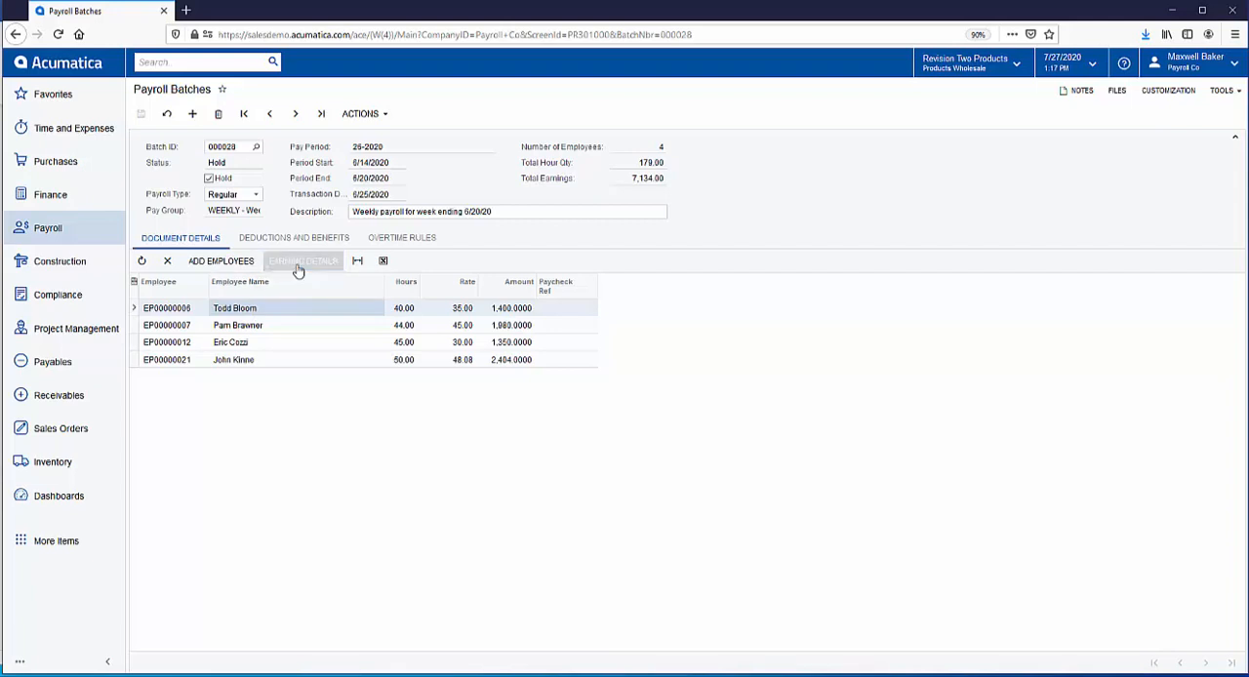
left_click(304, 262)
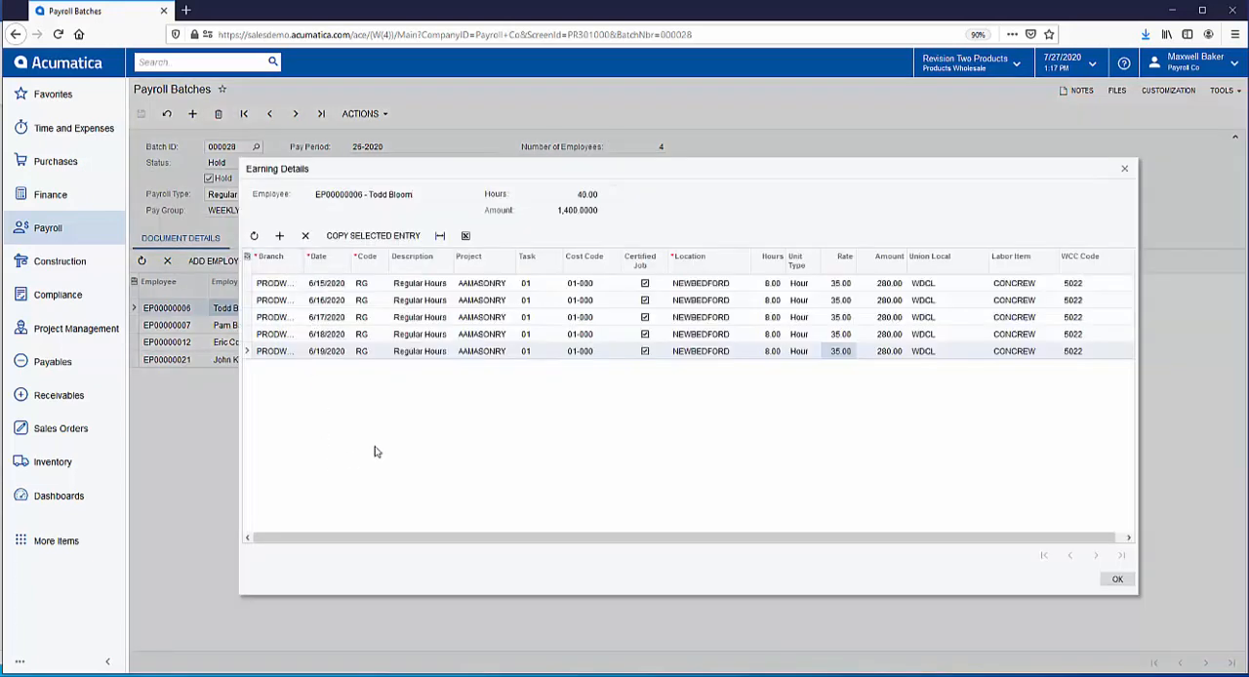
mouse_move(406, 448)
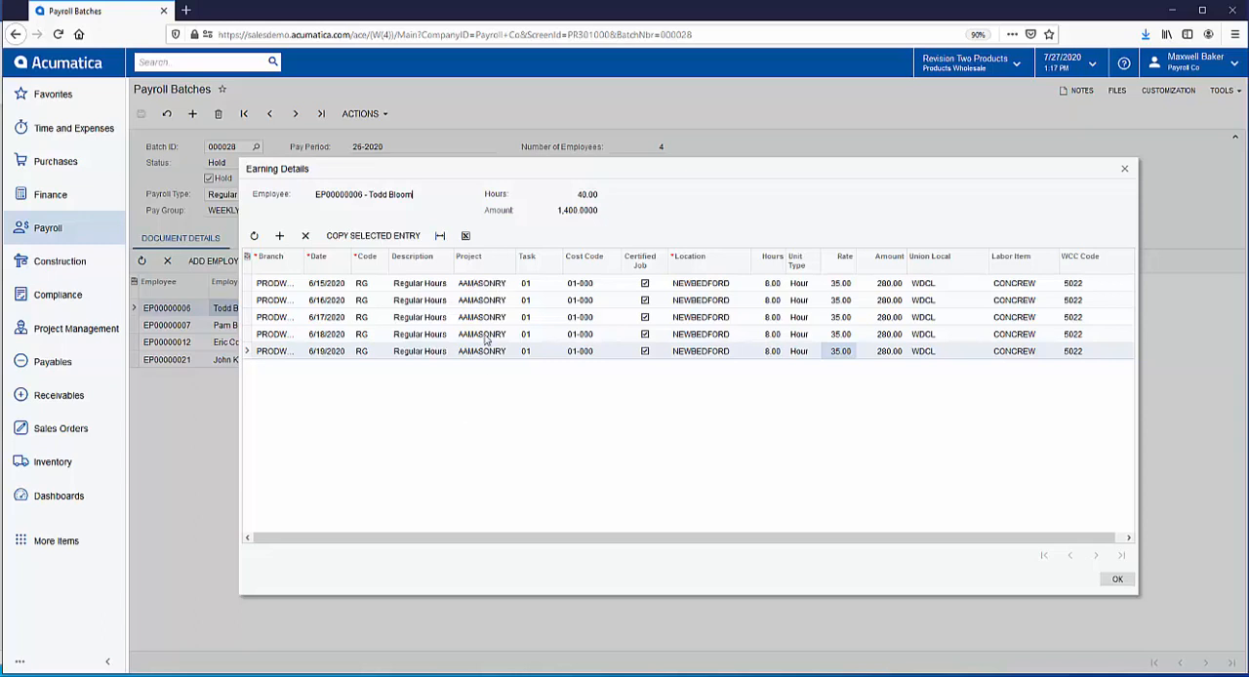
mouse_move(473, 347)
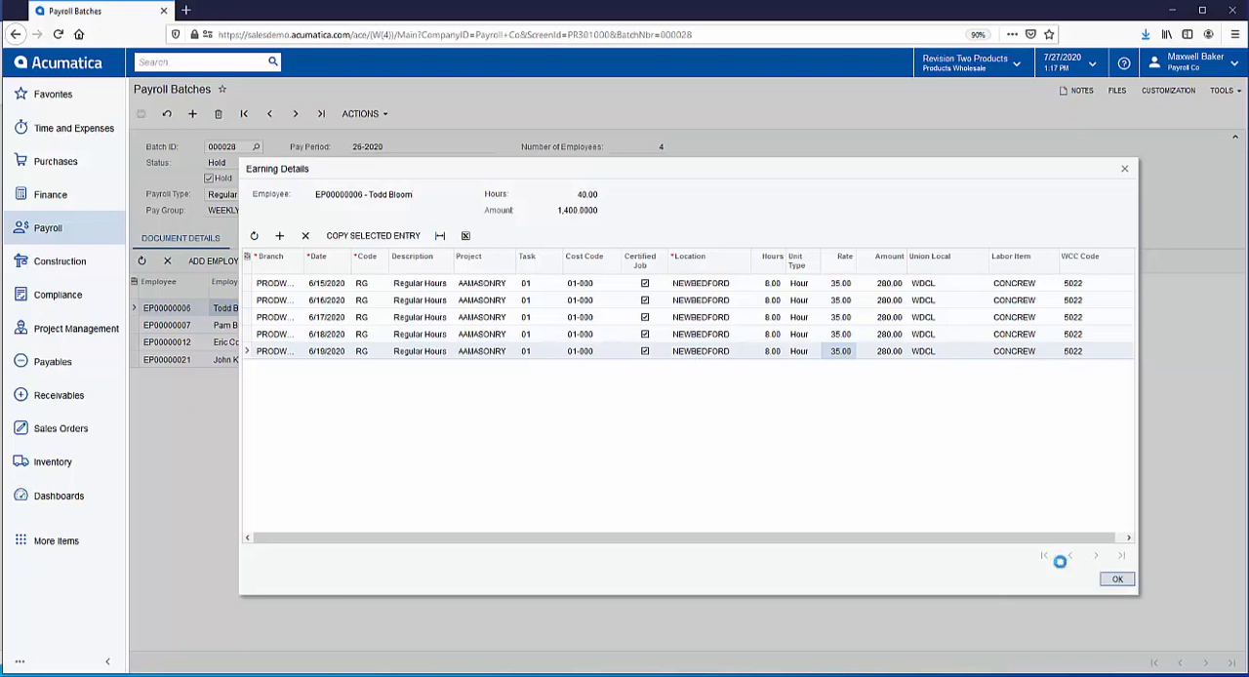
left_click(1118, 580)
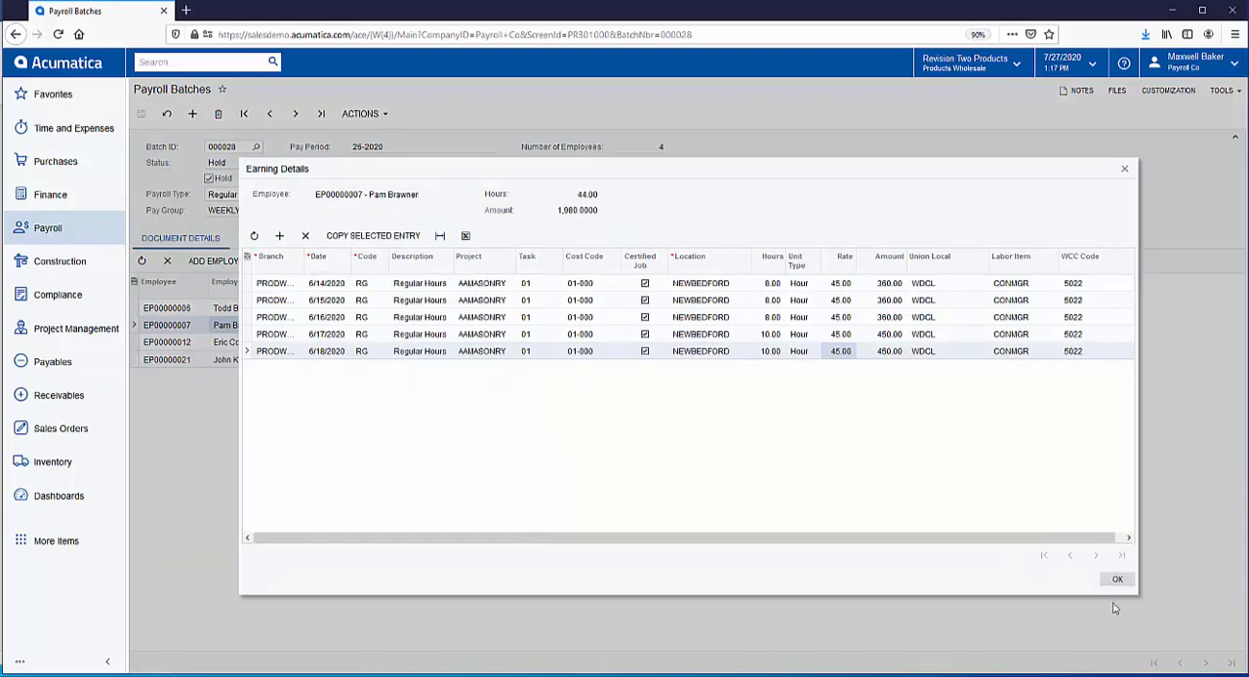
left_click(1118, 579)
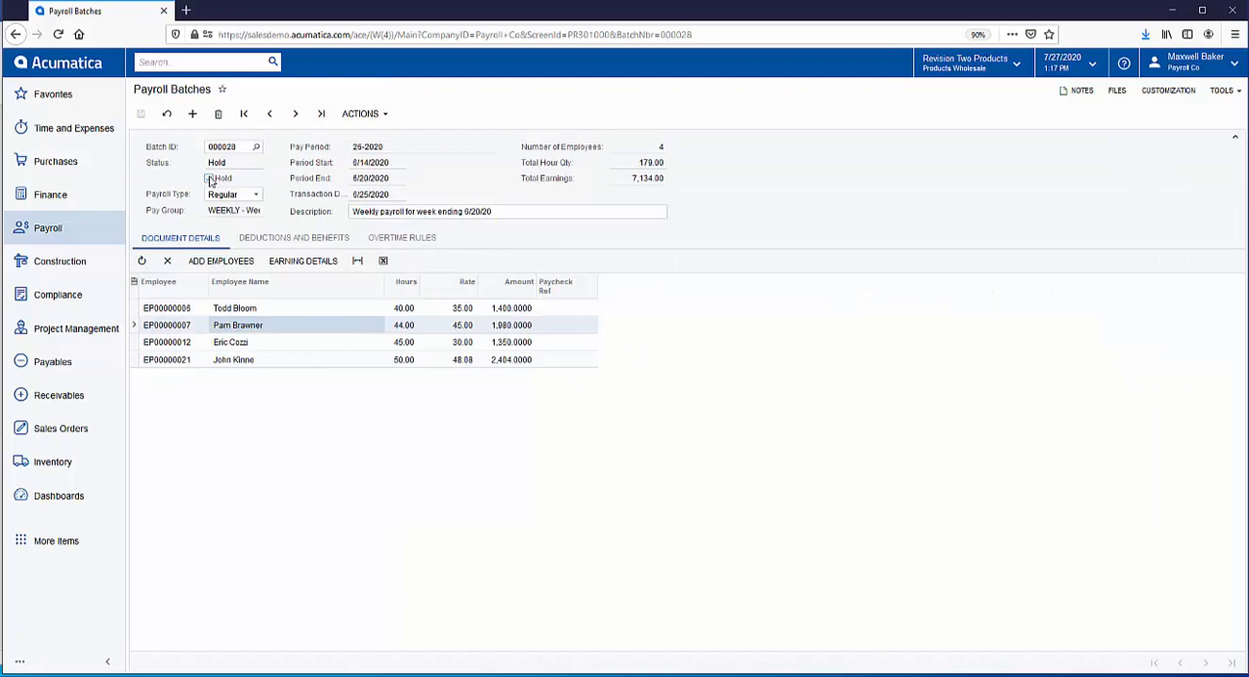
- Clear Hold on batch 000328 and release it, generating paychecks for all four employees
left_click(209, 179)
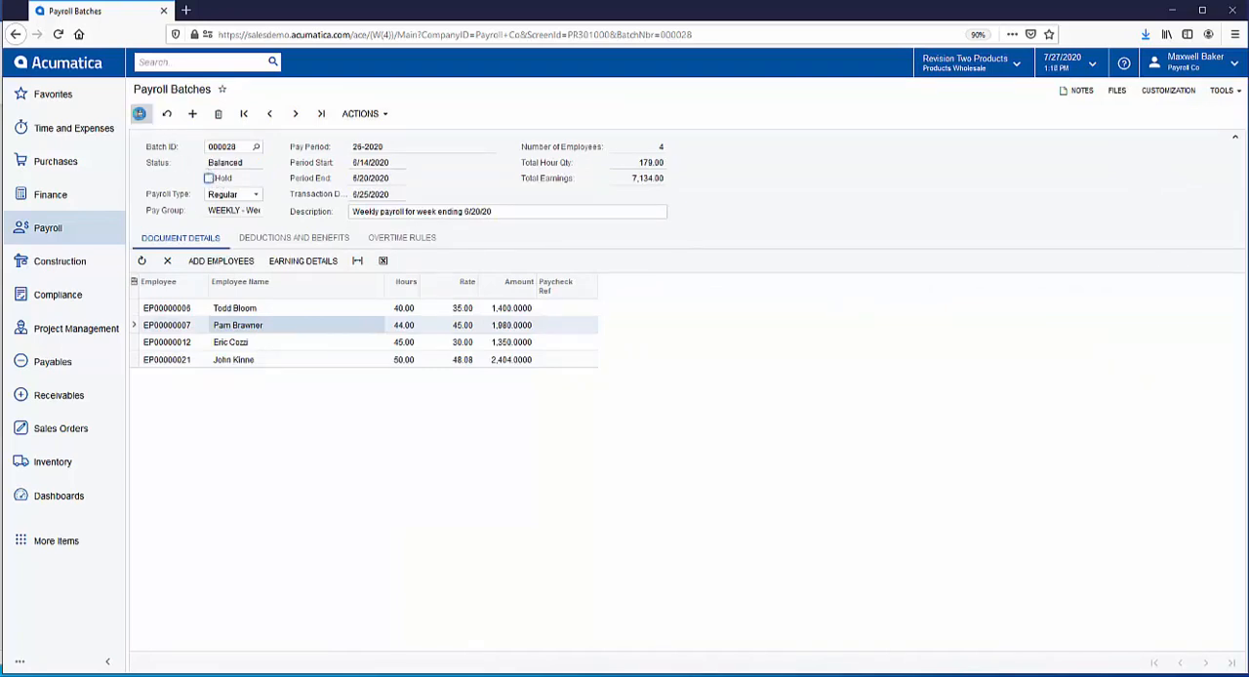
left_click(359, 113)
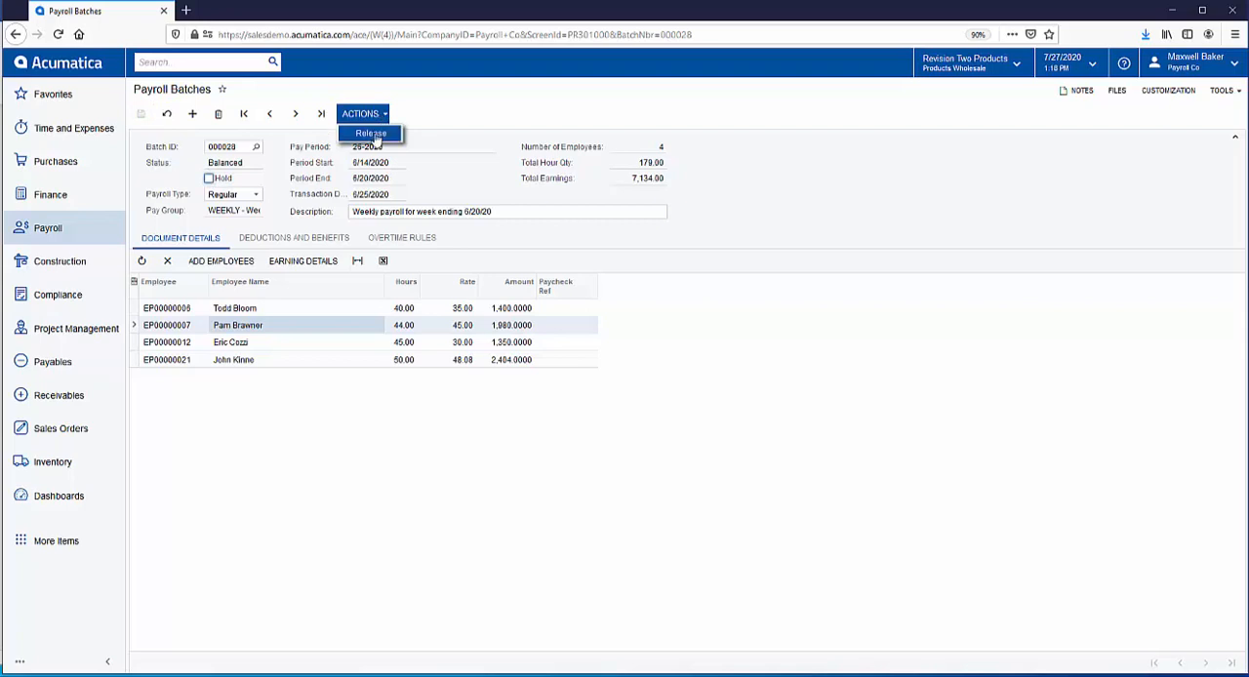
left_click(371, 133)
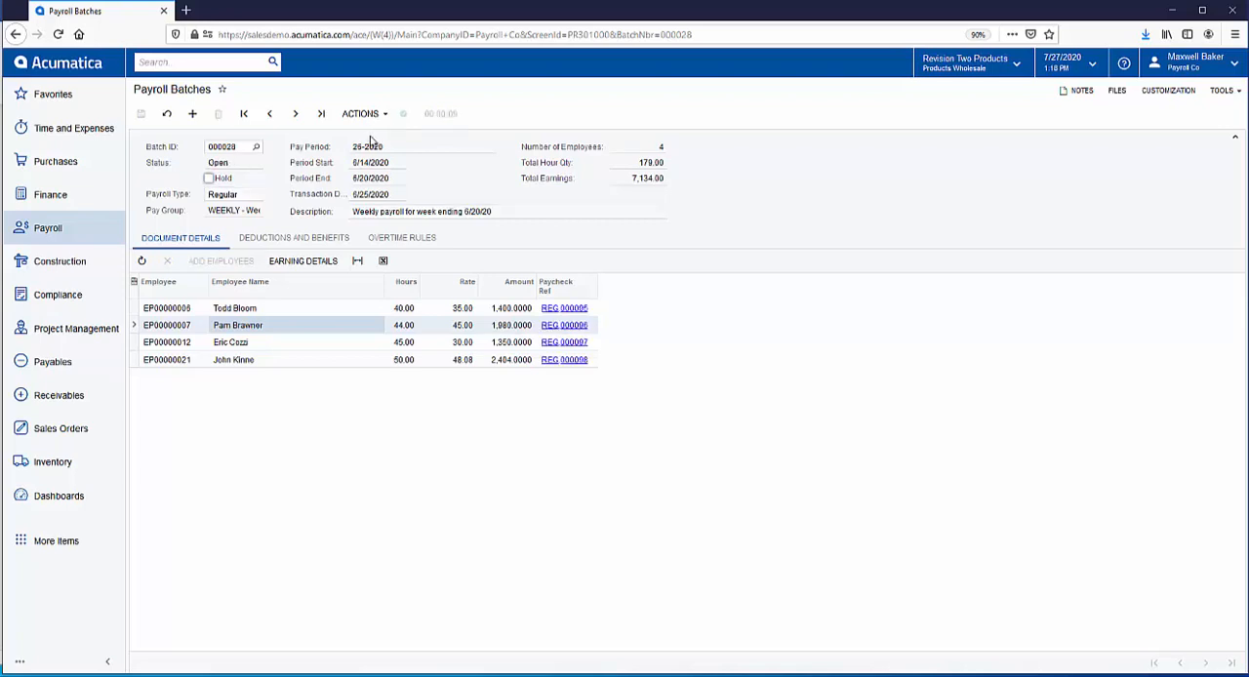
mouse_move(47, 232)
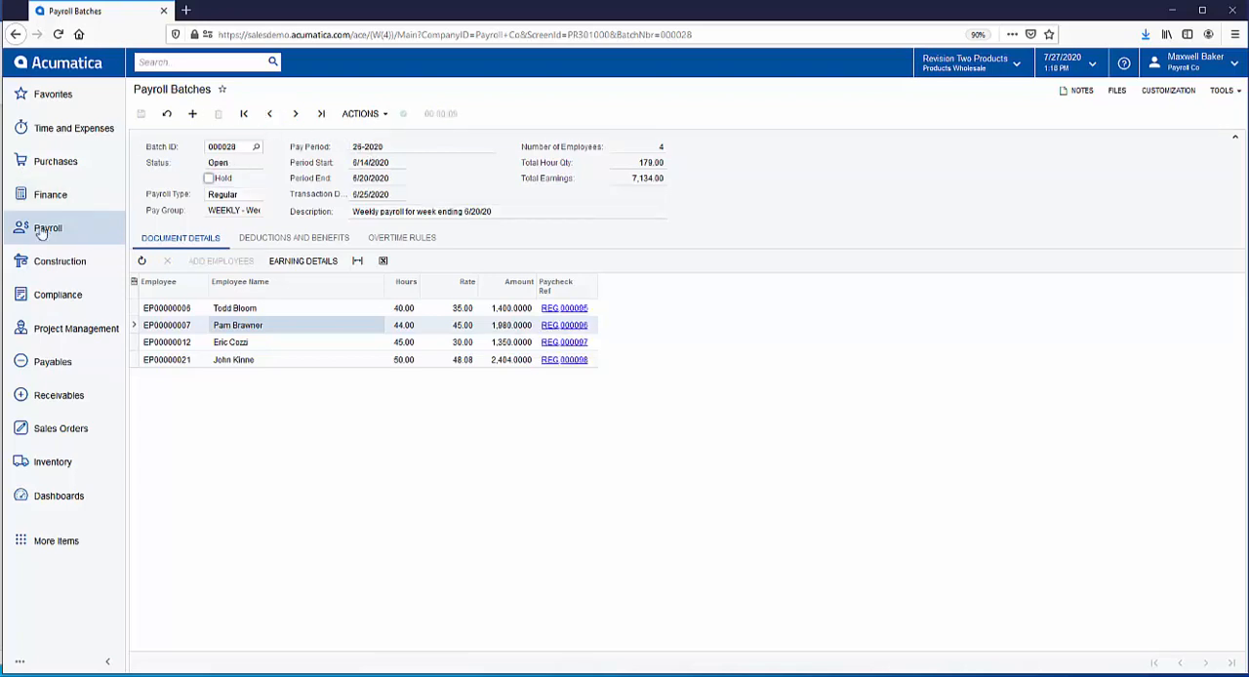
- In Process Payroll Documents, calculate all four pending paychecks with no errors
left_click(47, 230)
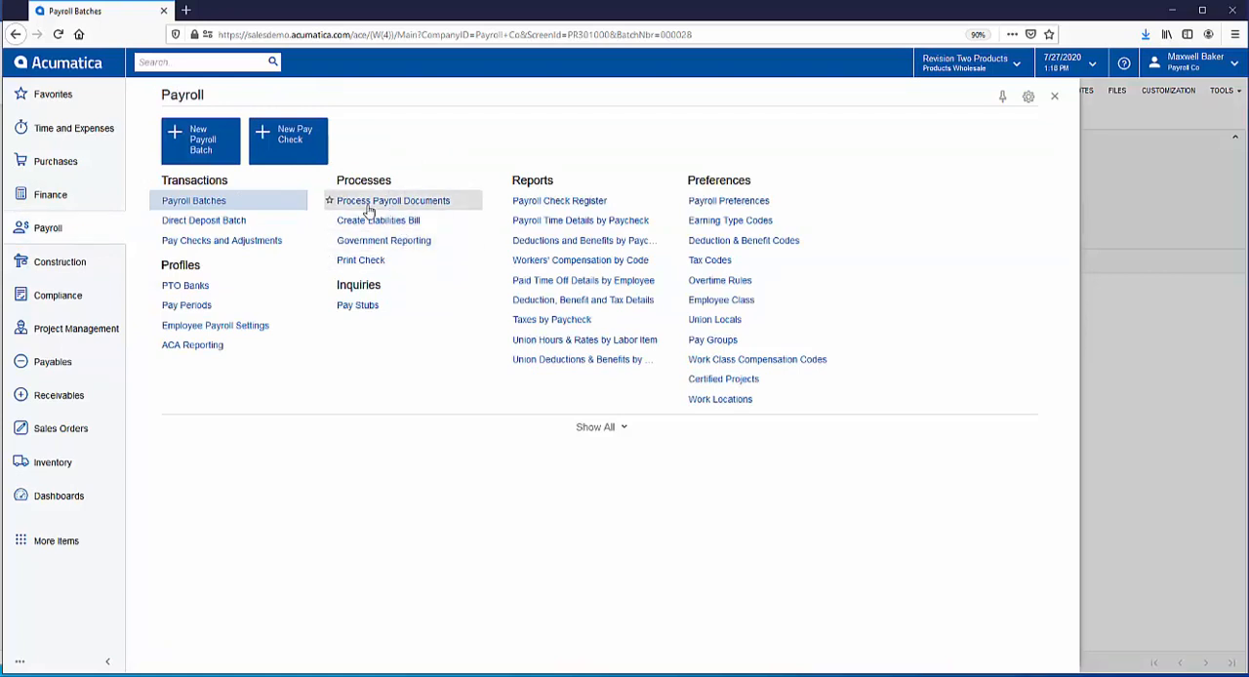
left_click(402, 199)
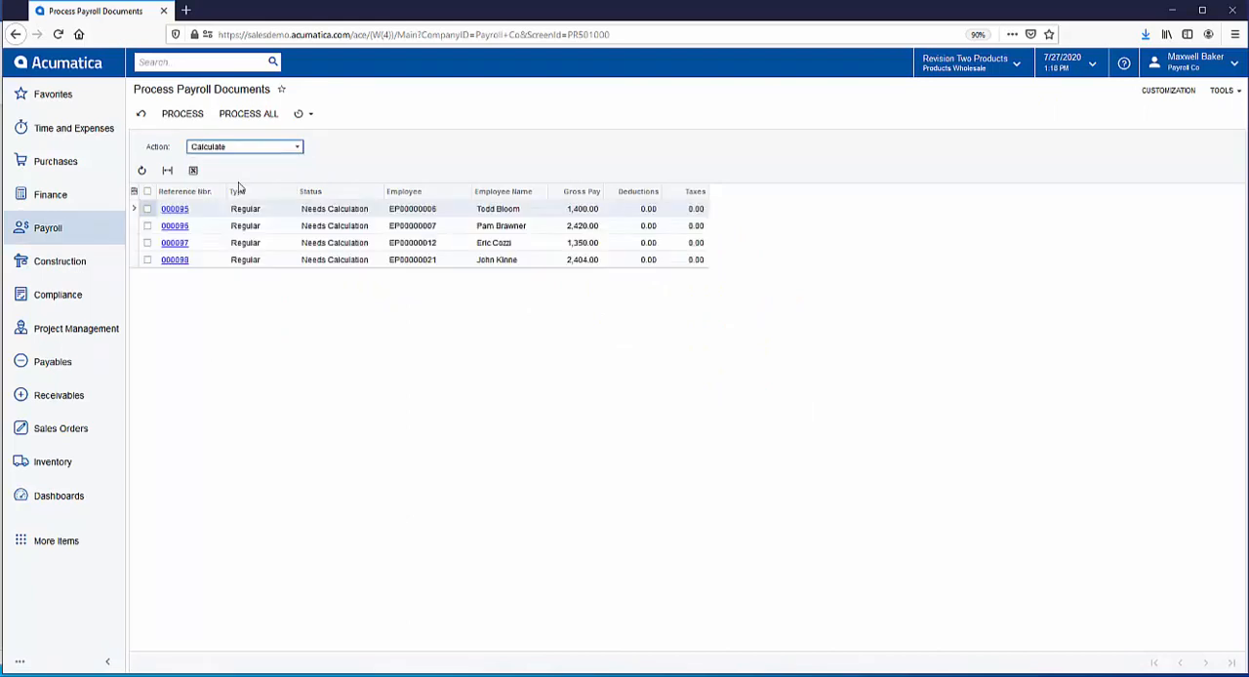
mouse_move(257, 178)
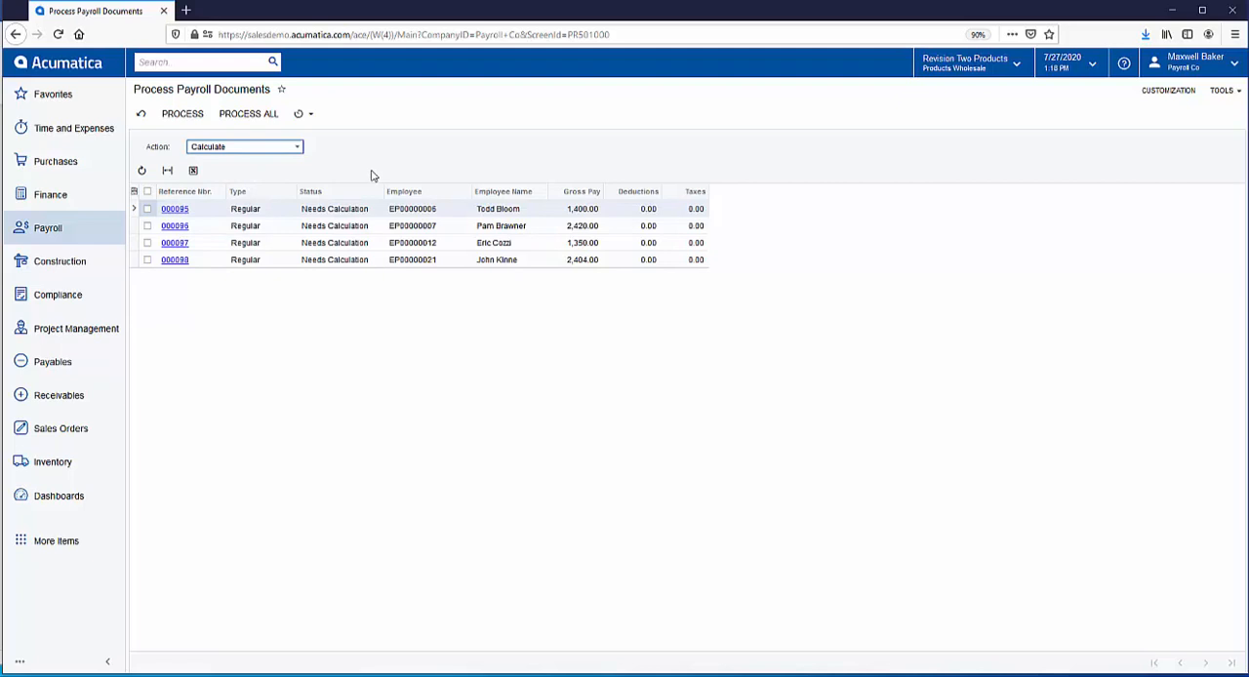
left_click(248, 113)
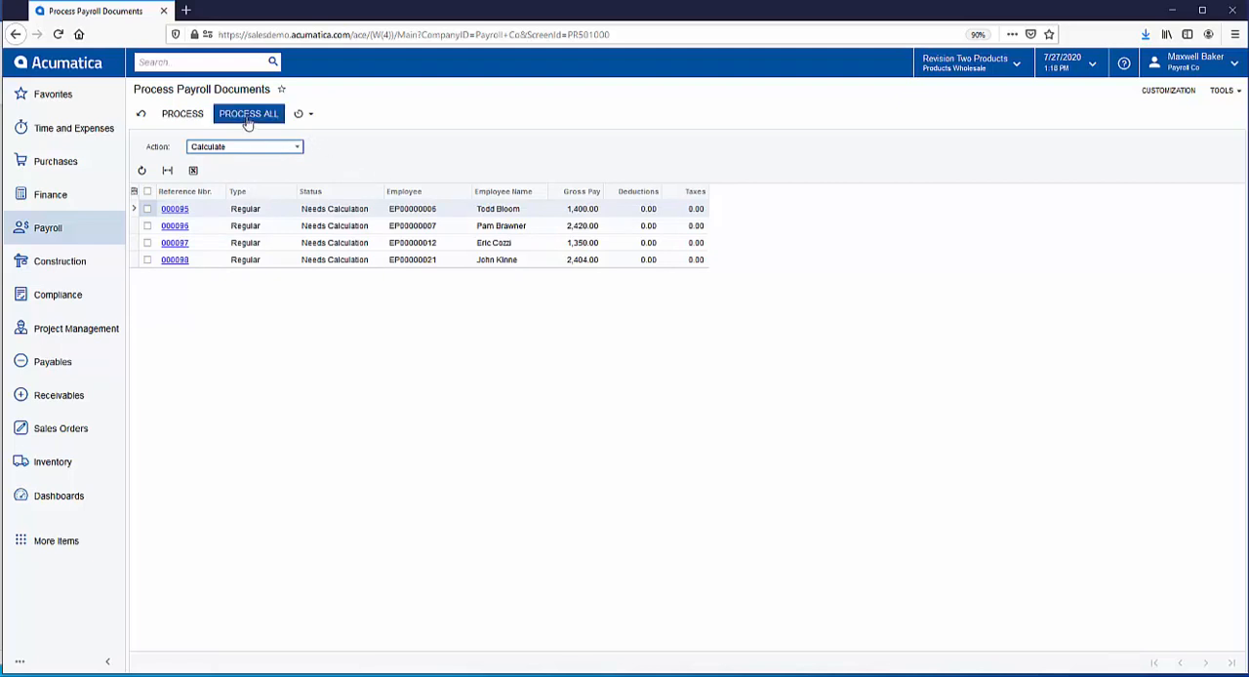
left_click(248, 113)
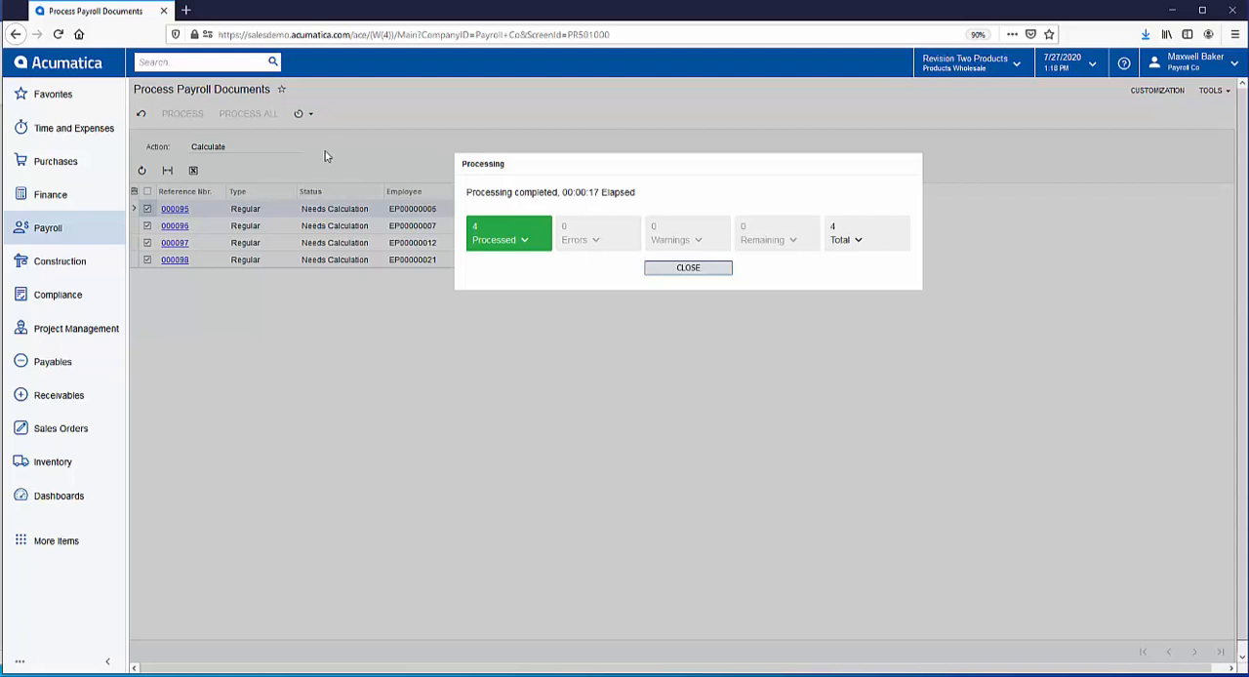
mouse_move(304, 117)
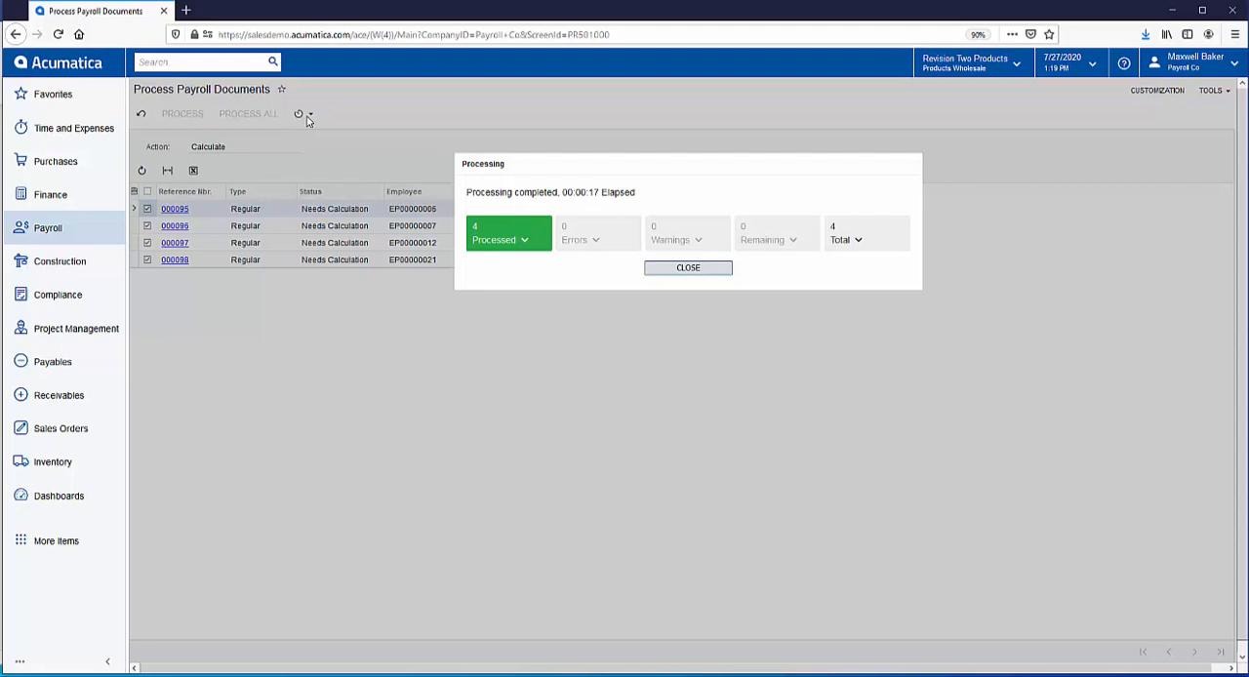
mouse_move(304, 121)
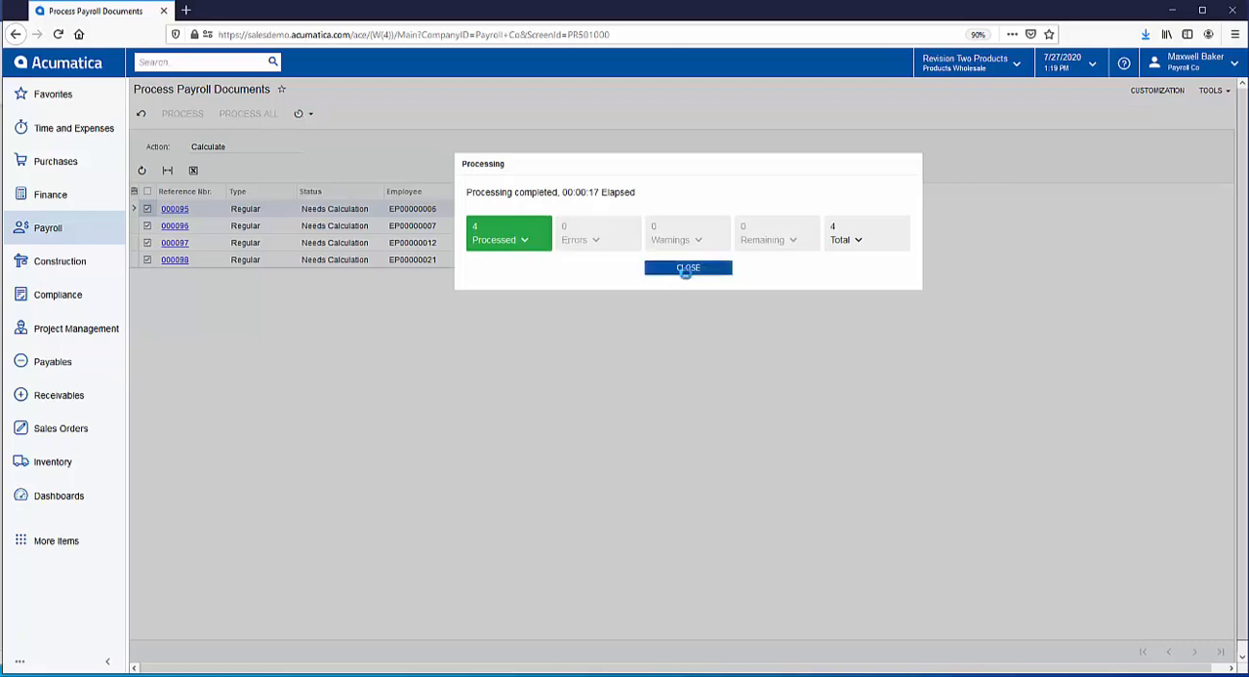
left_click(686, 267)
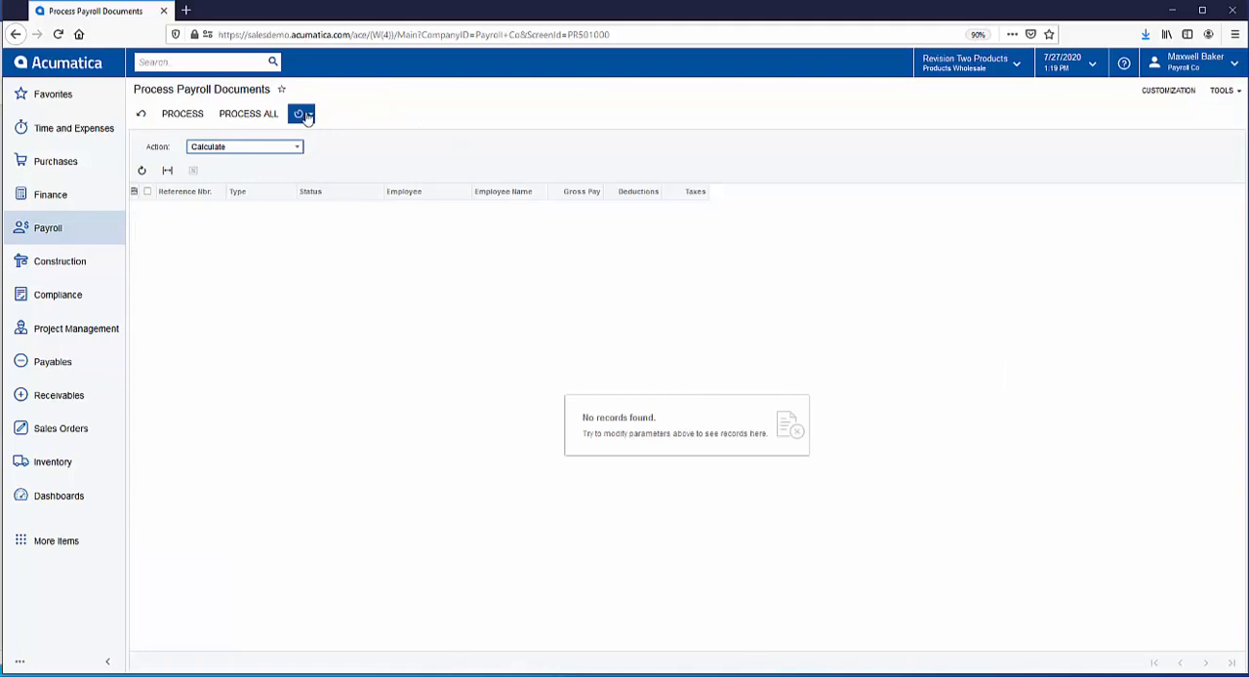
mouse_move(320, 141)
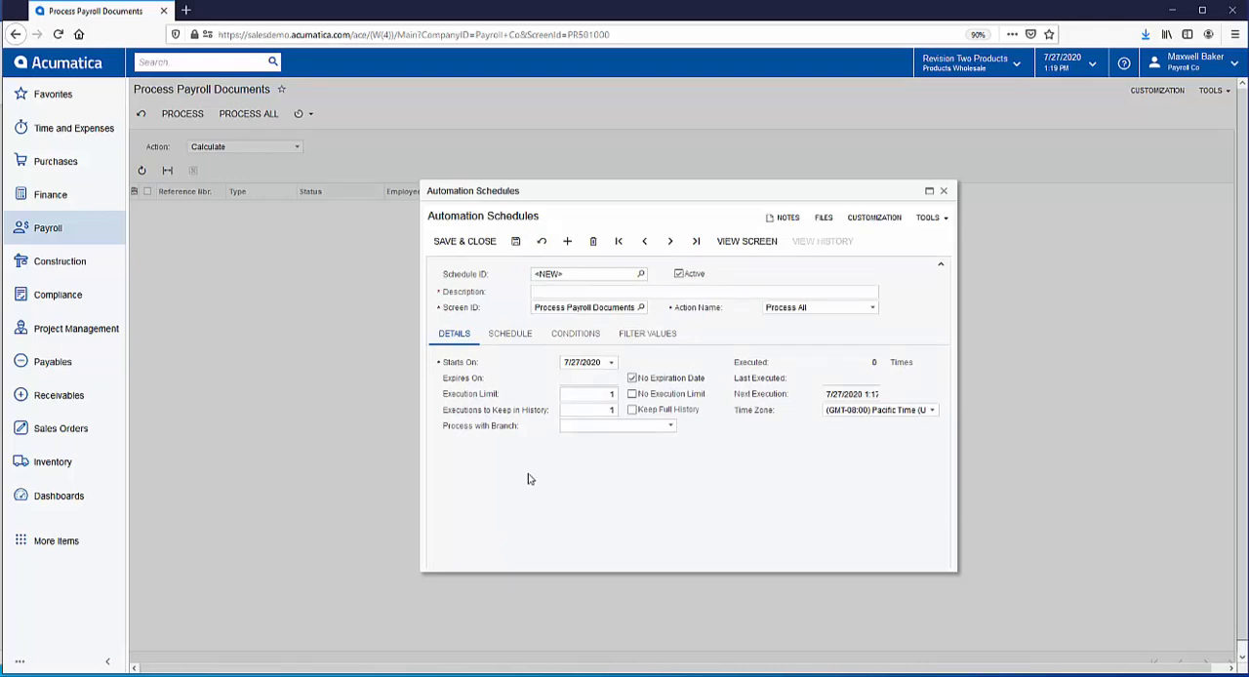
mouse_move(512, 339)
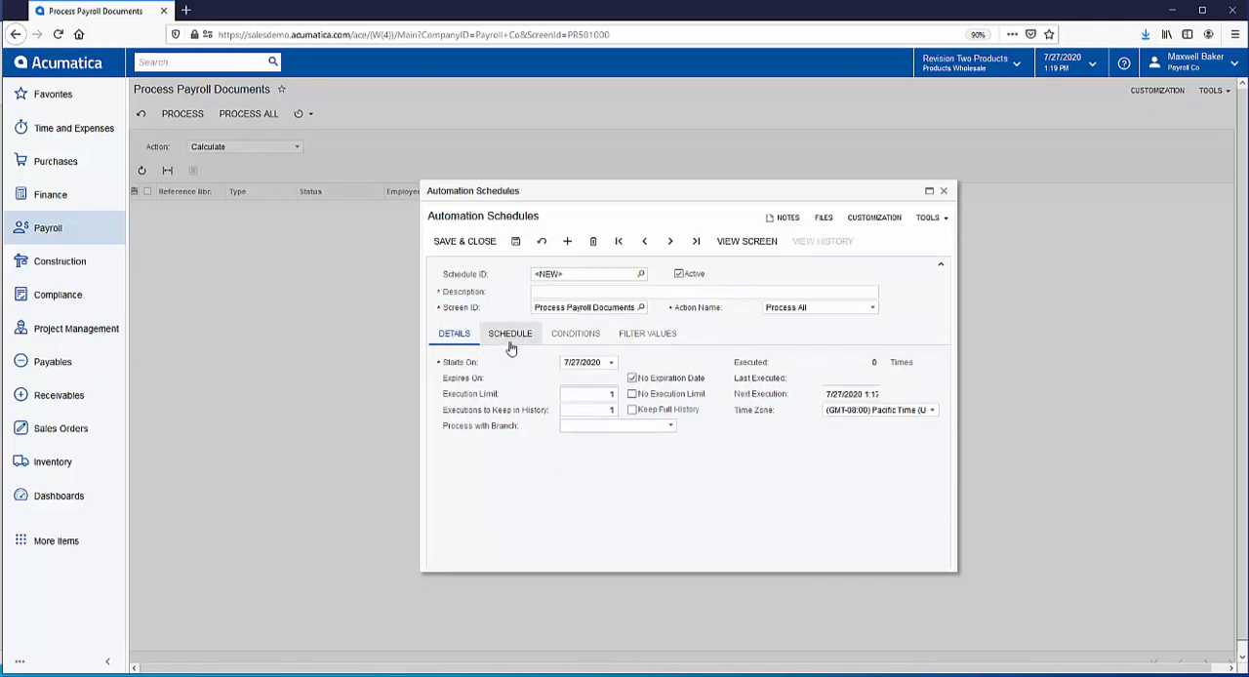
left_click(510, 331)
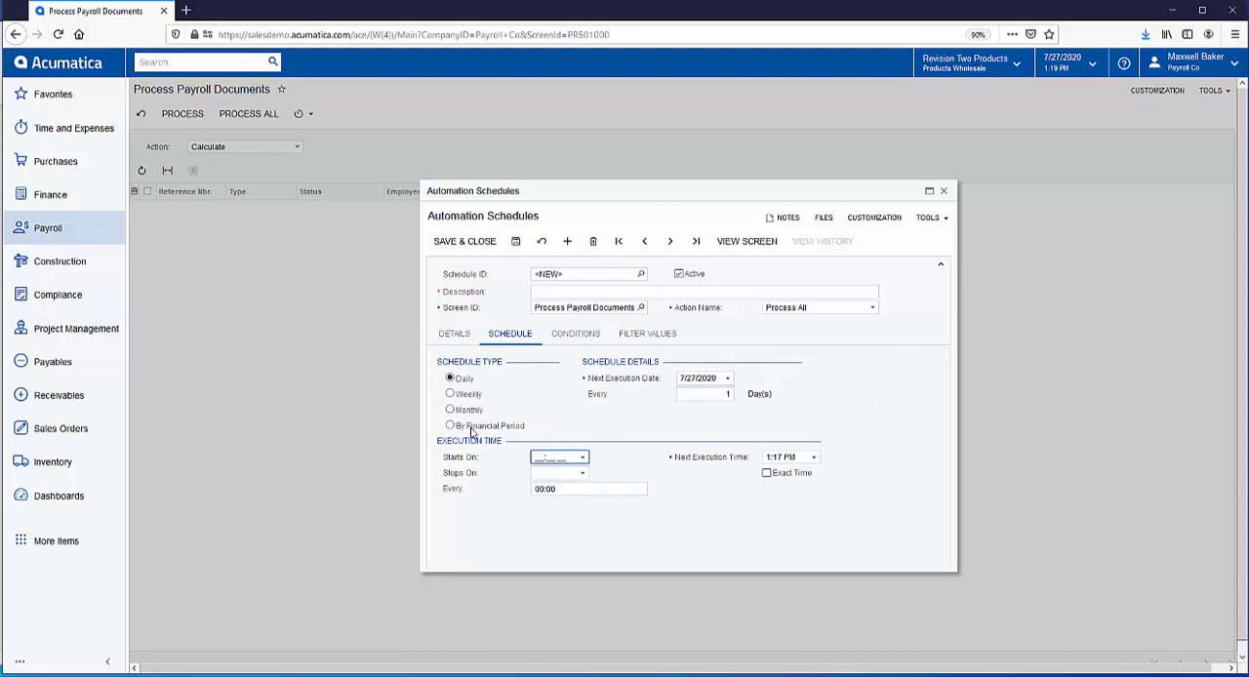
mouse_move(460, 490)
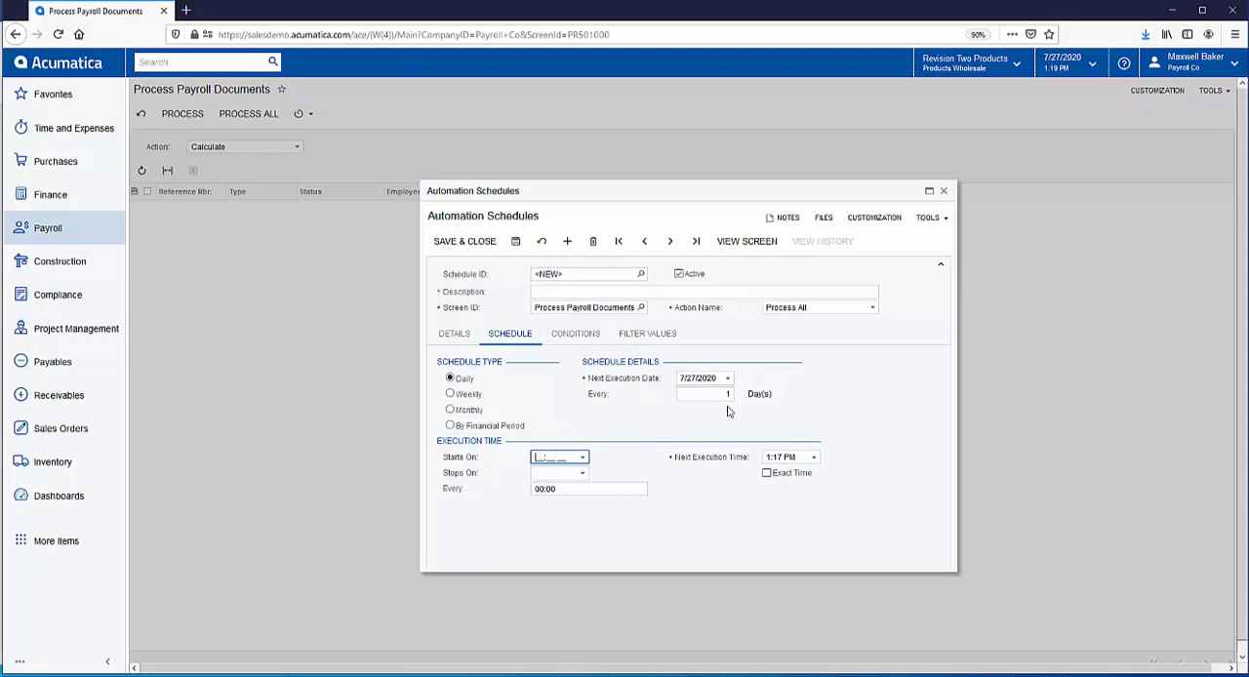
left_click(449, 394)
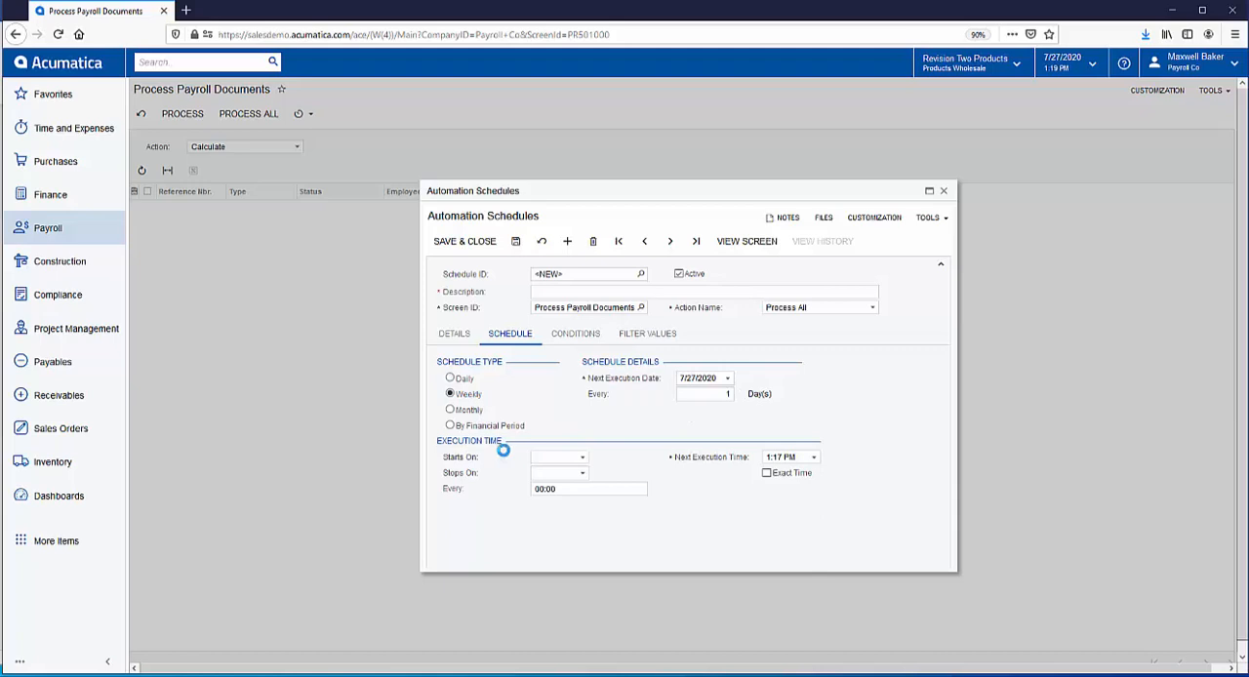
left_click(448, 394)
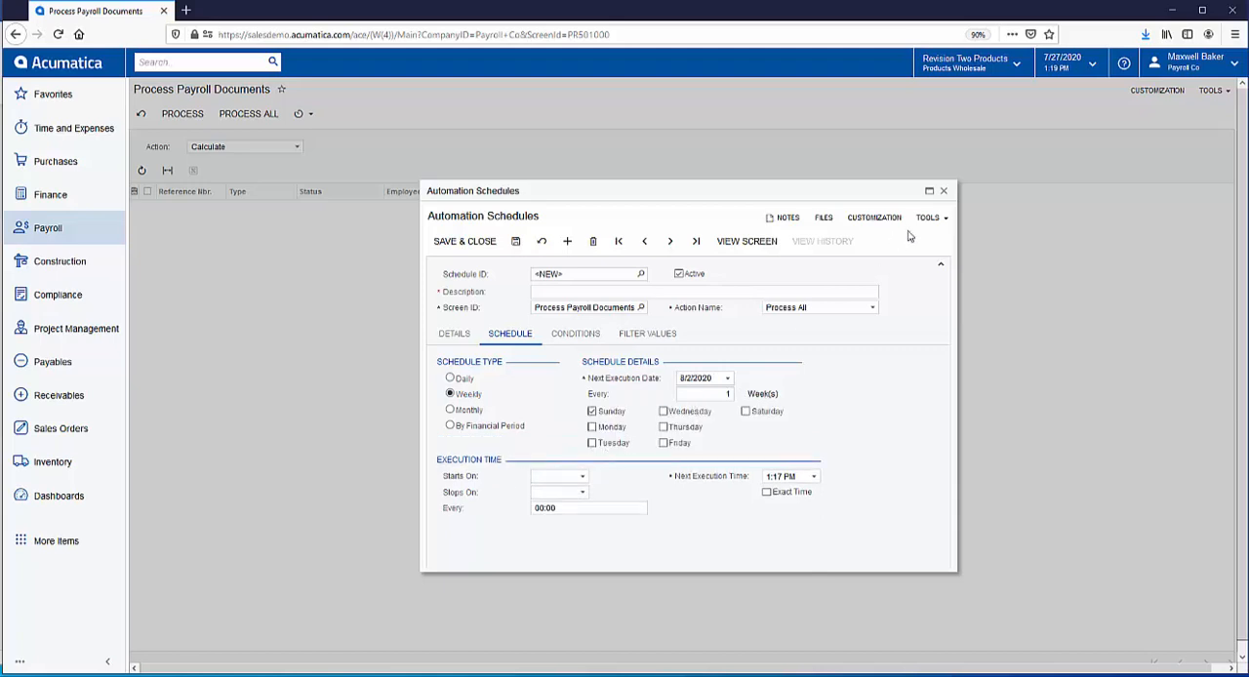
left_click(944, 189)
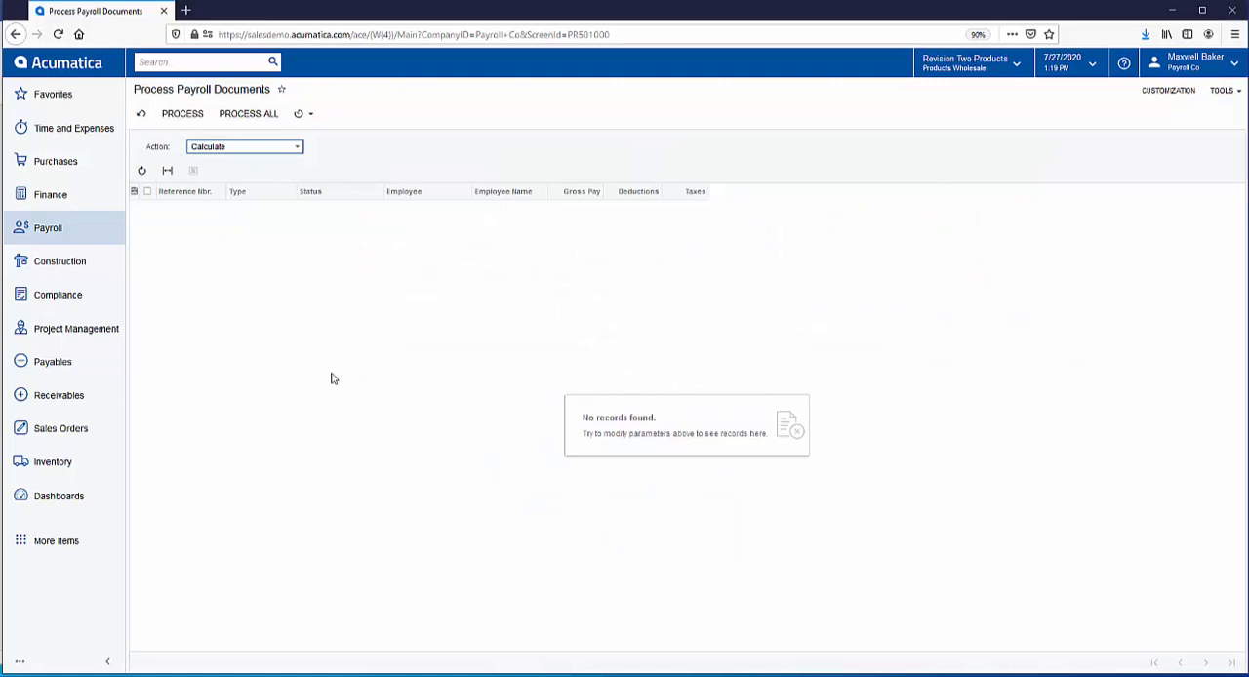
mouse_move(312, 347)
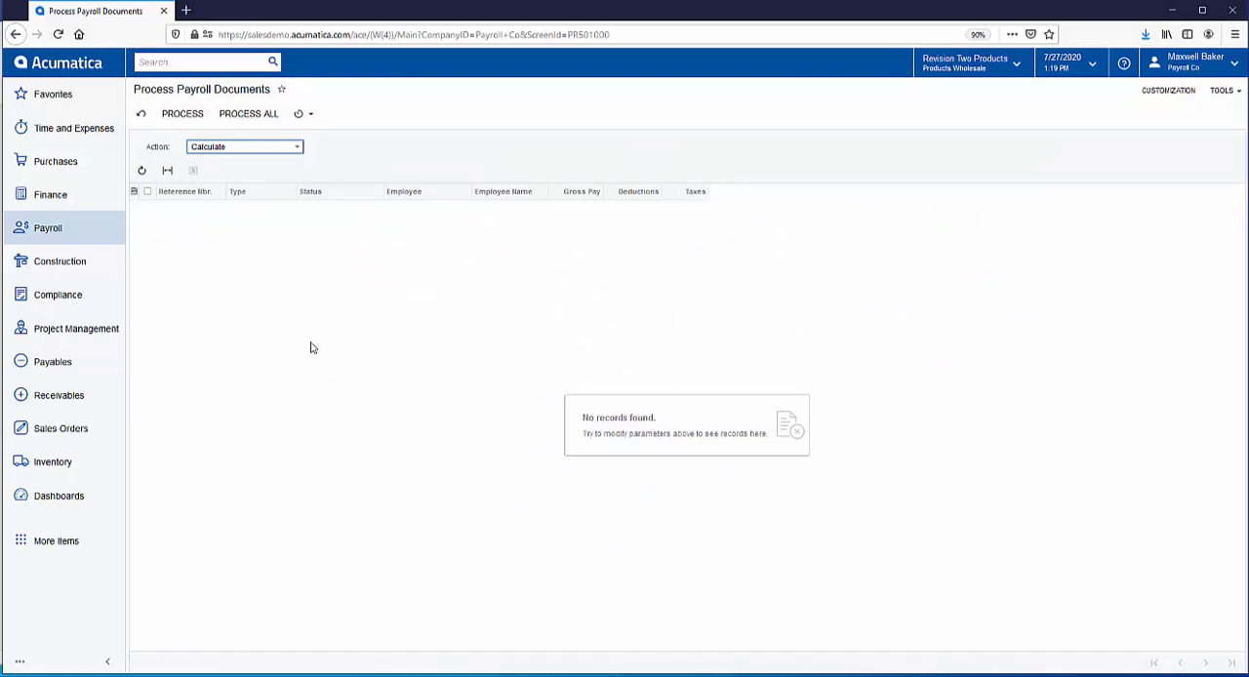
mouse_move(349, 234)
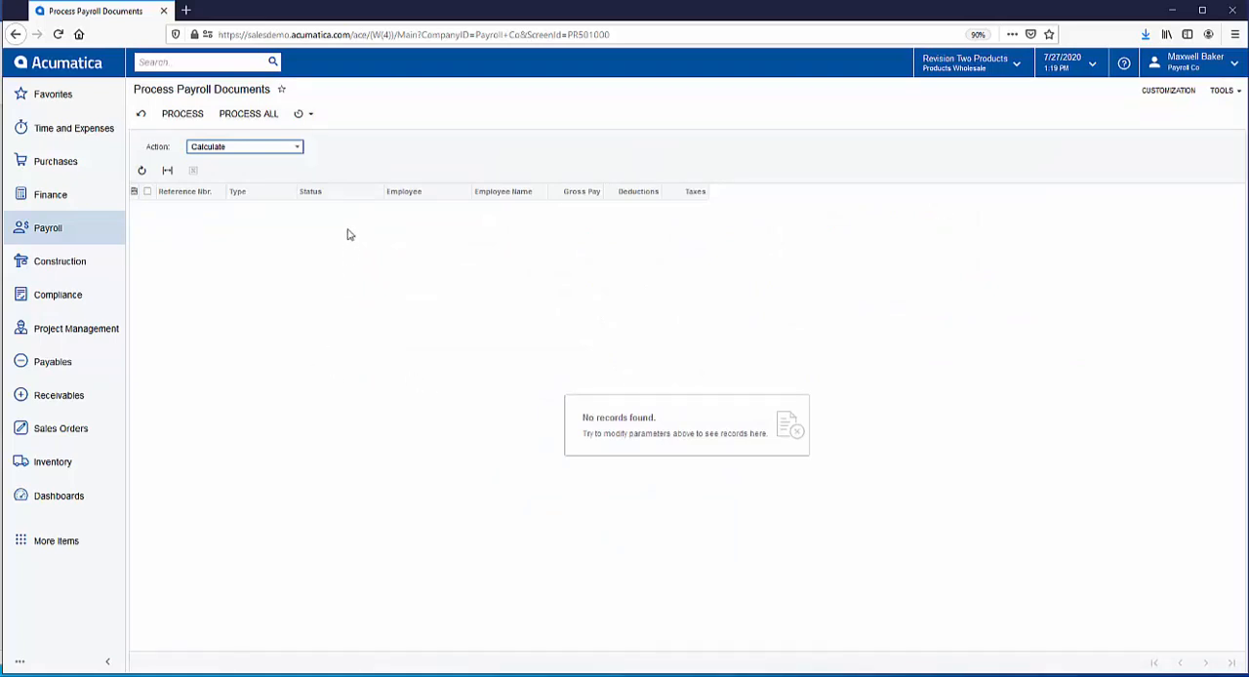
mouse_move(355, 285)
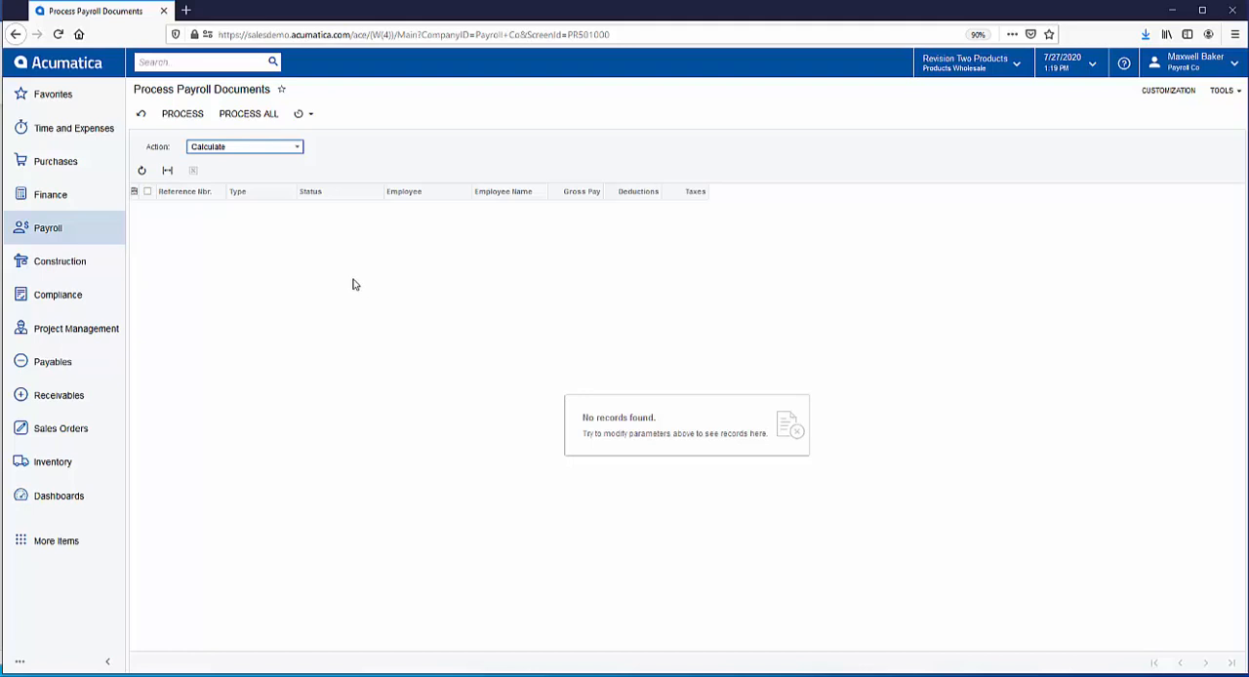
- Bring up Print Check with payment method CHECK, listing the four paychecks from number 1478
left_click(47, 226)
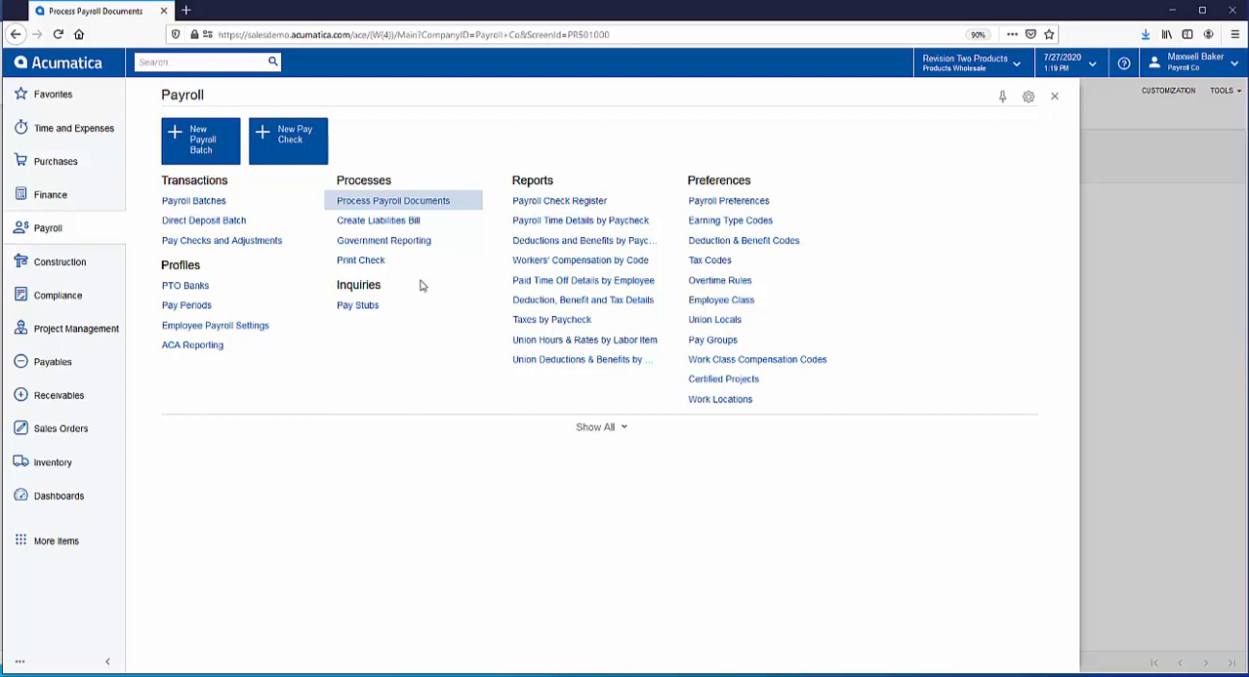
mouse_move(367, 266)
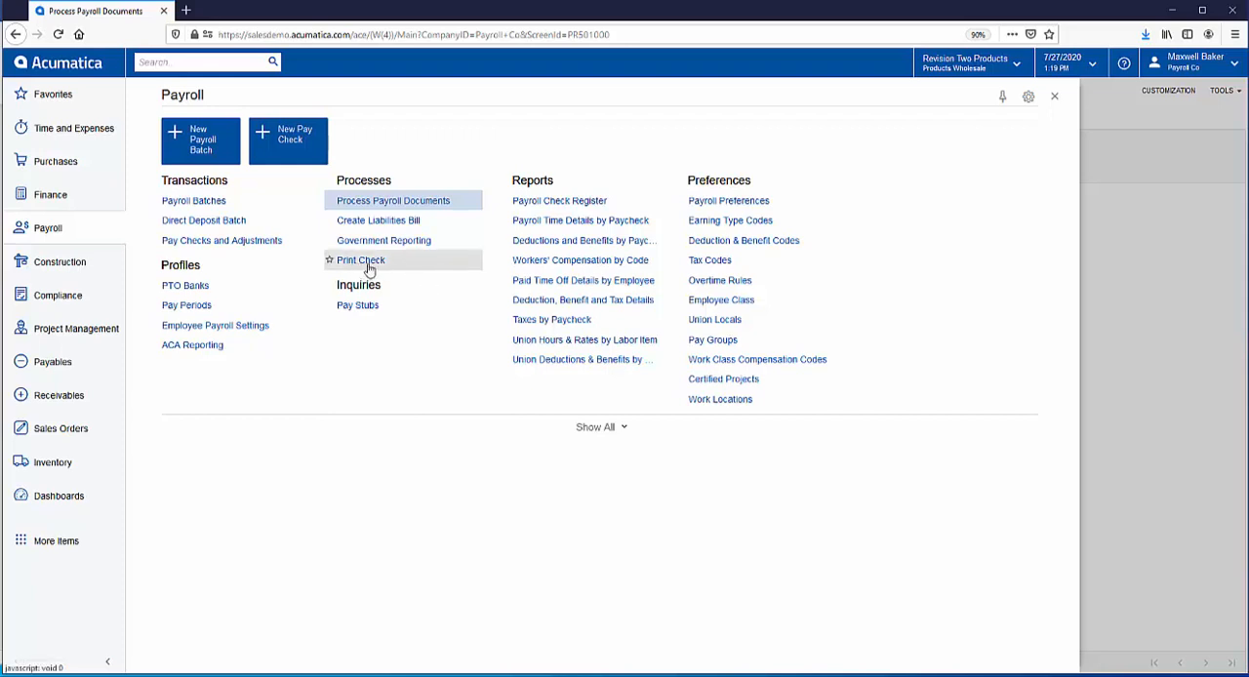
left_click(359, 259)
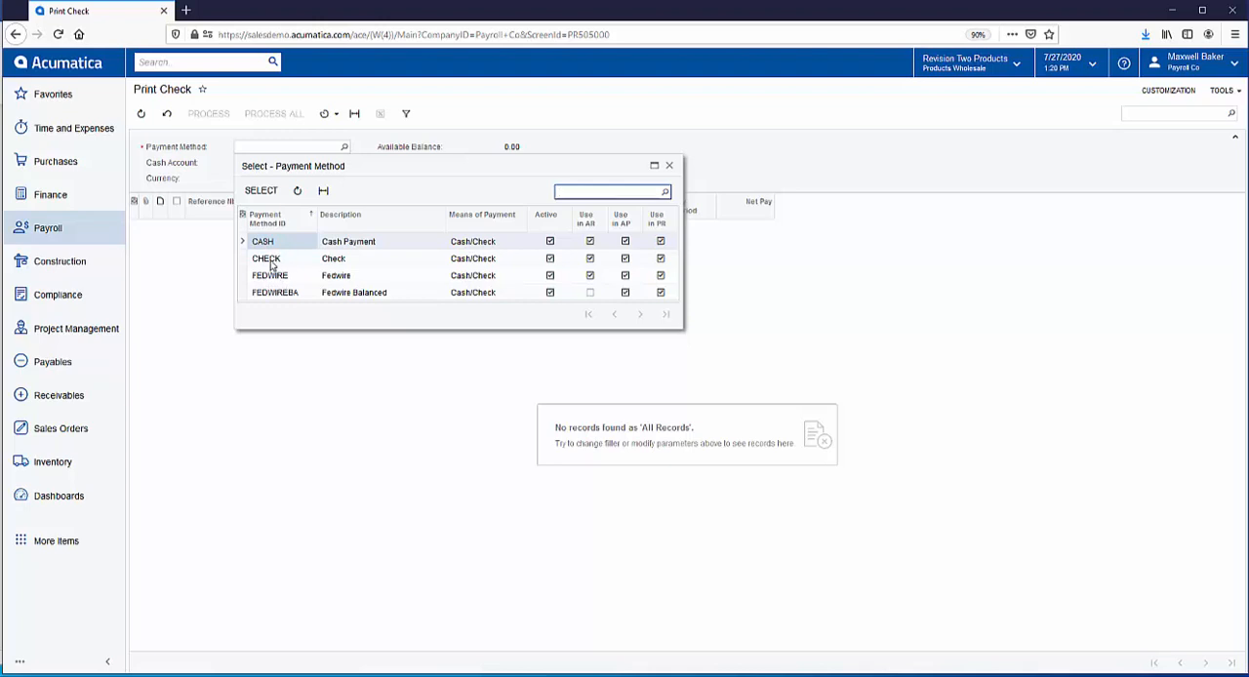
left_click(265, 258)
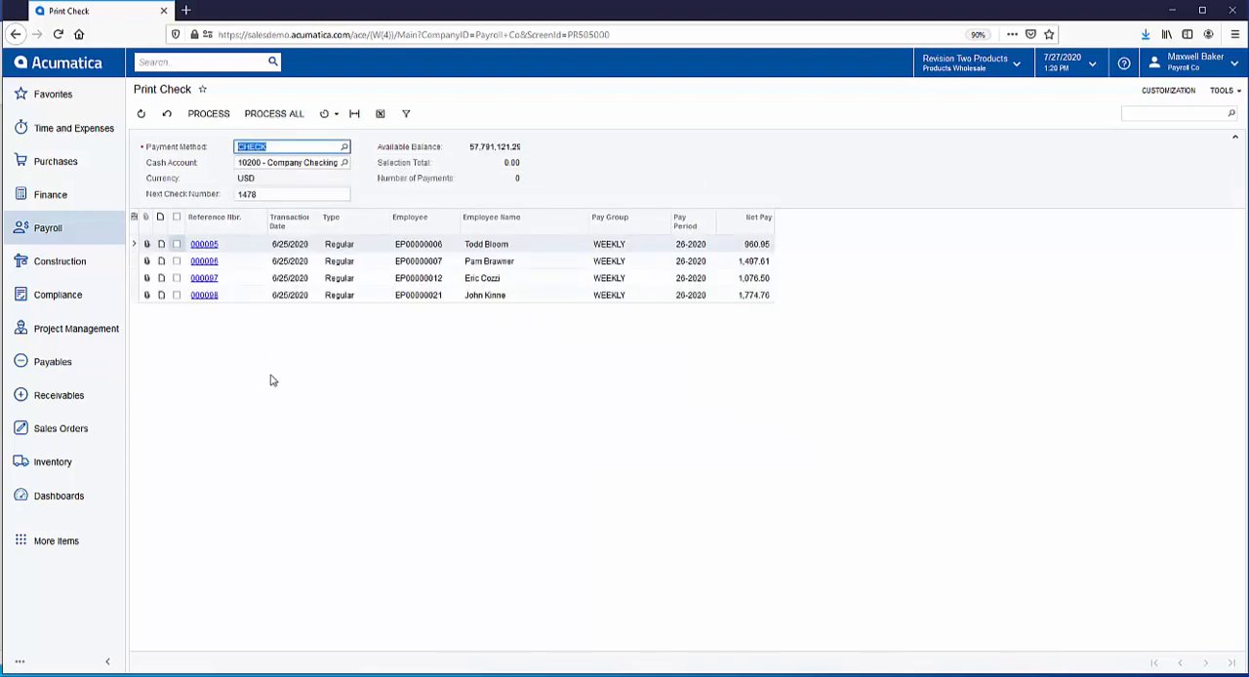
mouse_move(394, 453)
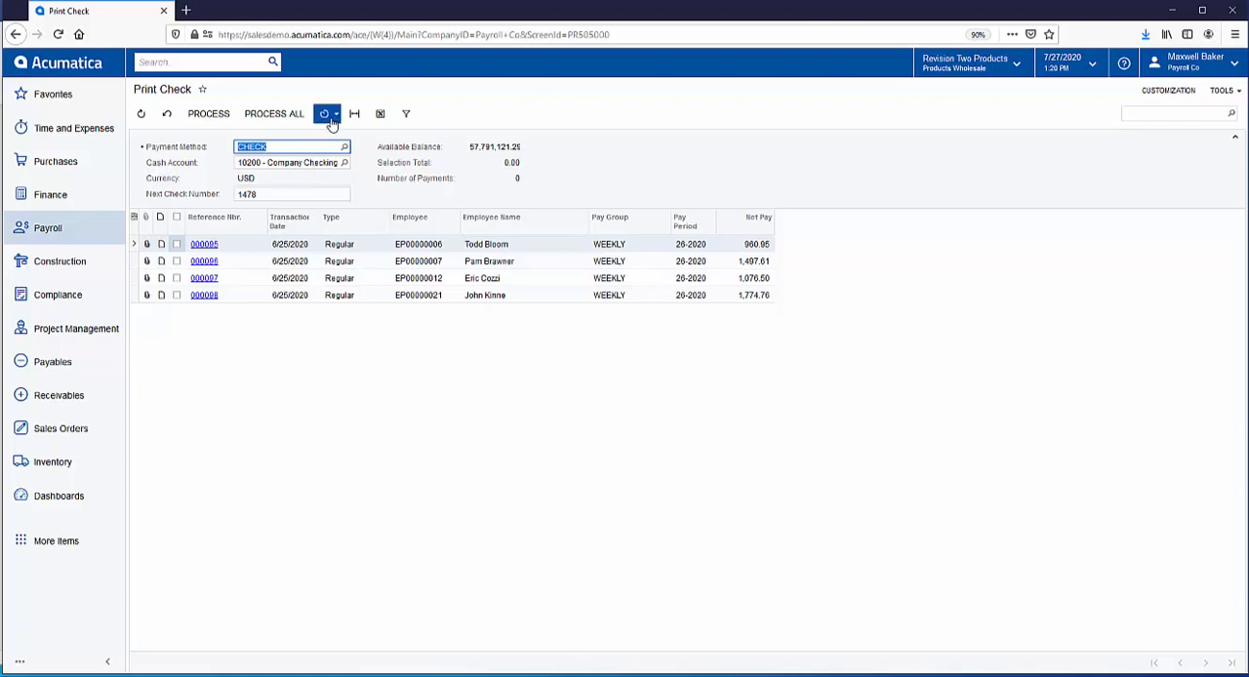
mouse_move(328, 113)
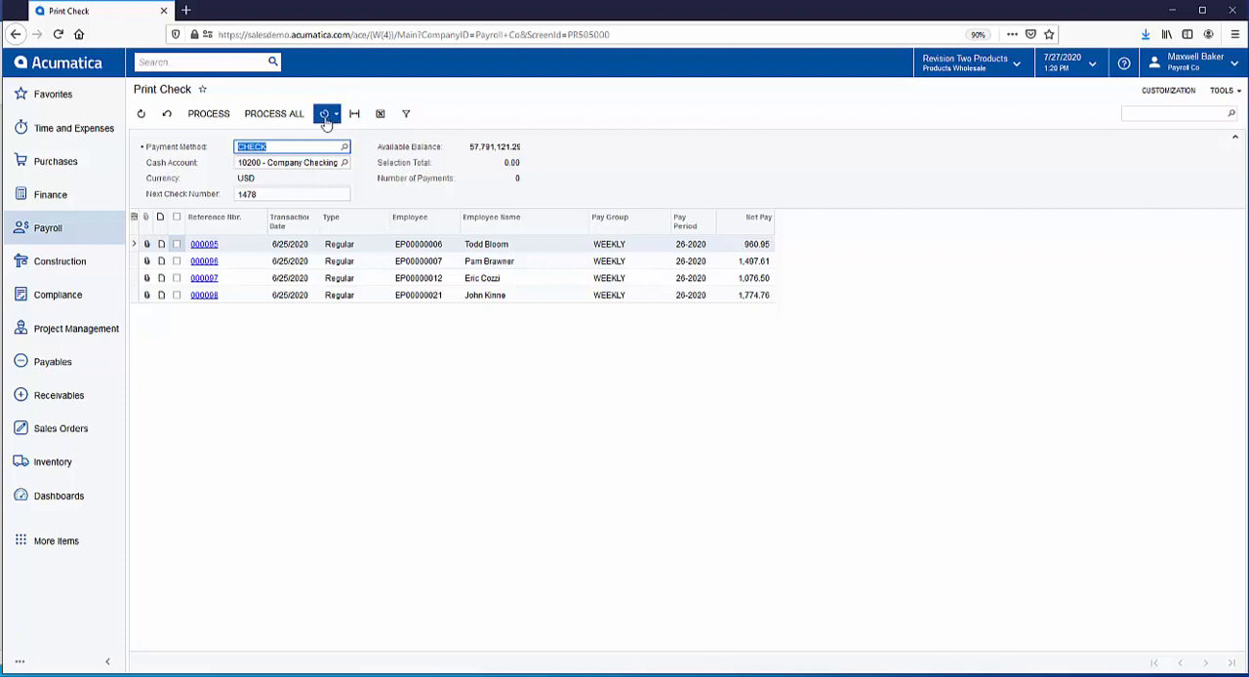
- Print the four listed paychecks to generate the Pay Checks report
left_click(273, 113)
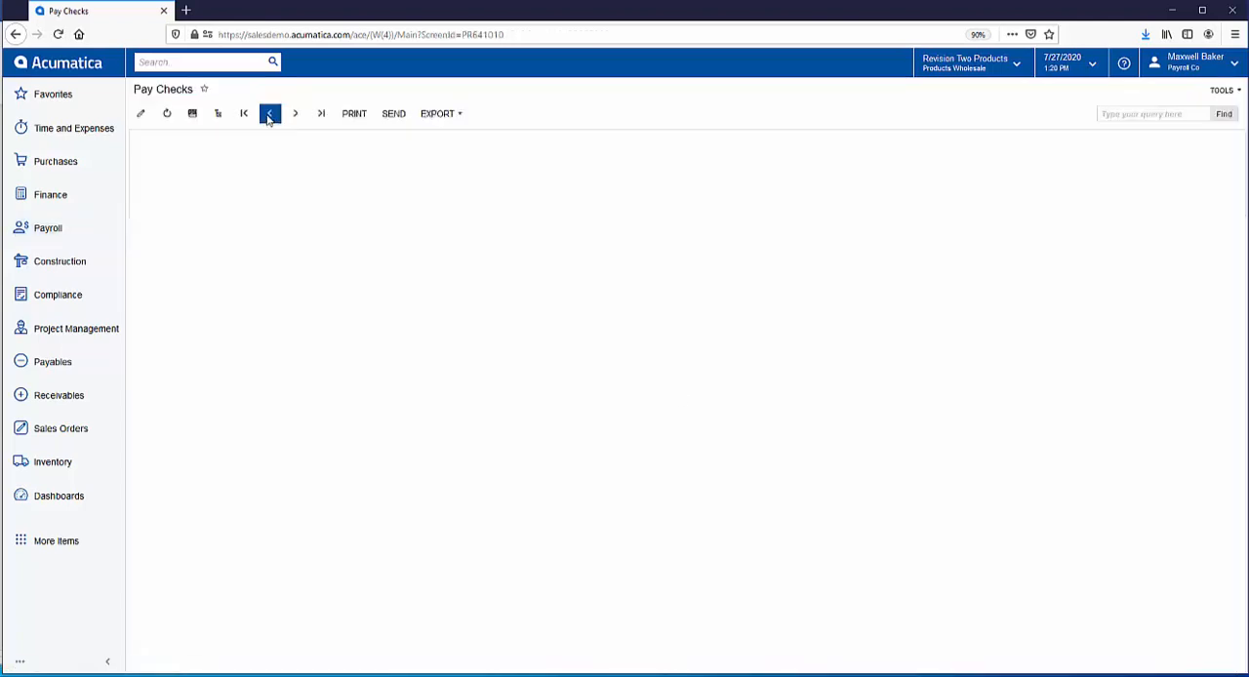
left_click(269, 113)
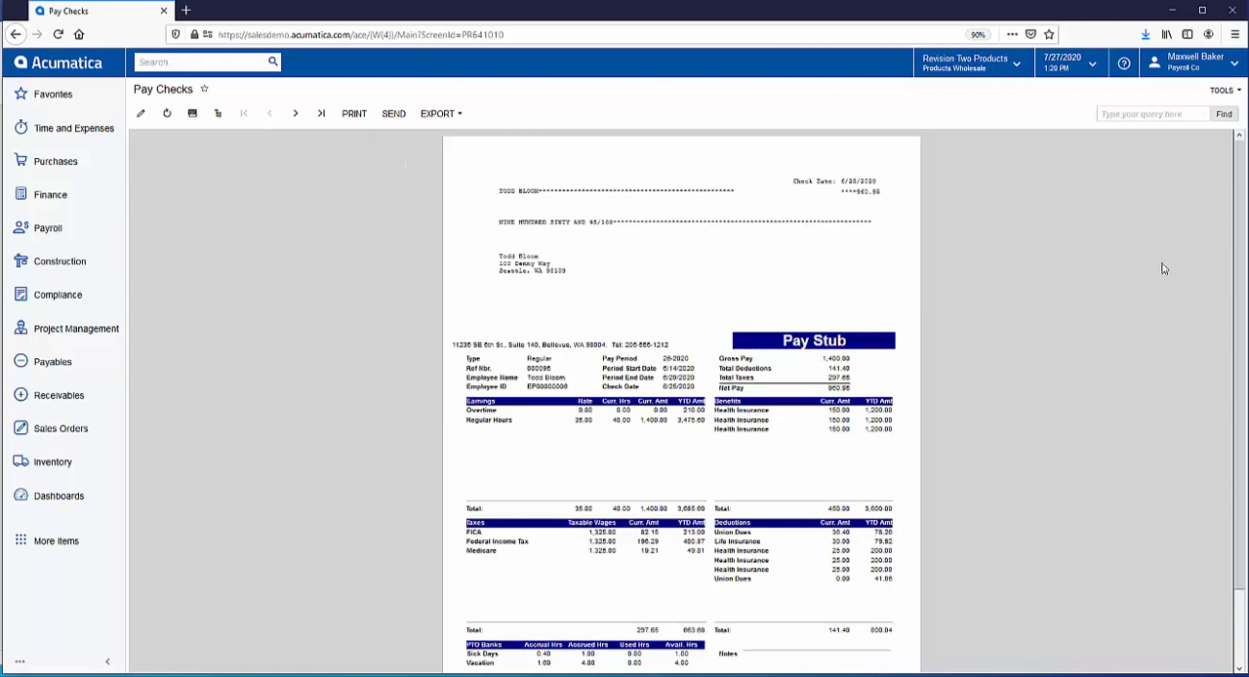
mouse_move(888, 351)
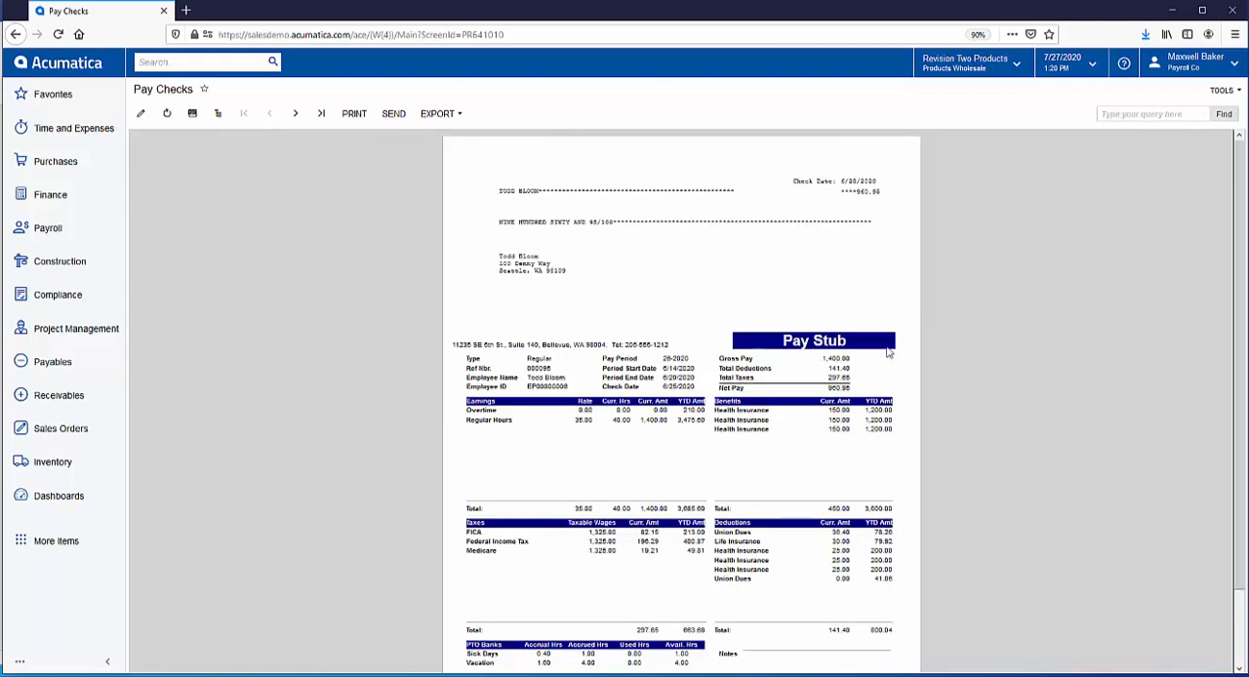
mouse_move(901, 292)
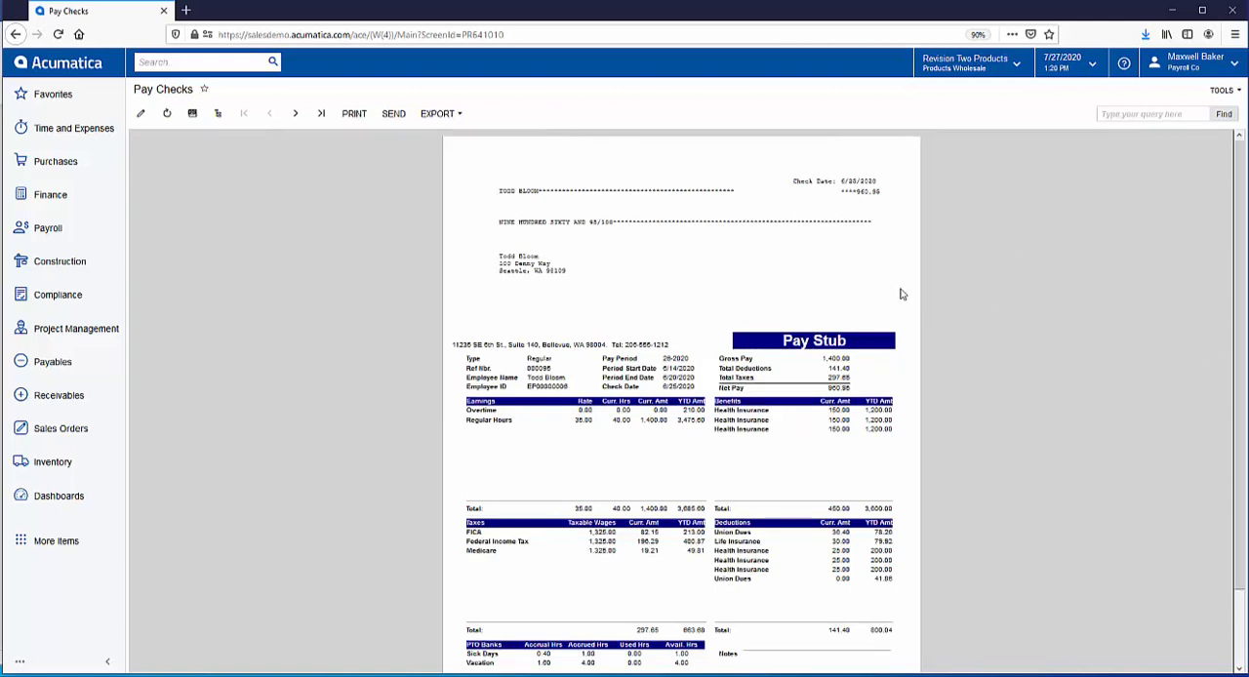
mouse_move(853, 508)
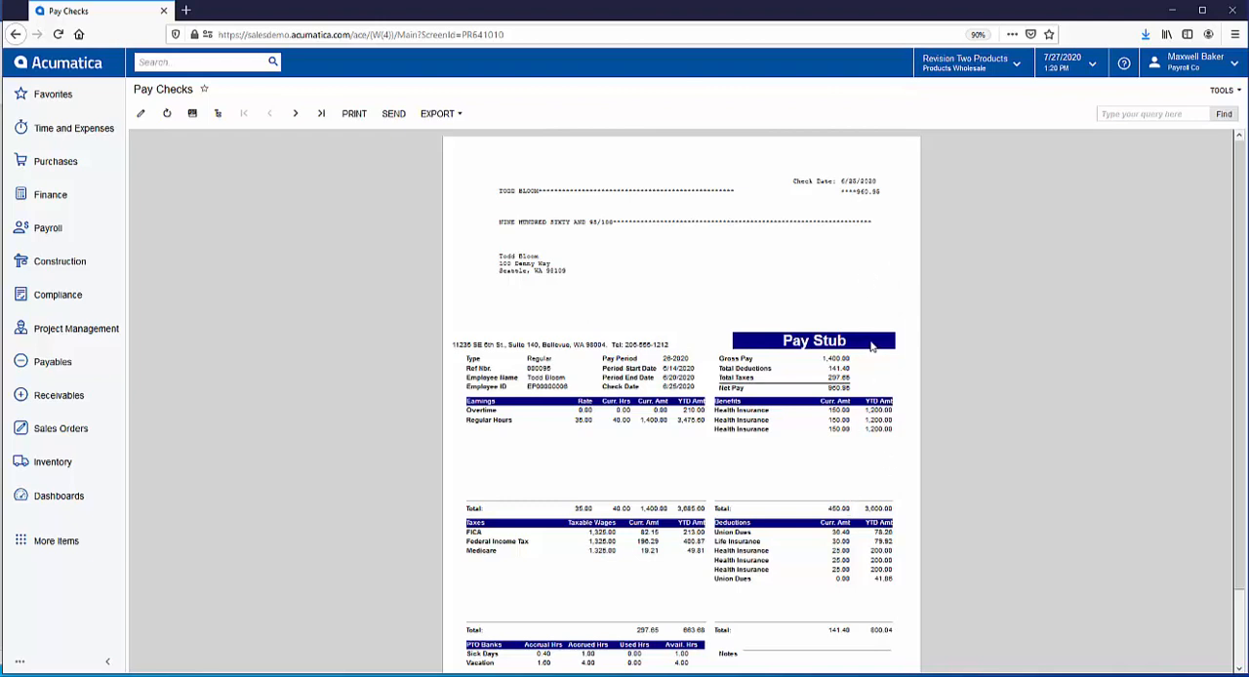
mouse_move(800, 322)
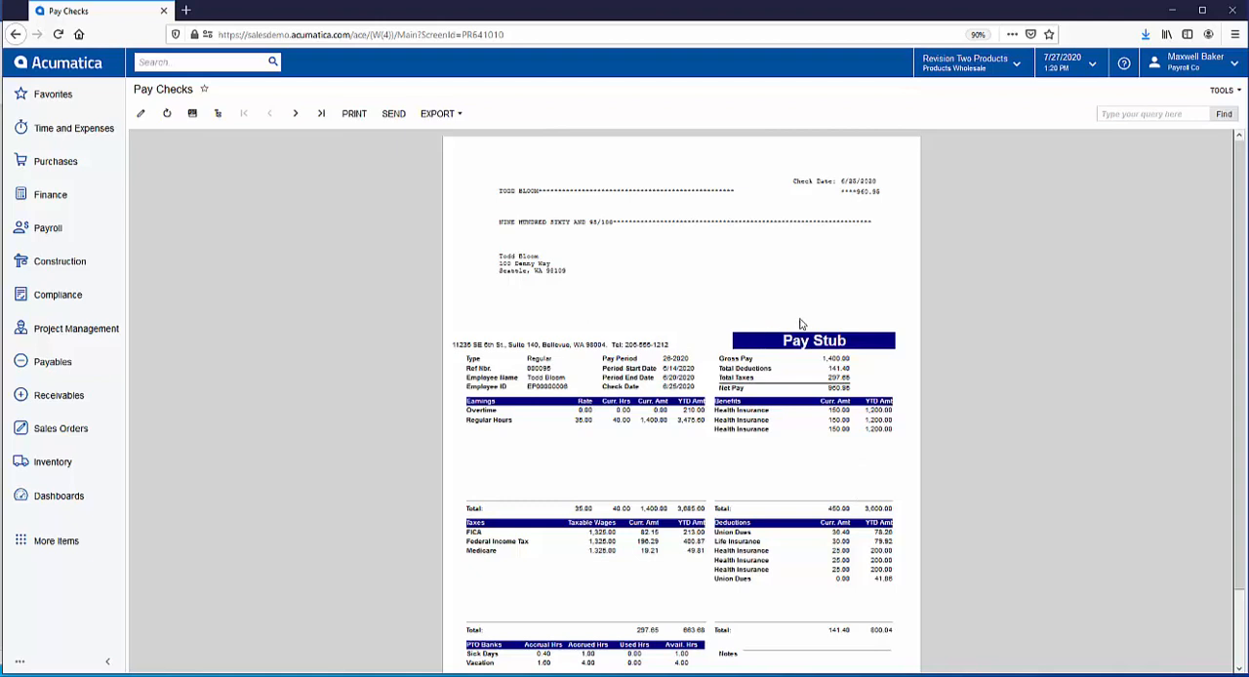
mouse_move(804, 318)
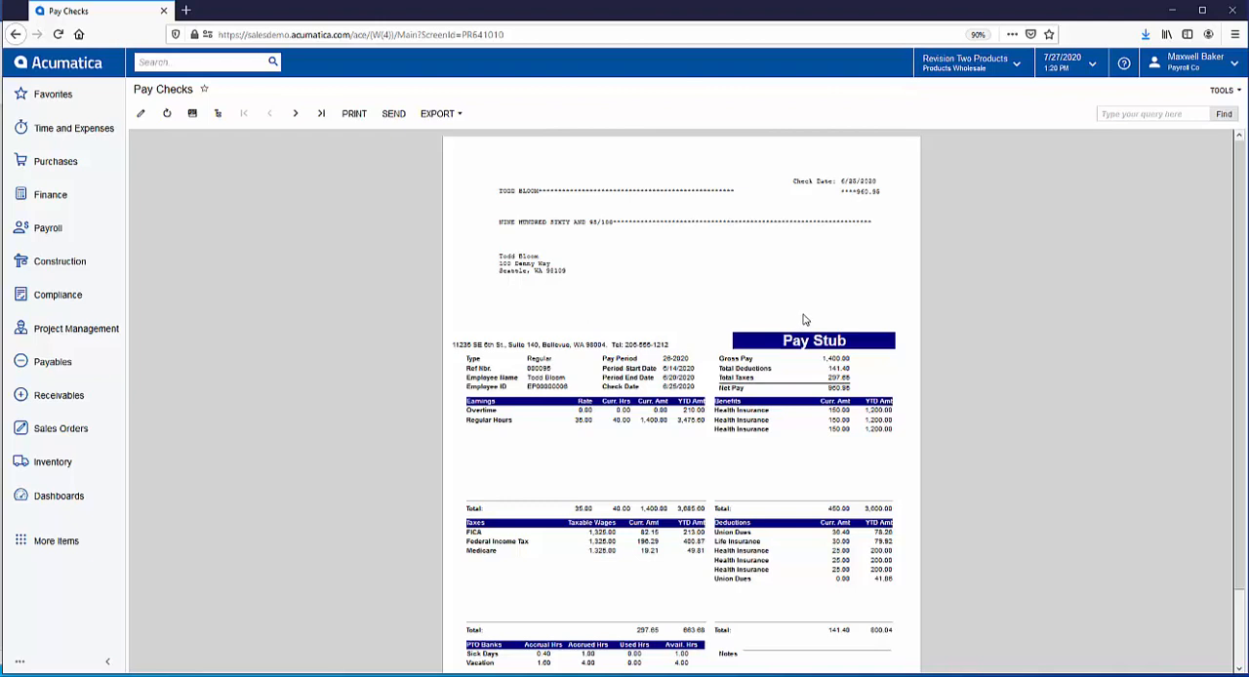
mouse_move(50, 193)
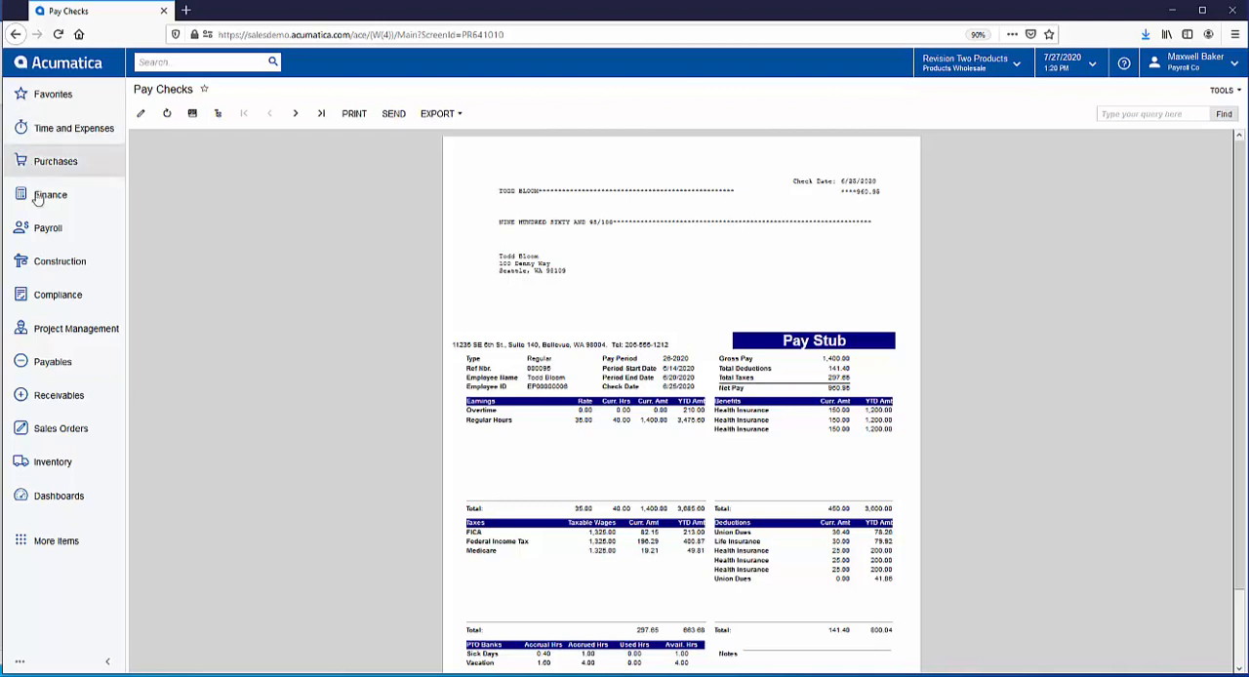
- In Process Payroll Documents, release all four printed paychecks with no errors
left_click(47, 226)
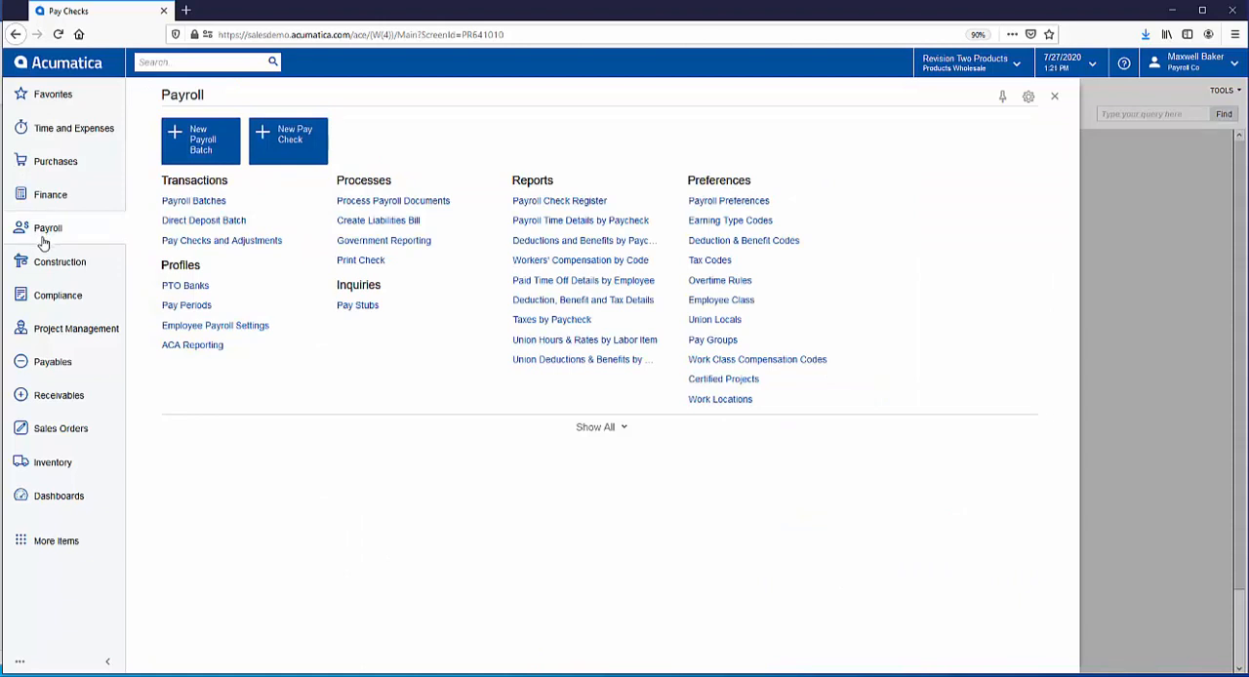
mouse_move(398, 207)
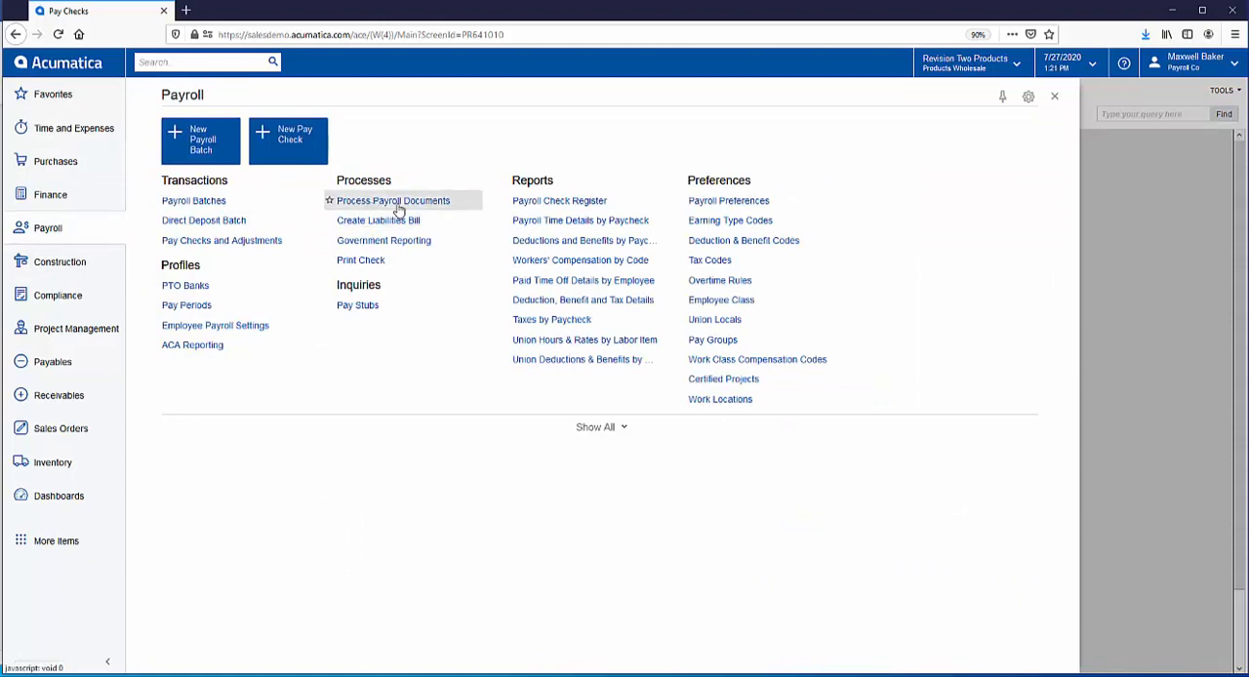
left_click(398, 199)
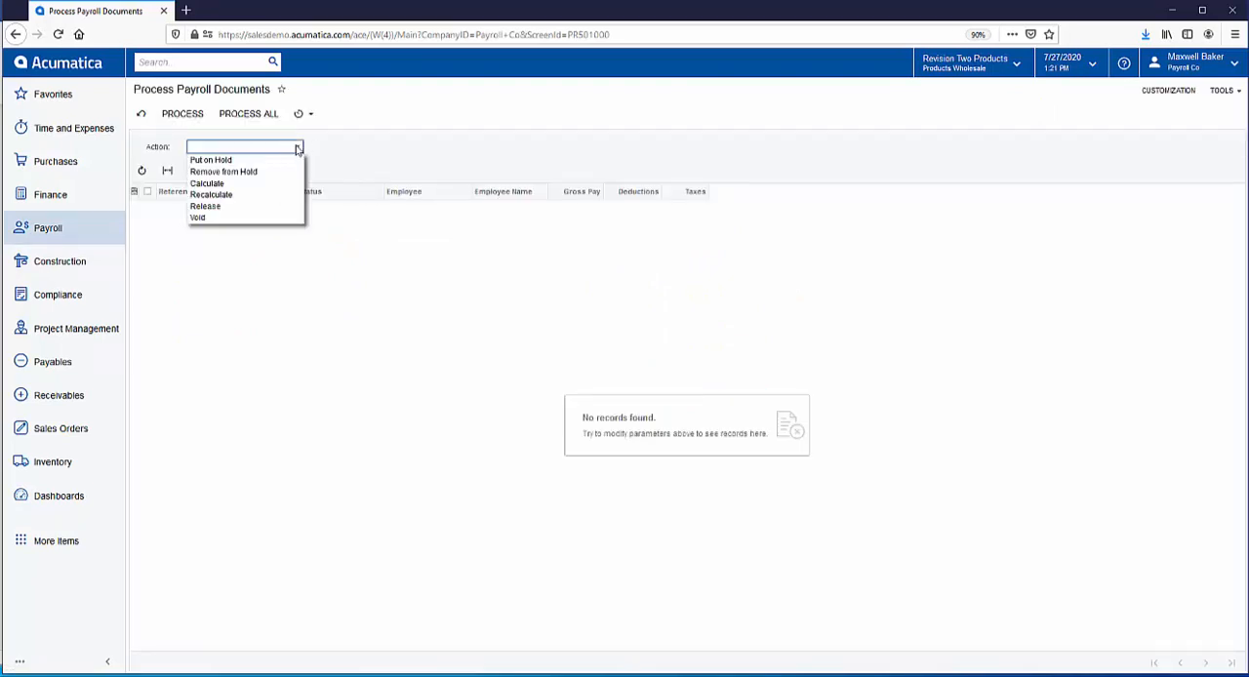
mouse_move(207, 183)
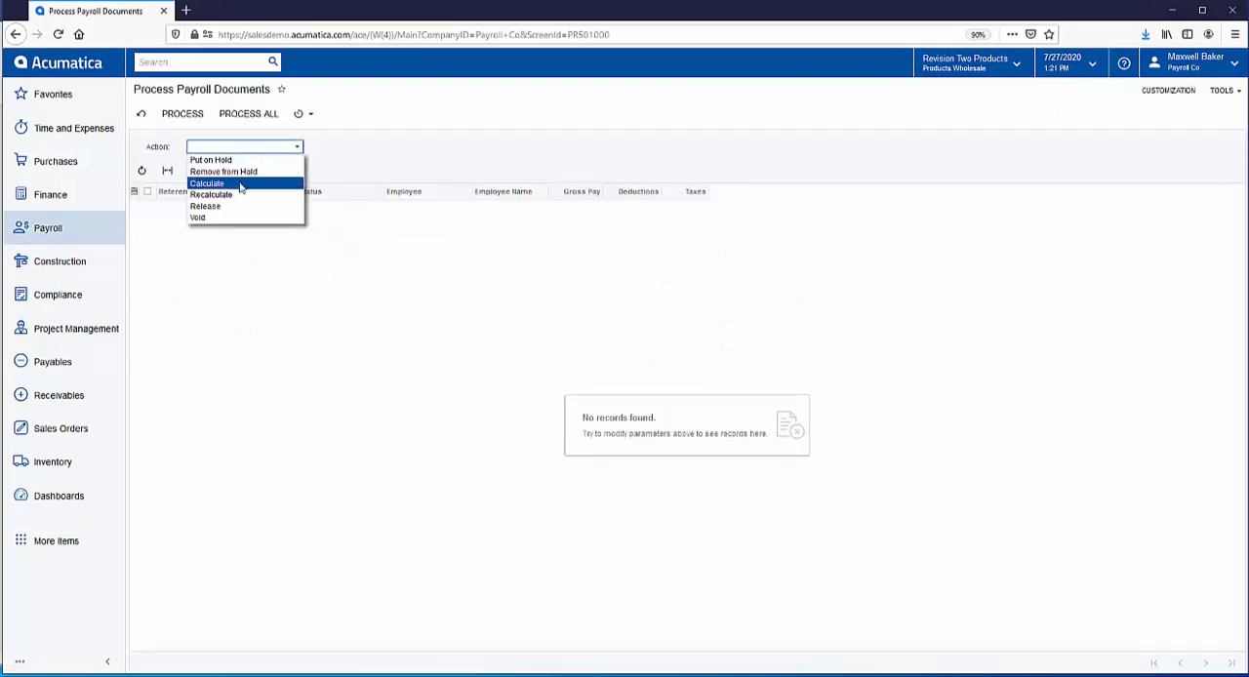
left_click(205, 207)
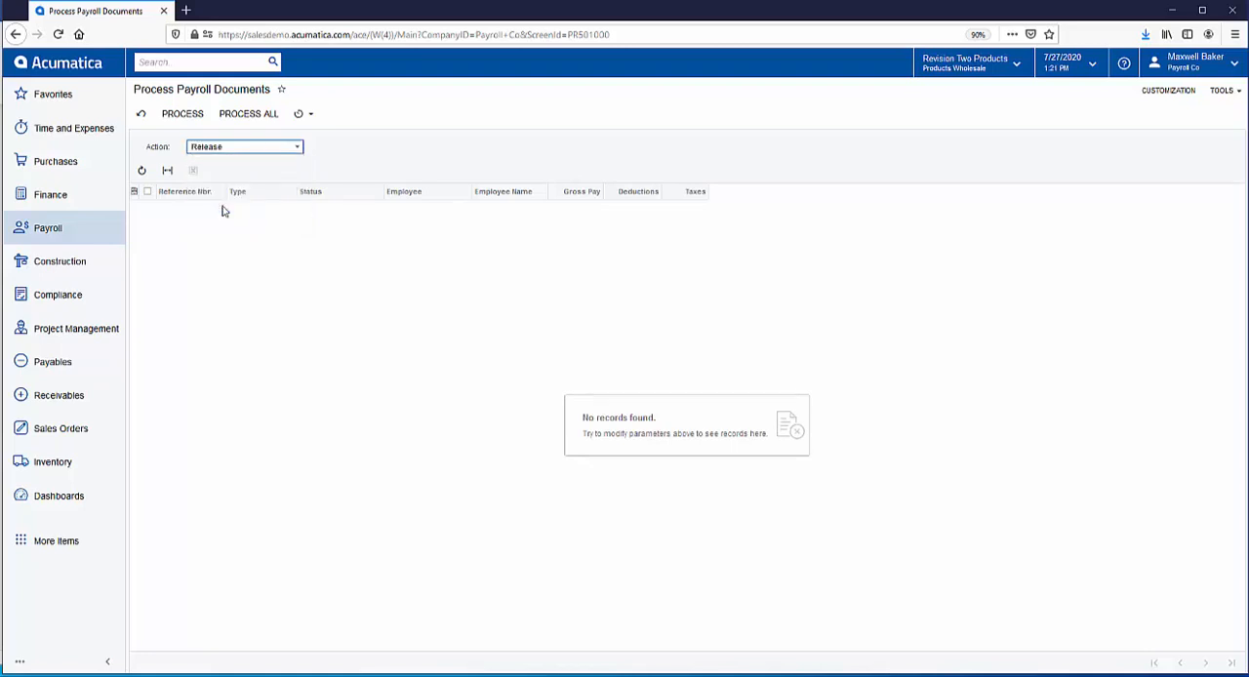
left_click(245, 113)
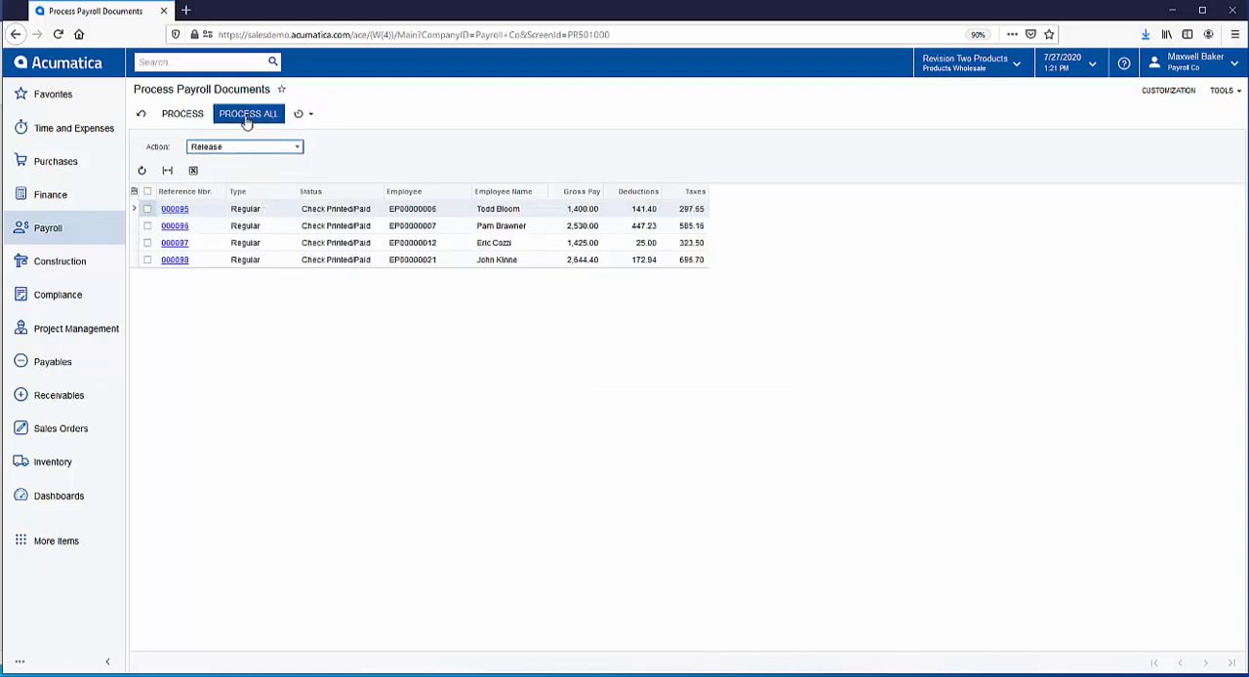
left_click(246, 113)
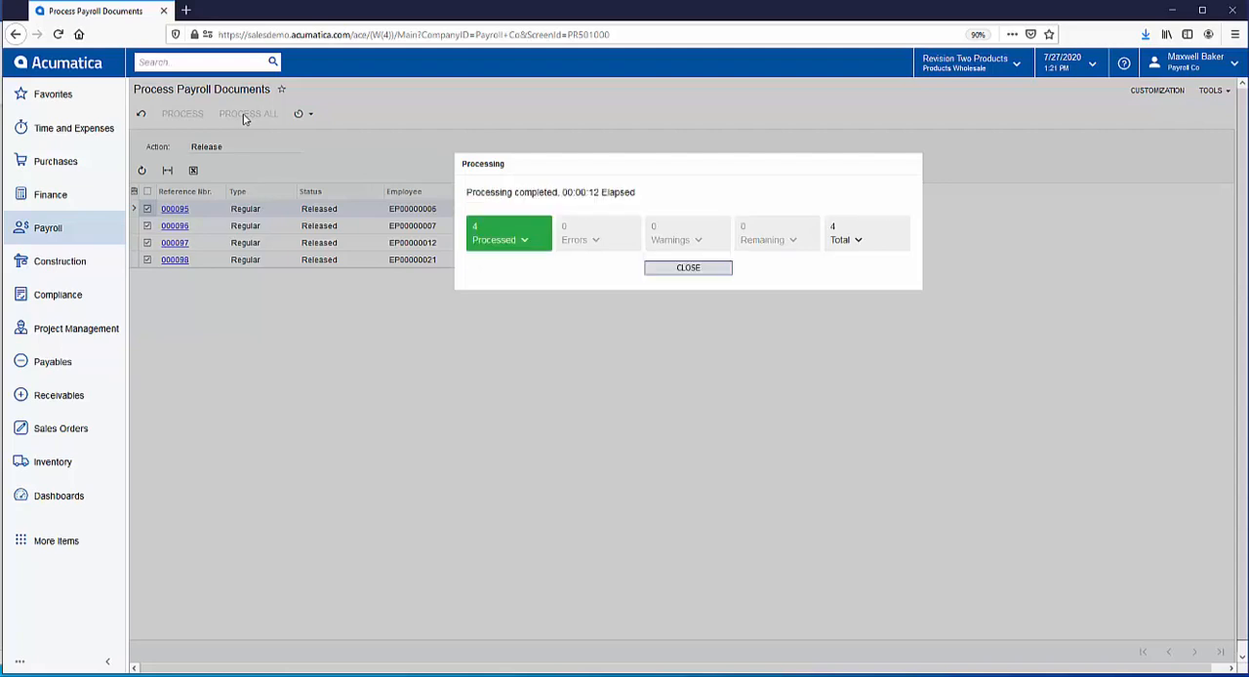
mouse_move(285, 144)
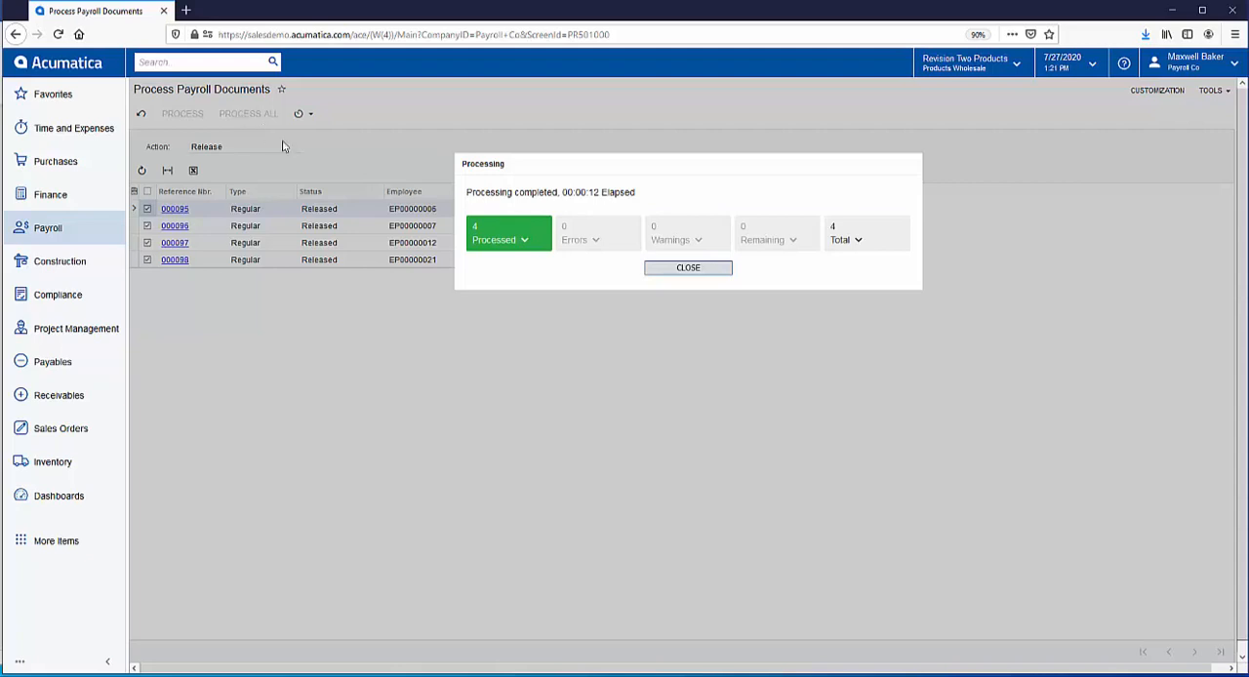
mouse_move(300, 117)
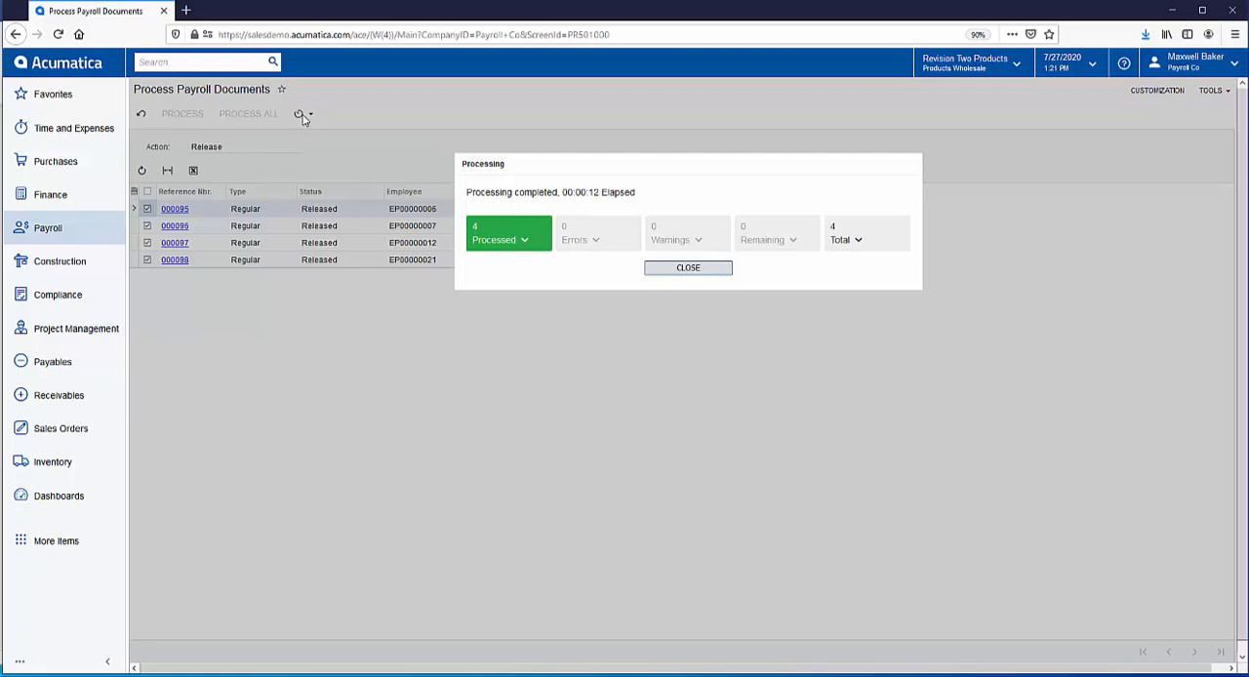
mouse_move(195, 213)
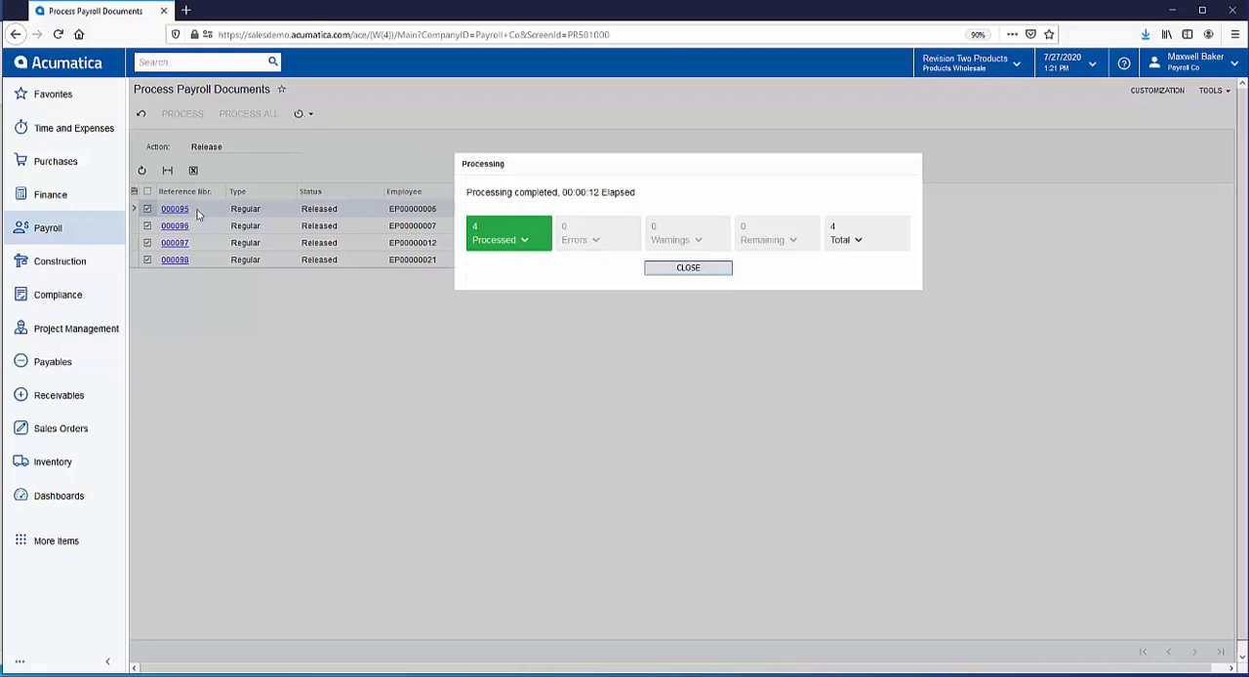
mouse_move(686, 271)
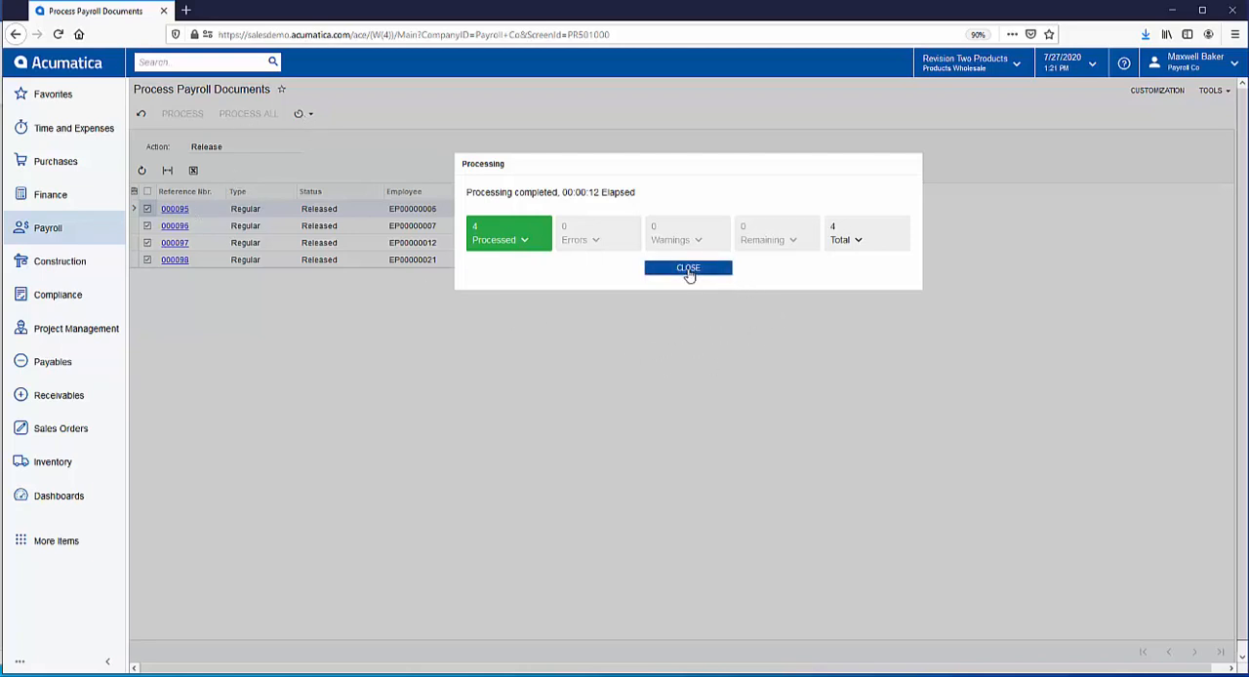
left_click(687, 267)
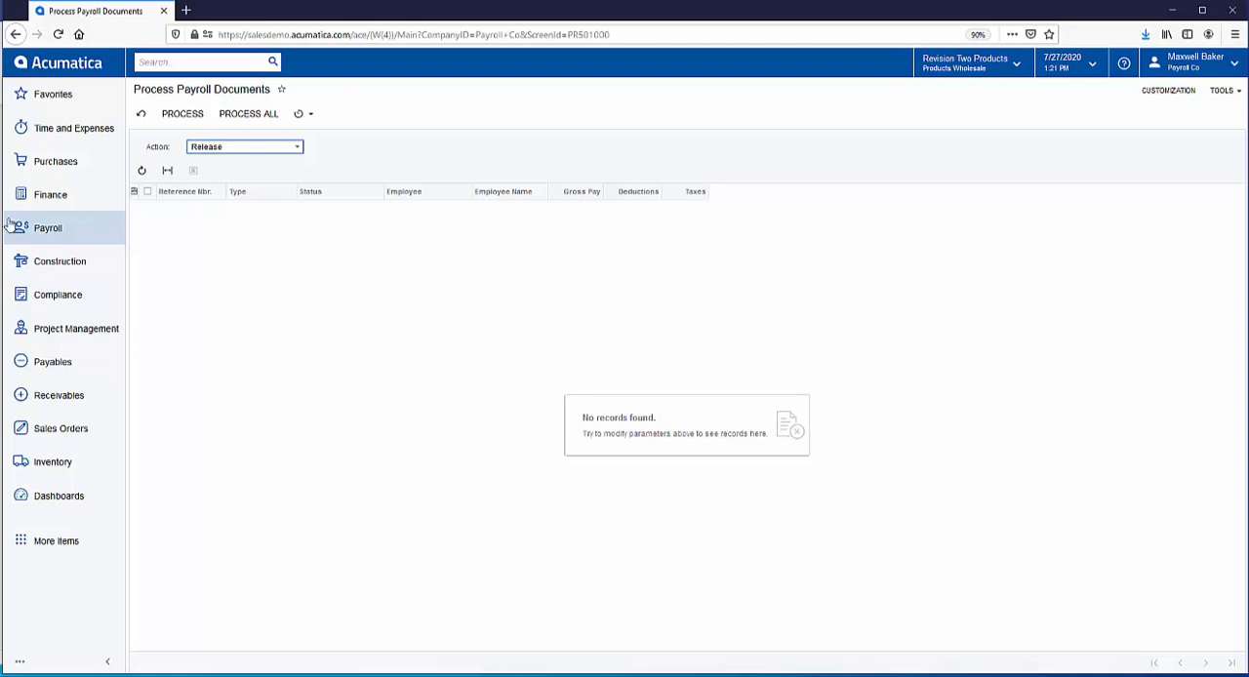
left_click(47, 226)
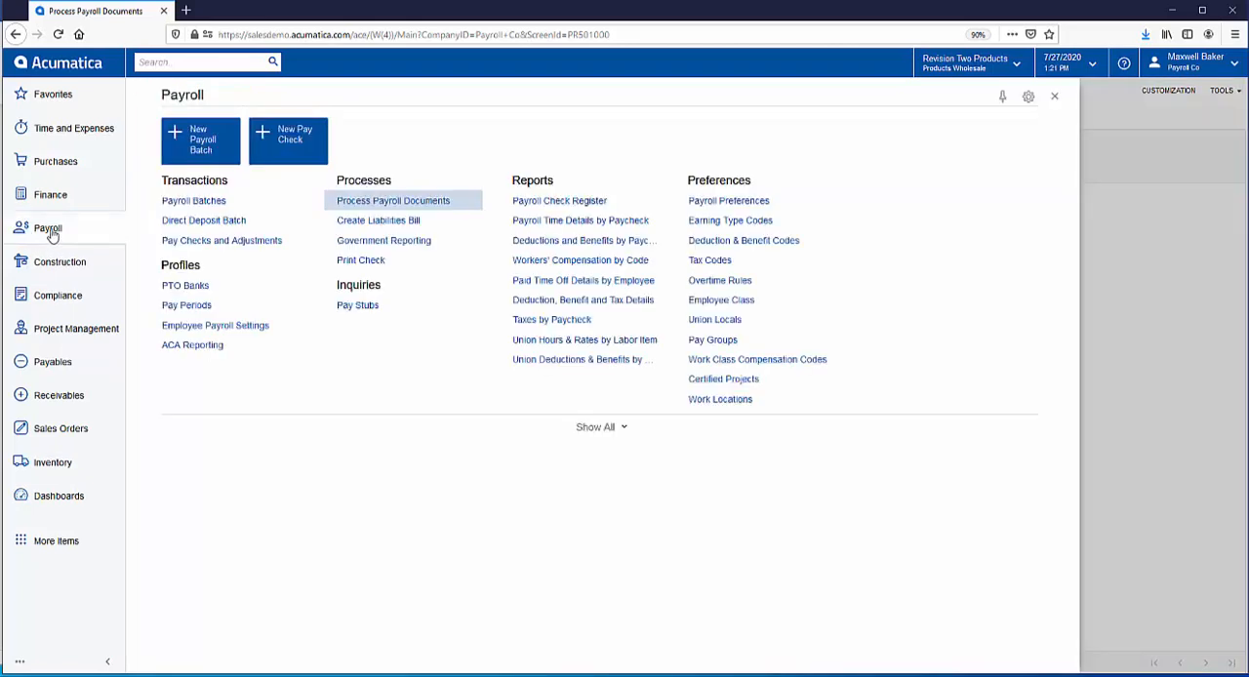
mouse_move(382, 240)
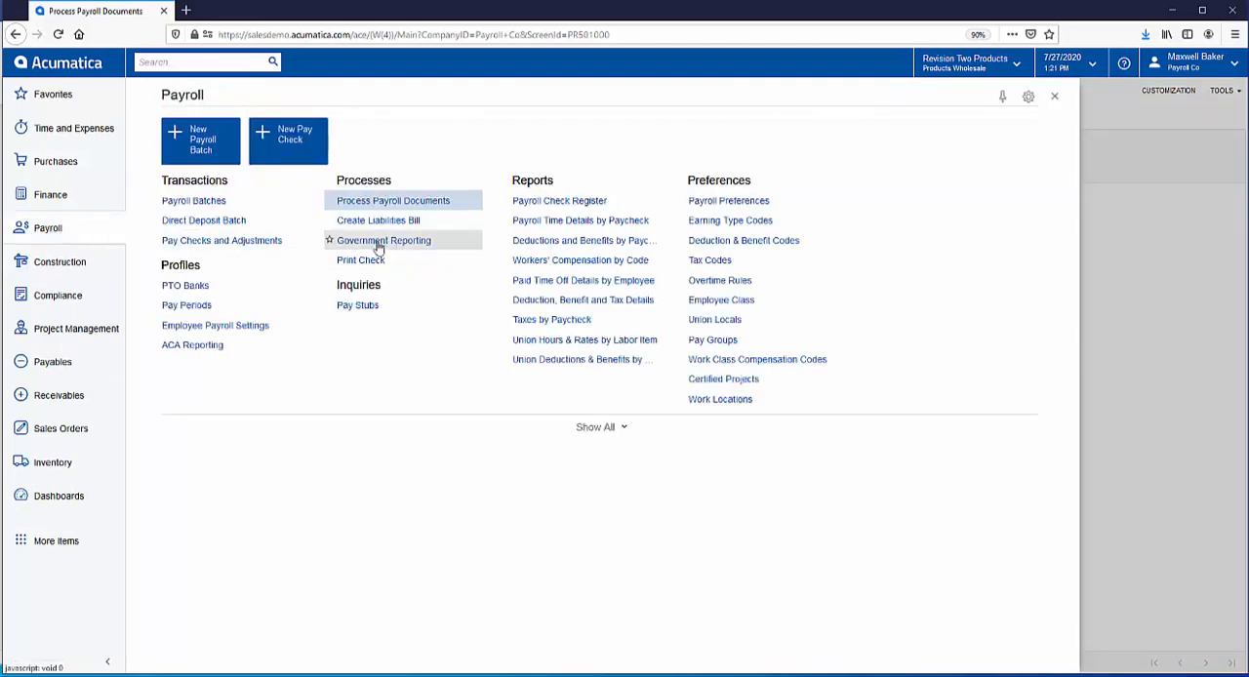
left_click(383, 240)
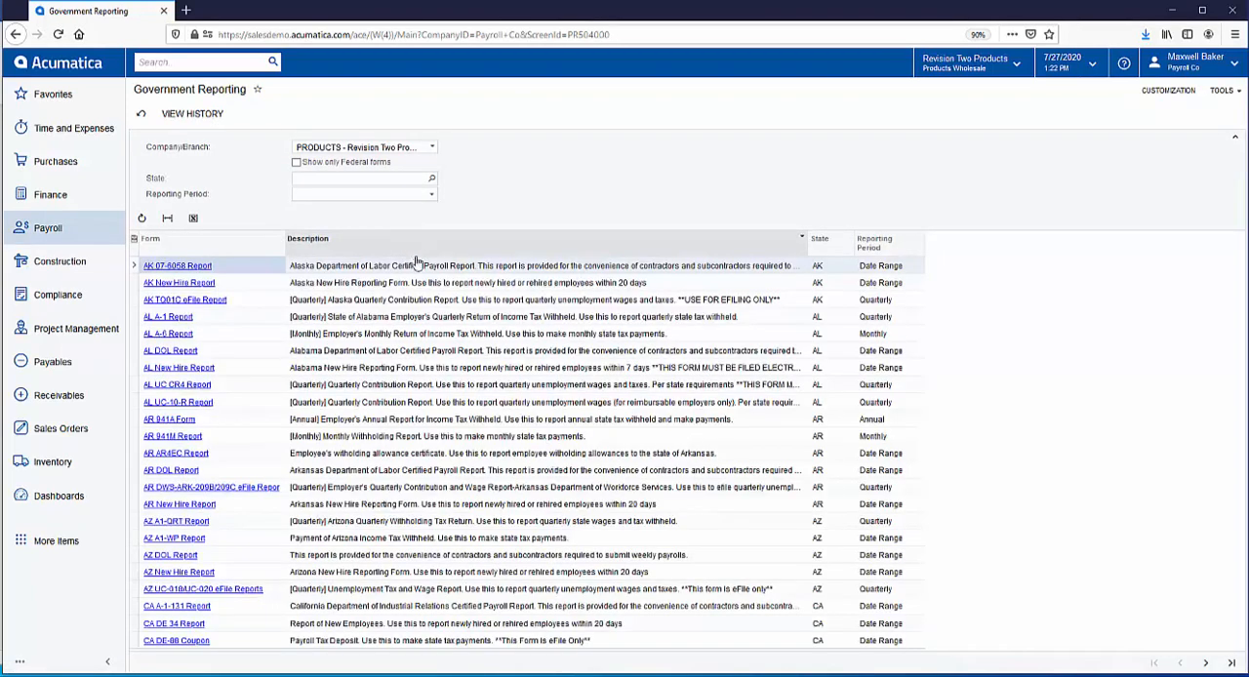
type("ml")
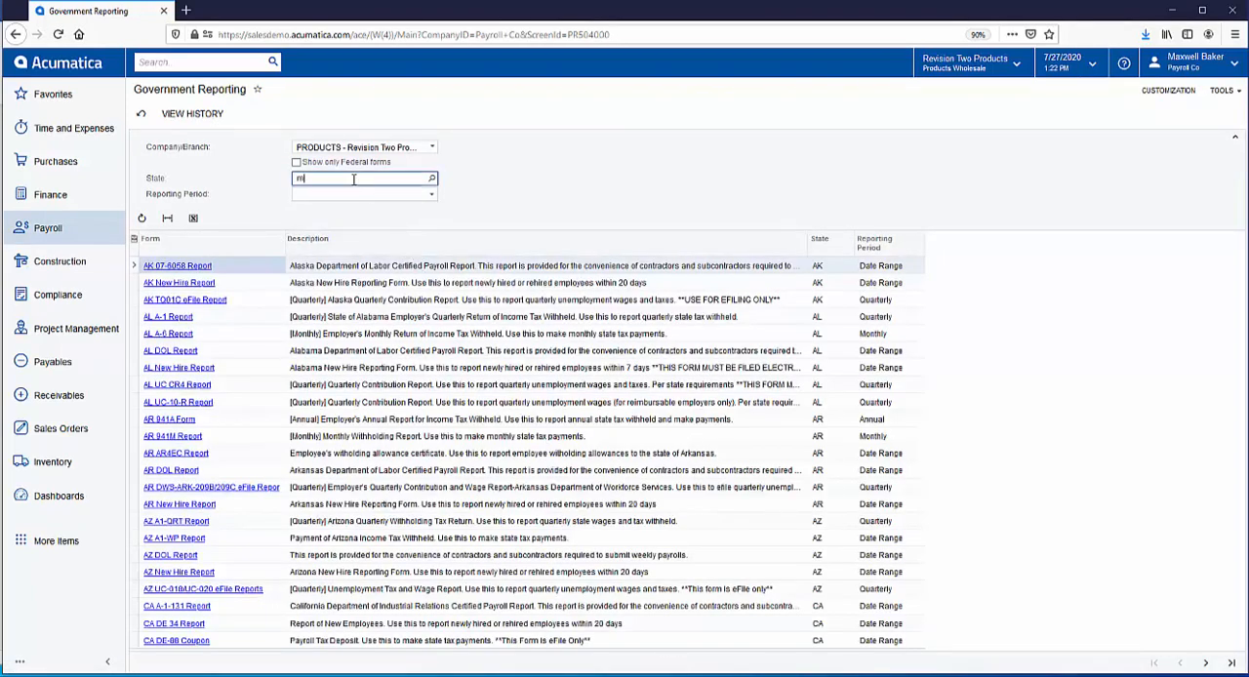
type("a")
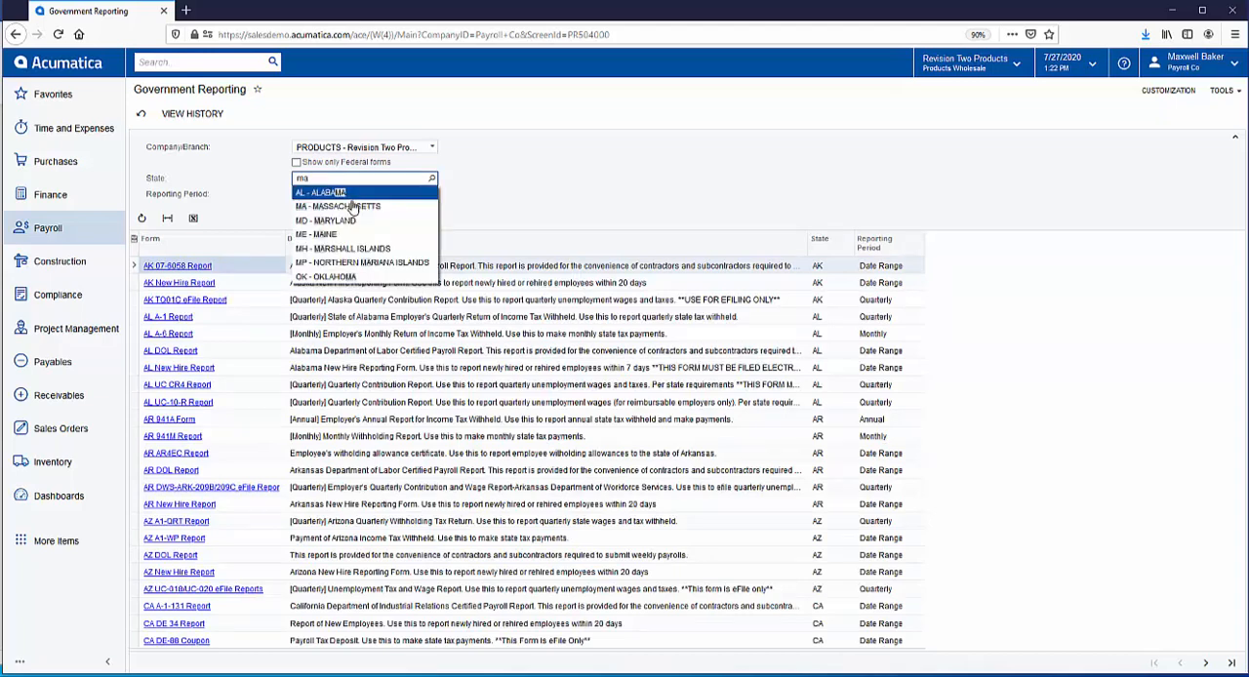
left_click(339, 207)
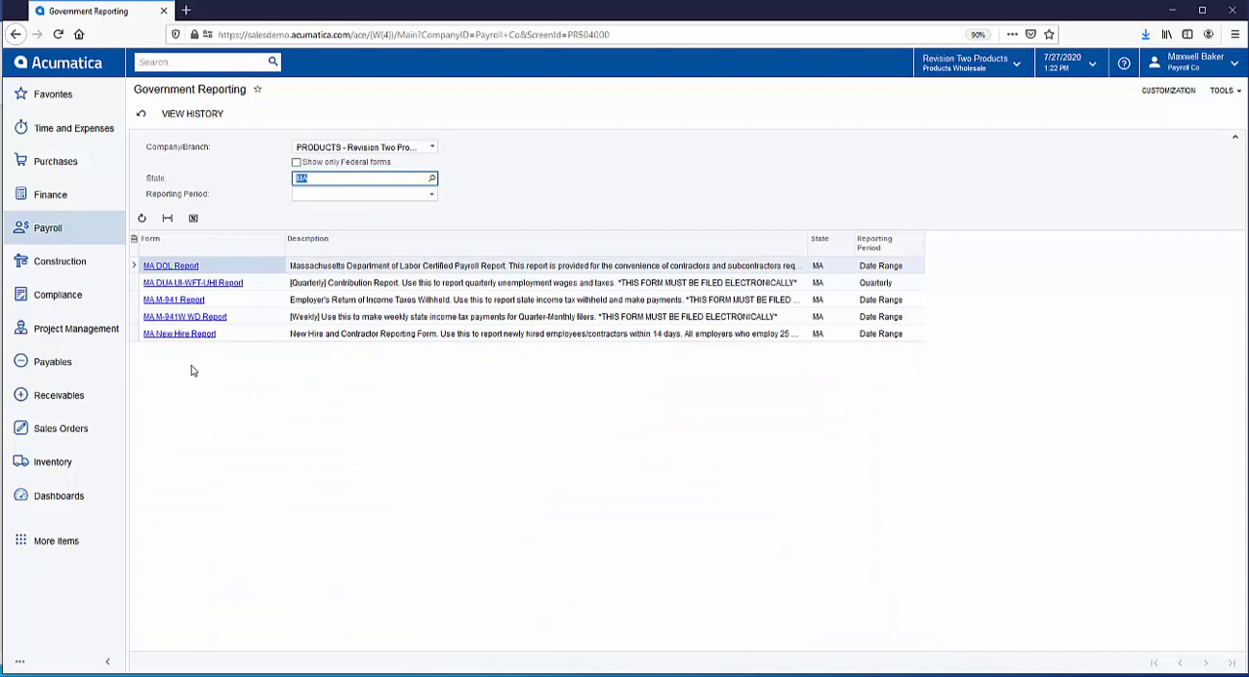
mouse_move(207, 267)
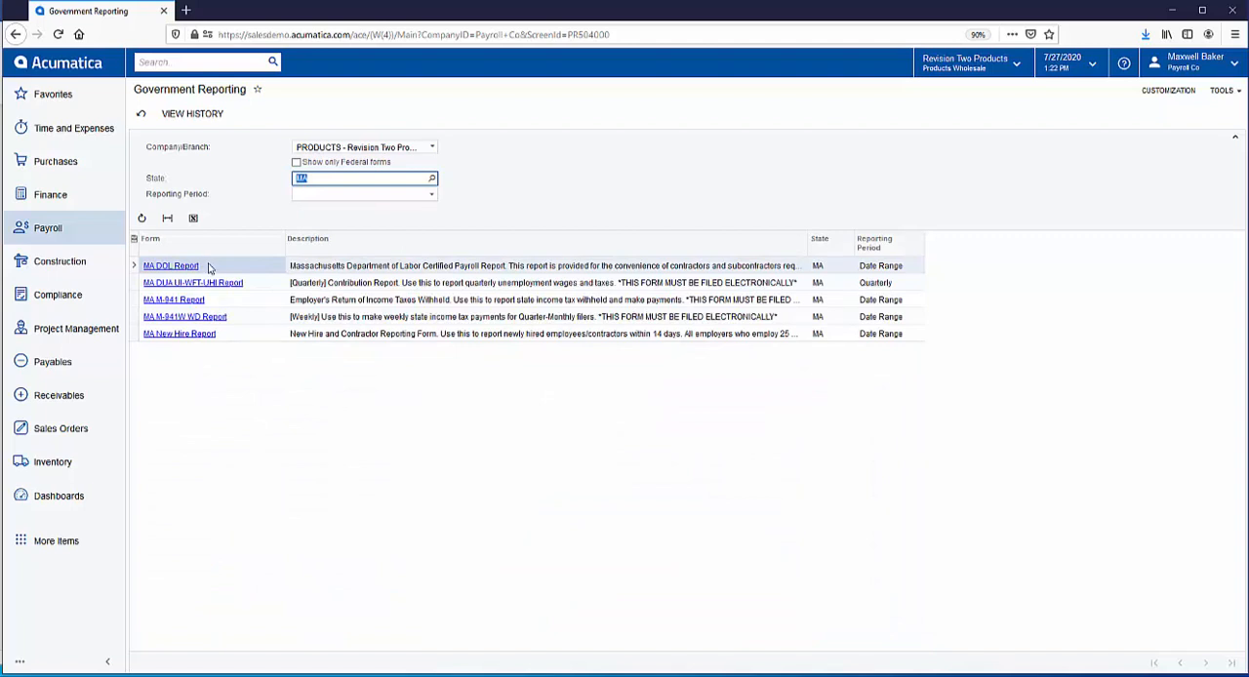
mouse_move(212, 363)
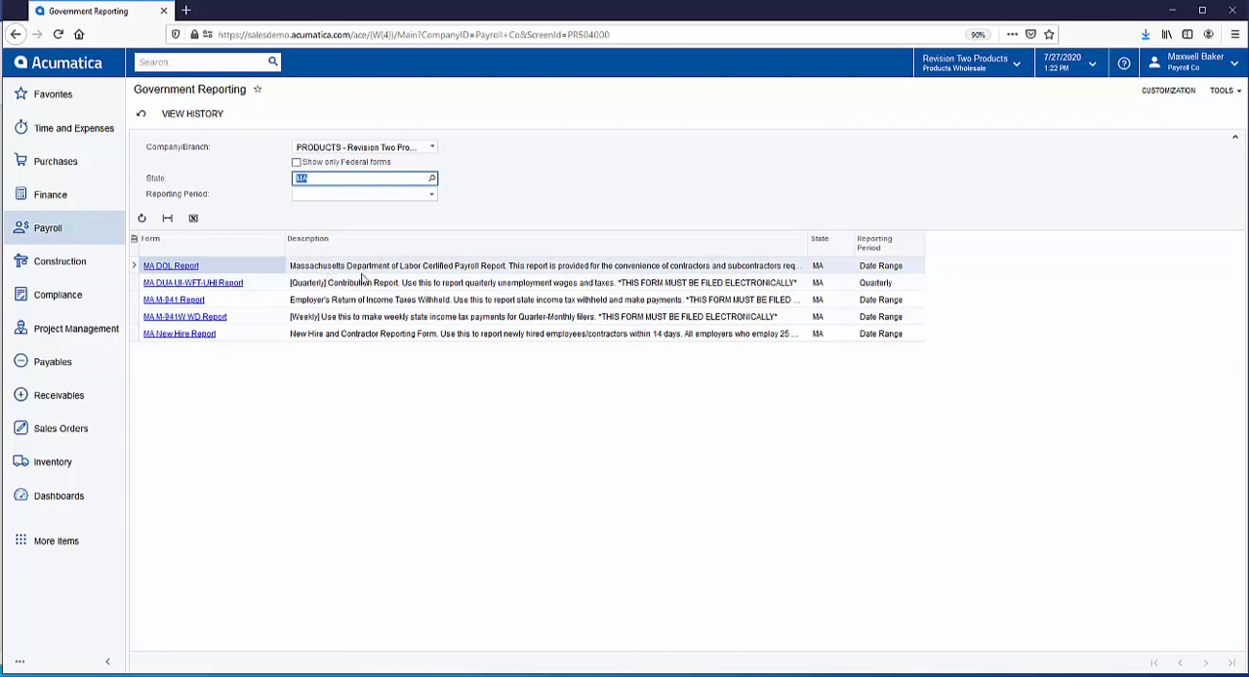
mouse_move(425, 283)
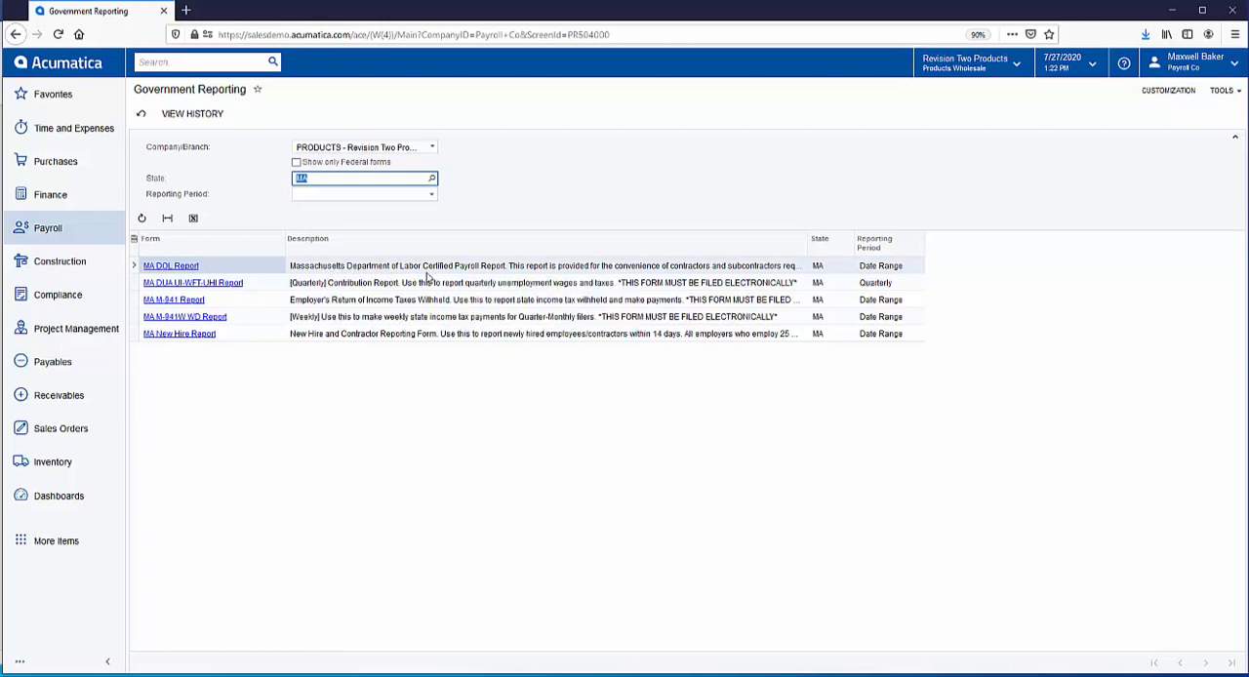
mouse_move(246, 265)
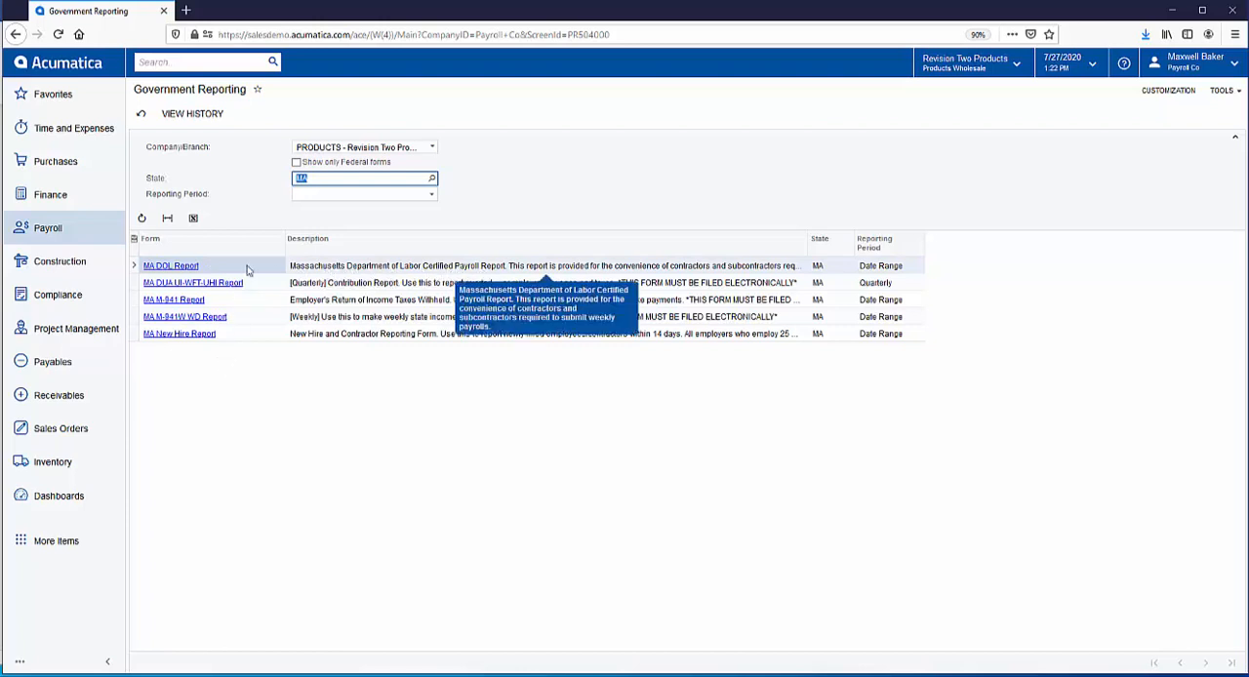
- Run the MA DOL Report with a June 2020 start date chosen from the calendar
left_click(170, 266)
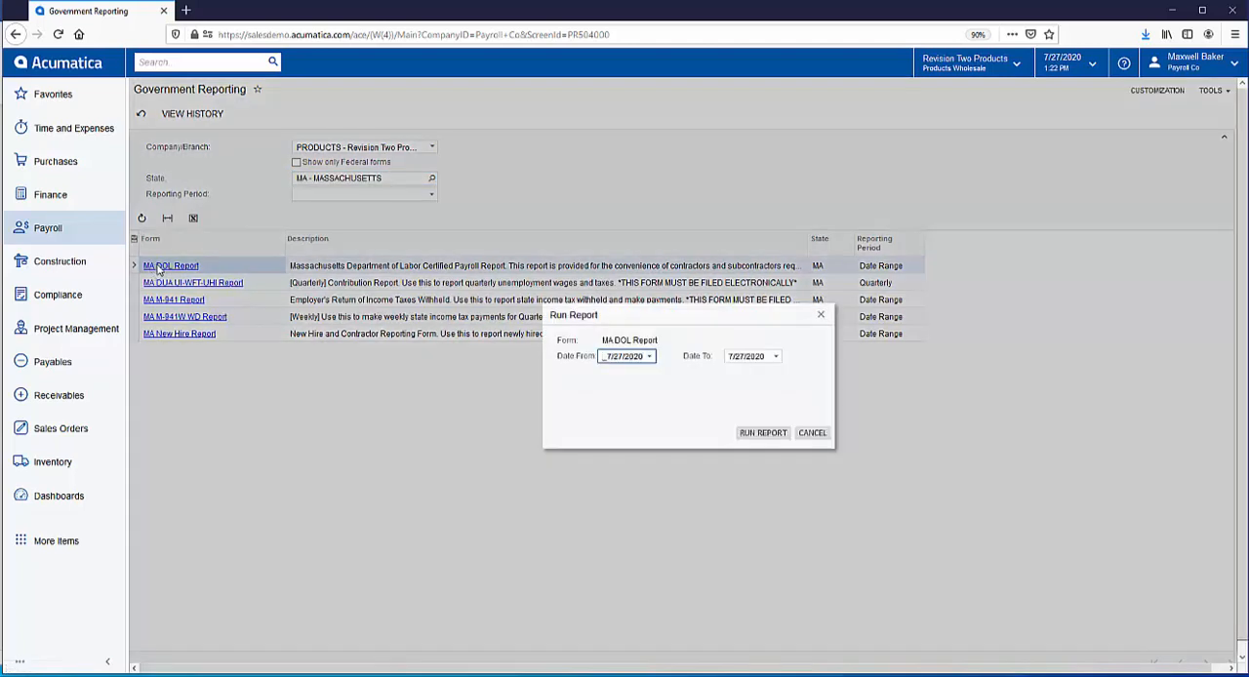
mouse_move(168, 266)
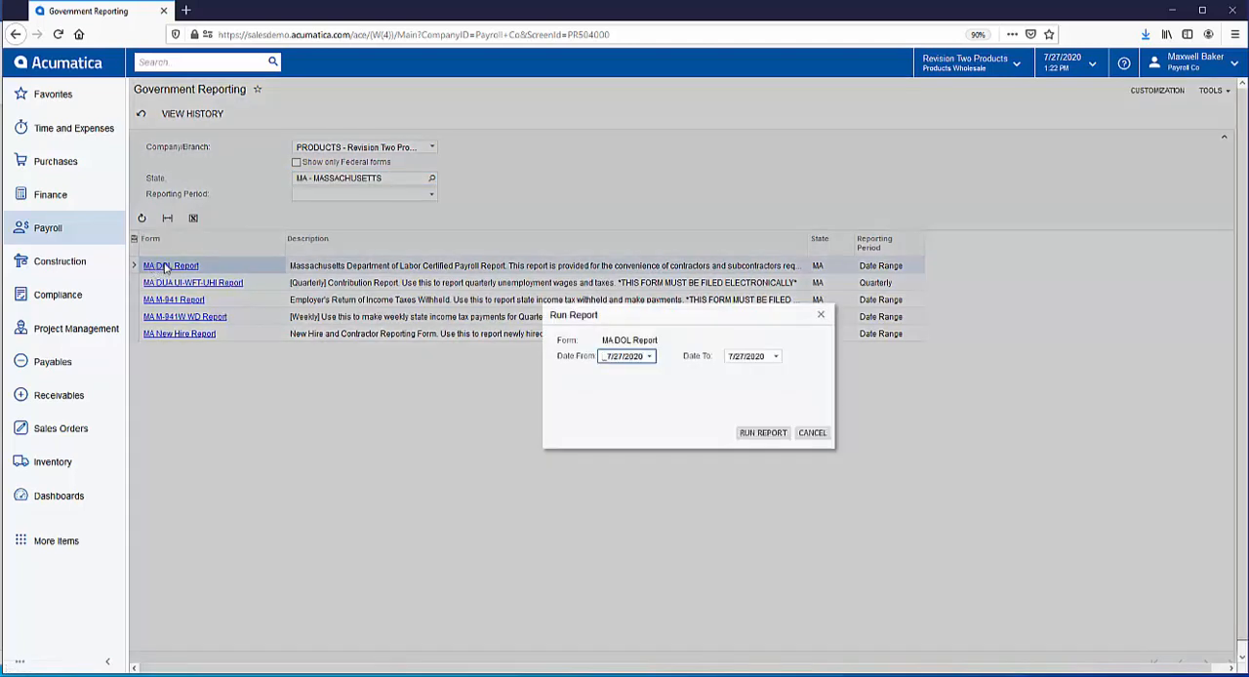
mouse_move(726, 386)
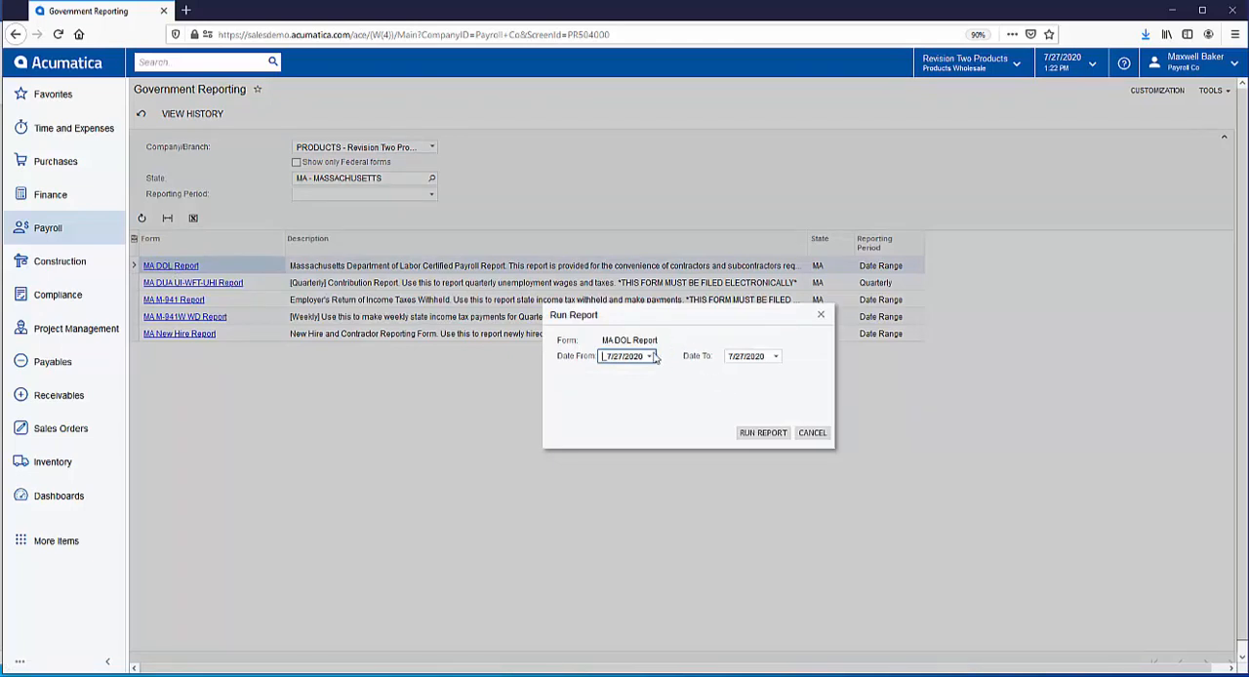
left_click(652, 355)
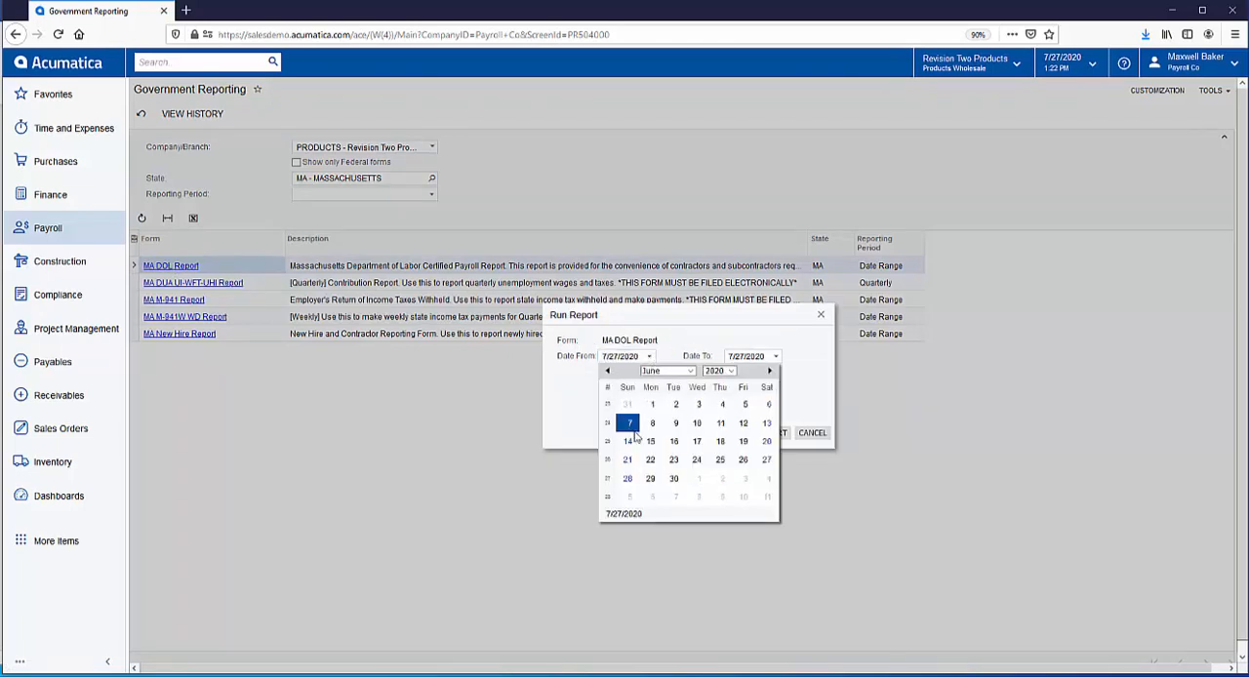
left_click(652, 406)
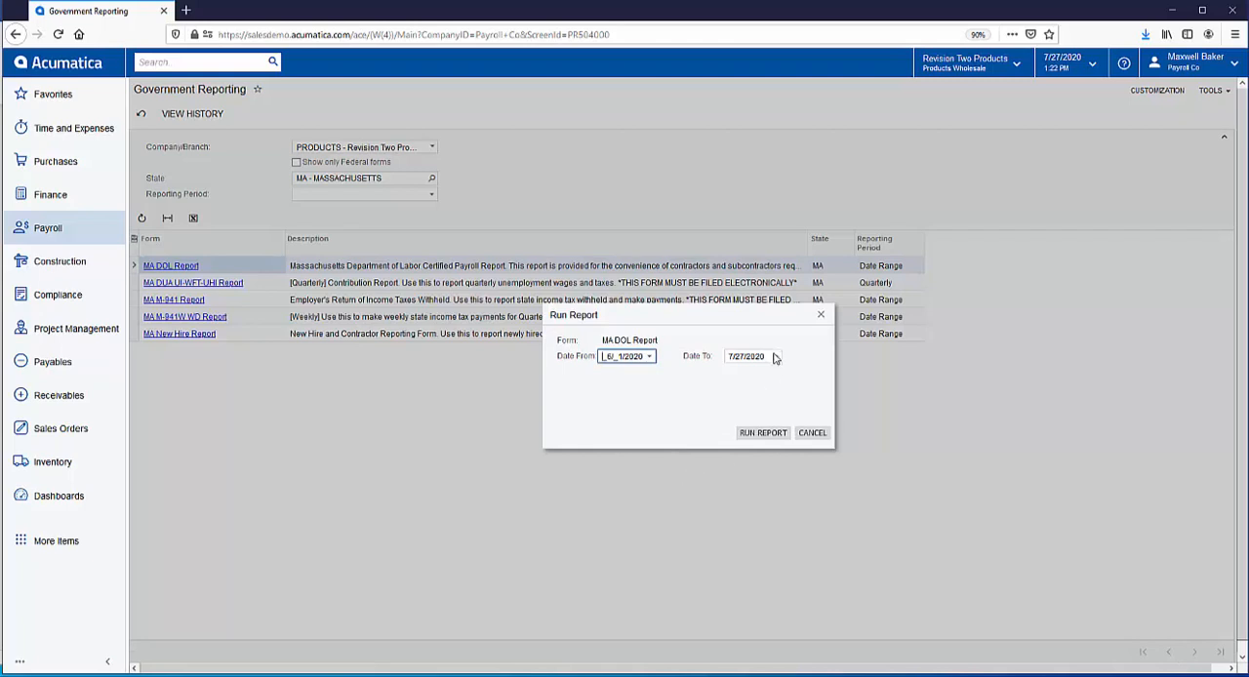
left_click(776, 355)
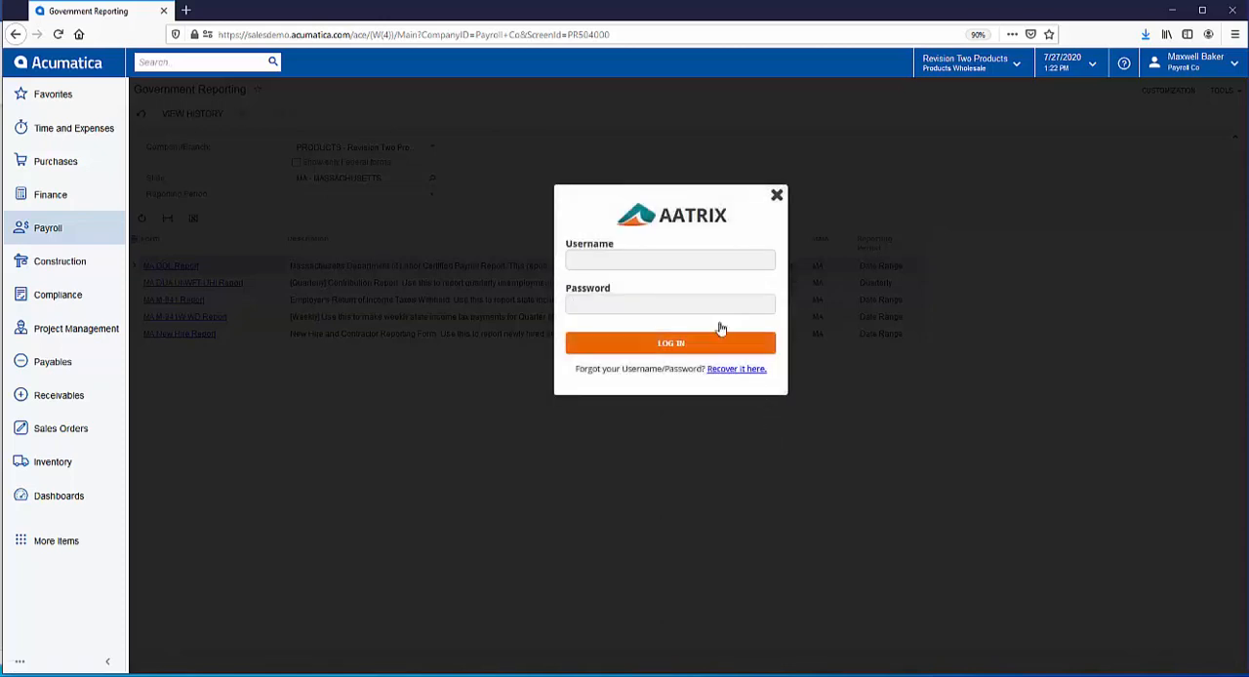
- Sign in to Aatrix as 'Acum' and dismiss the Processing complete notice
type("Acumatica")
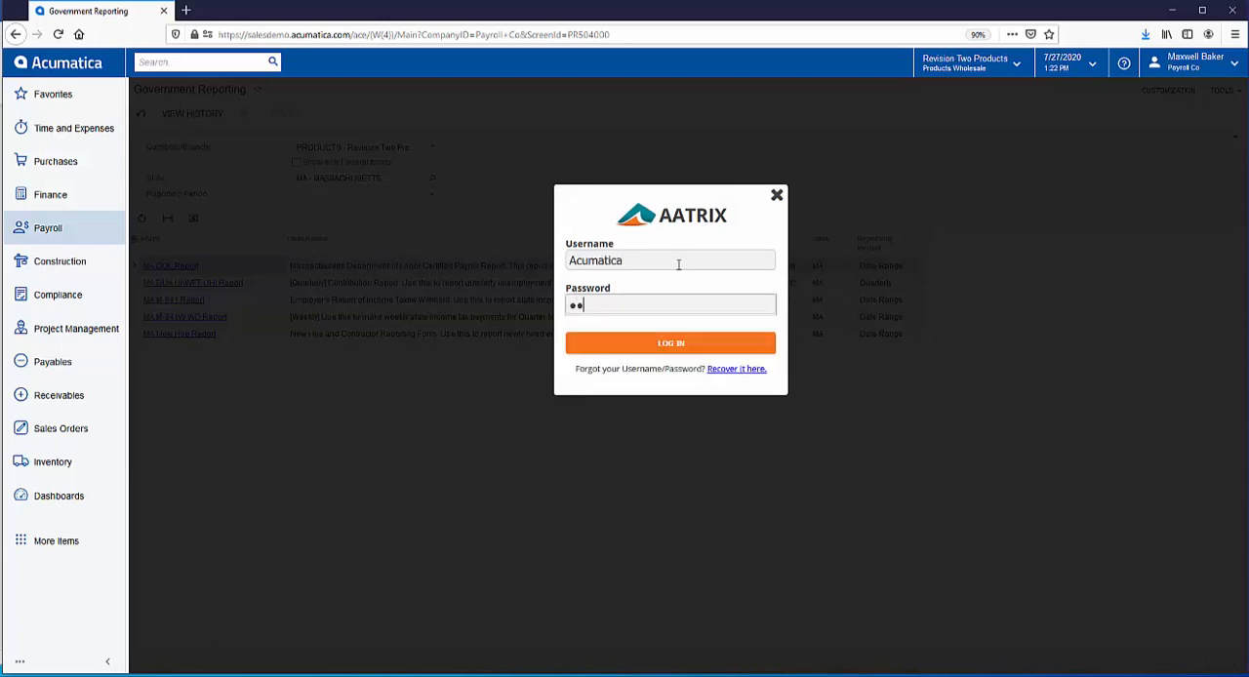
type("*")
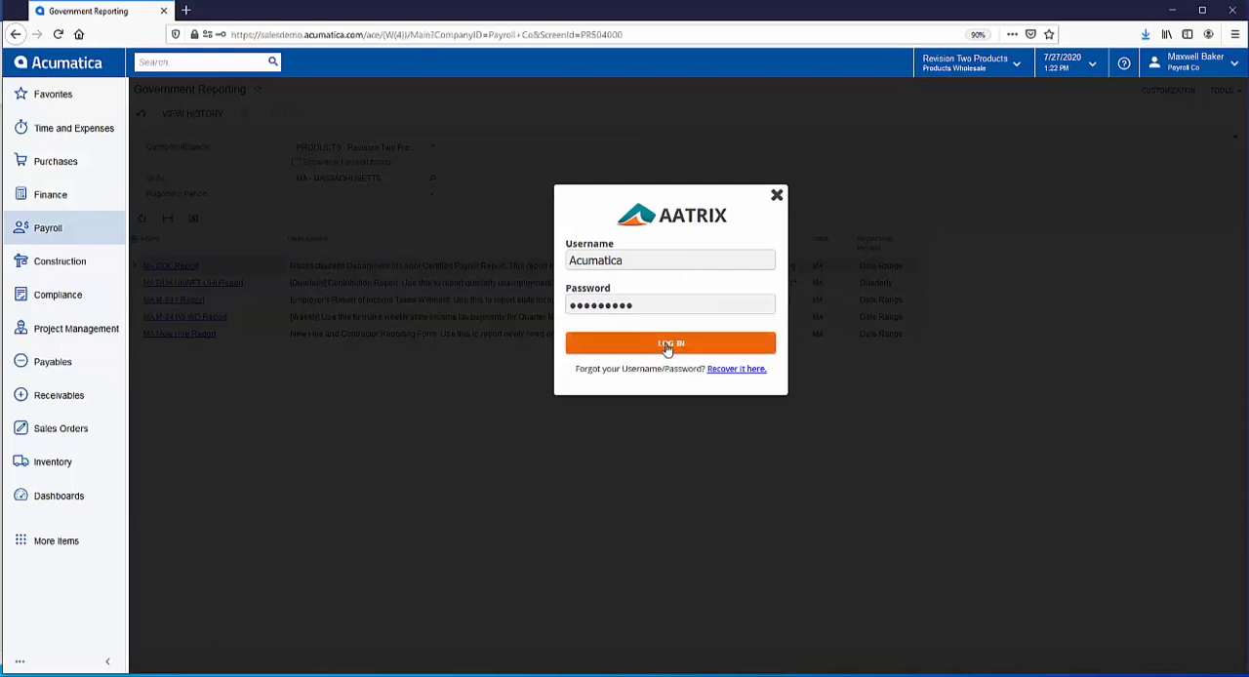
left_click(669, 343)
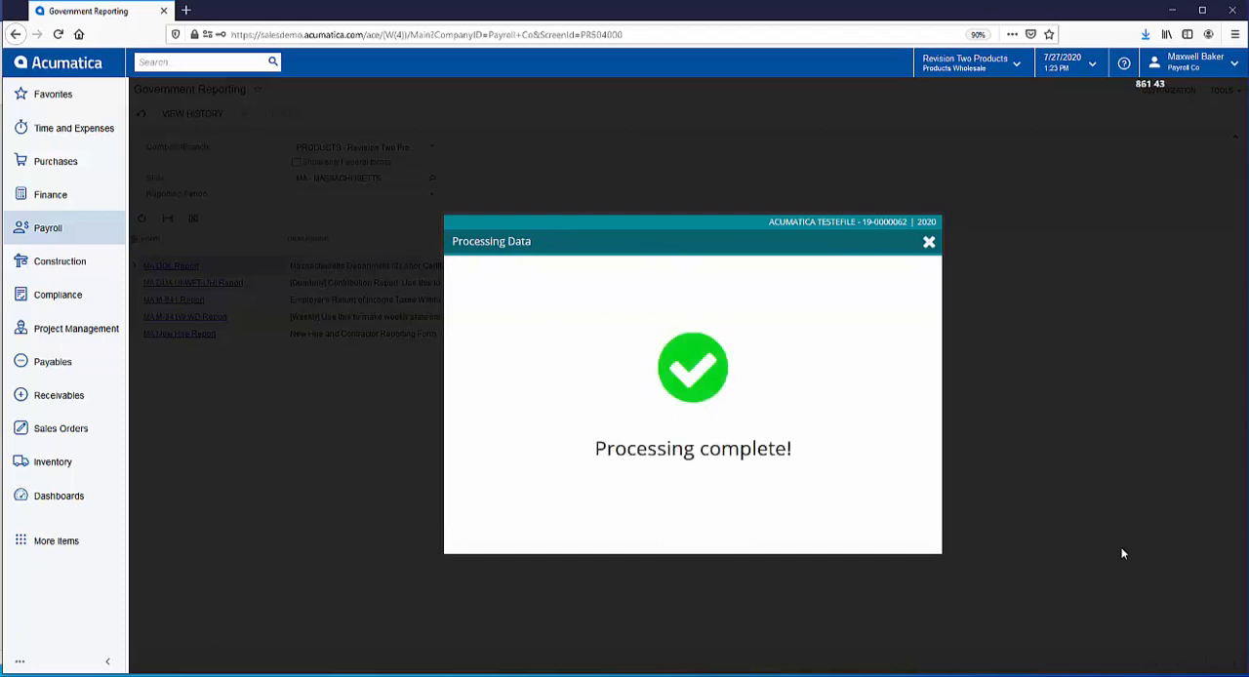
left_click(929, 242)
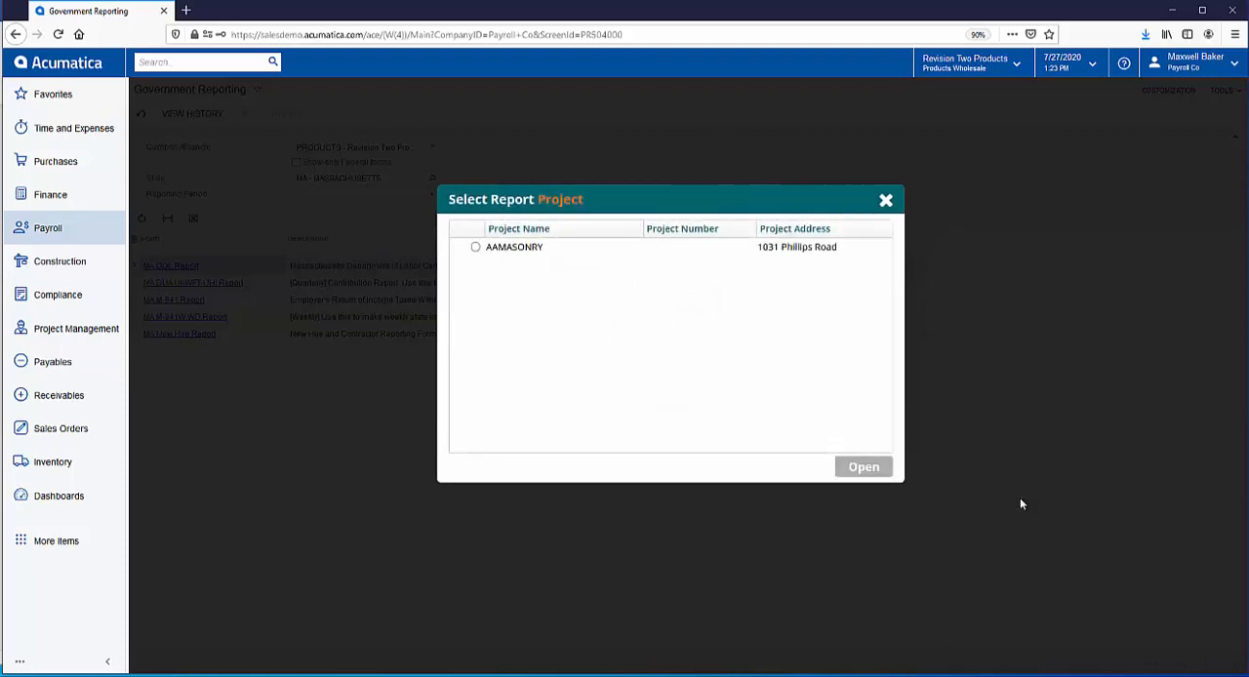
mouse_move(509, 256)
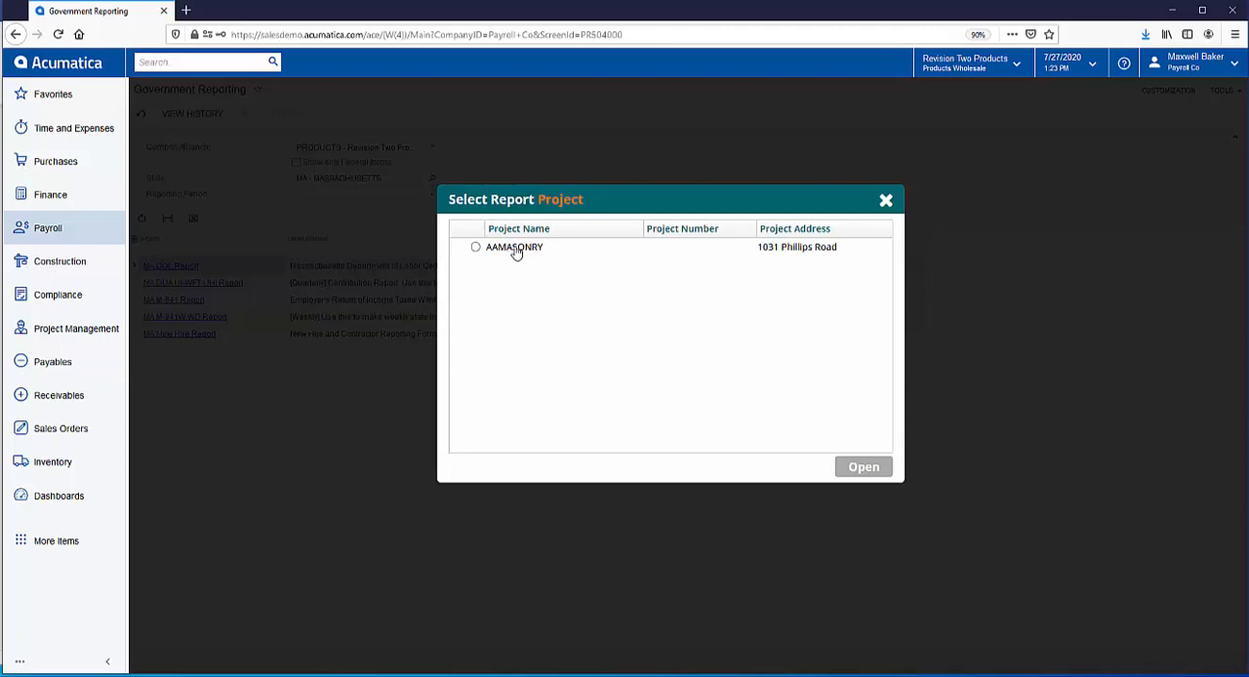
mouse_move(508, 257)
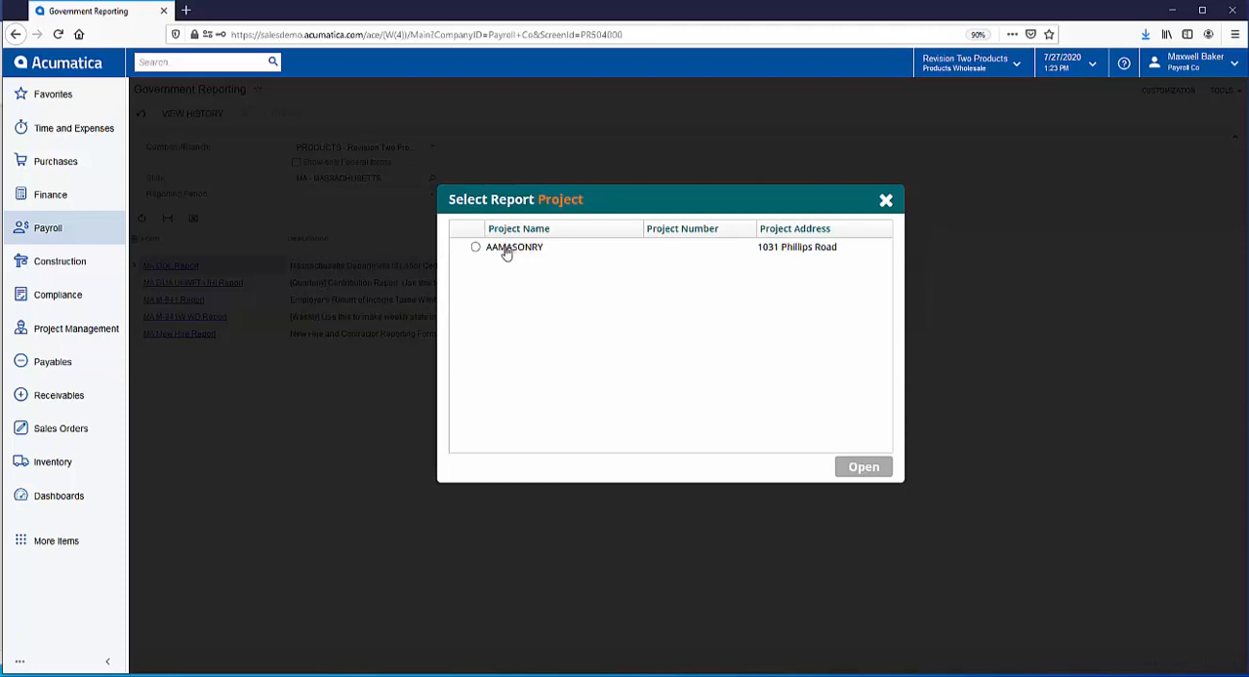
mouse_move(492, 258)
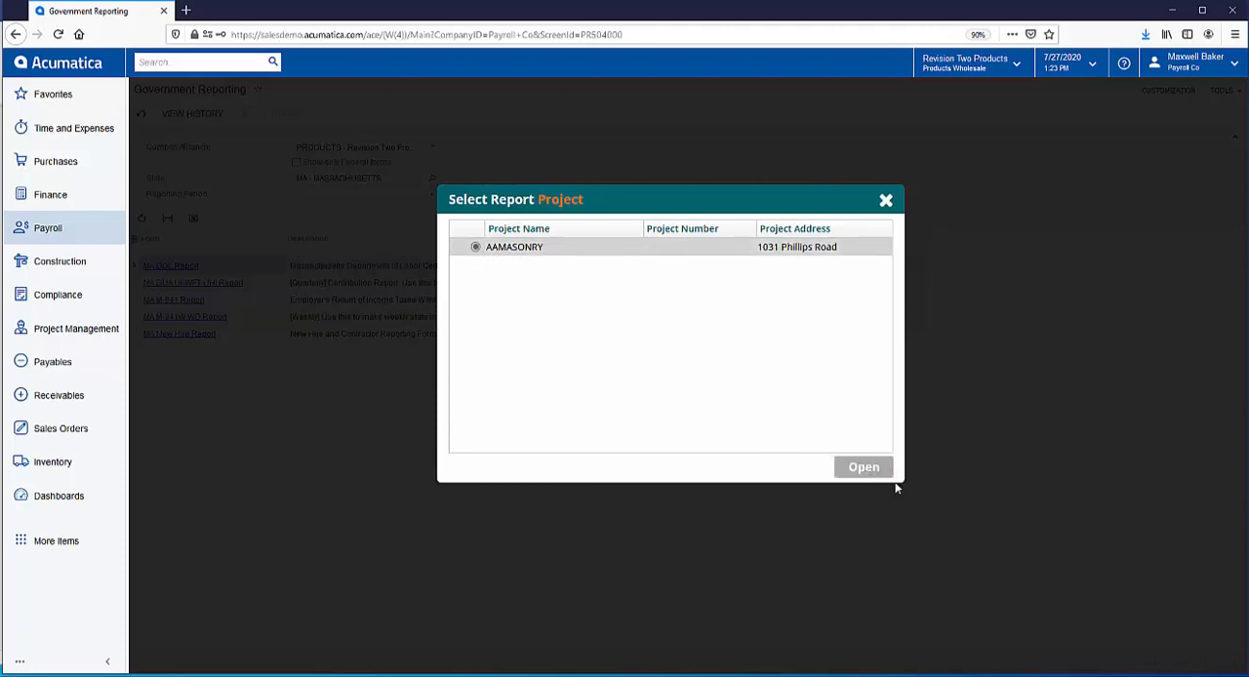
- Open the Massachusetts weekly certified payroll form for the AAMASONRY project
left_click(862, 466)
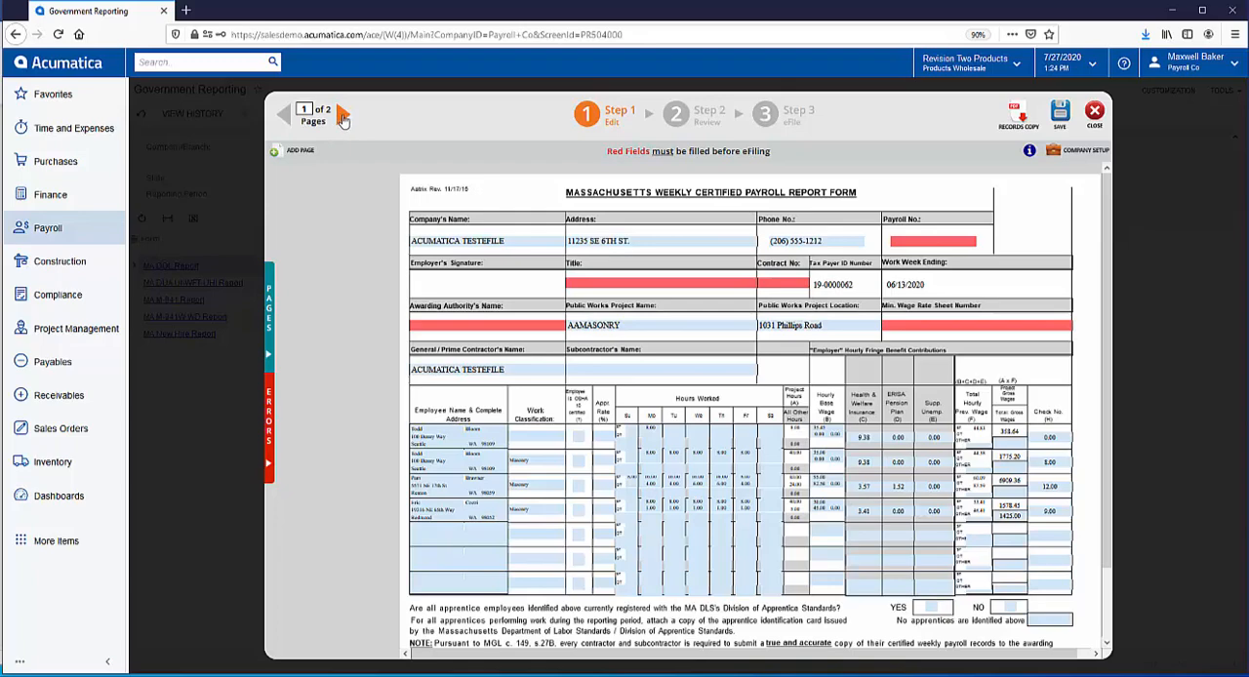
left_click(340, 113)
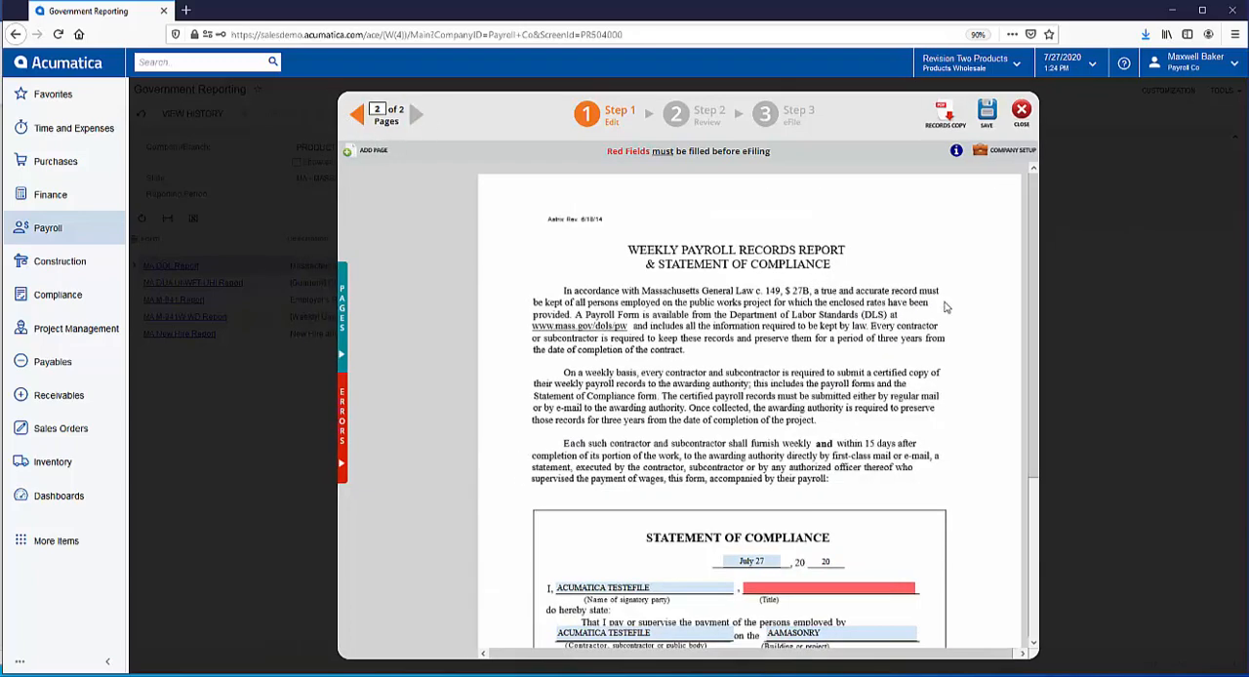
scroll("down", 3)
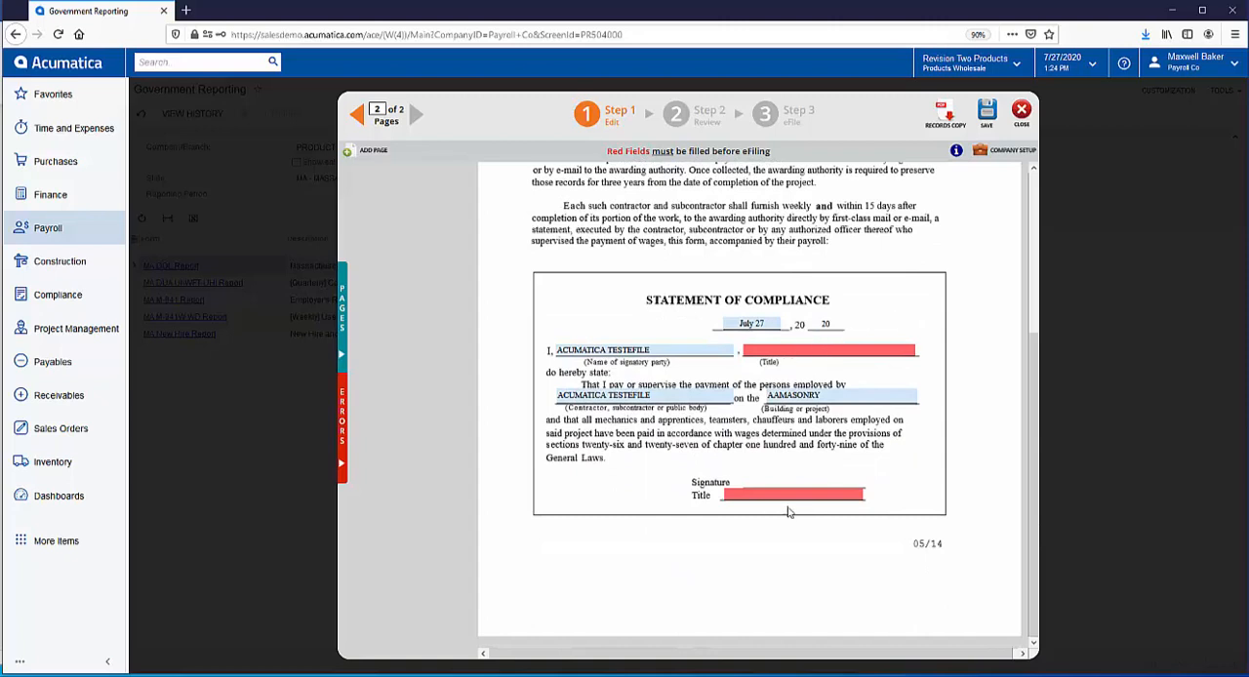
mouse_move(962, 441)
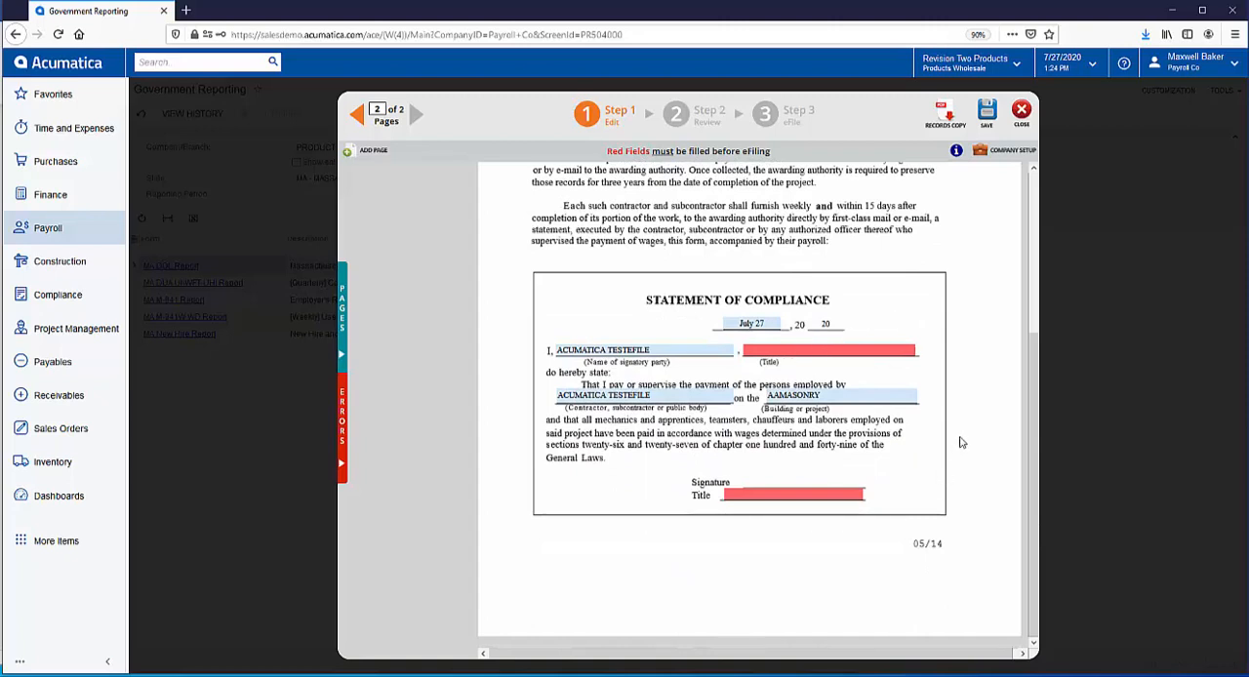
mouse_move(956, 441)
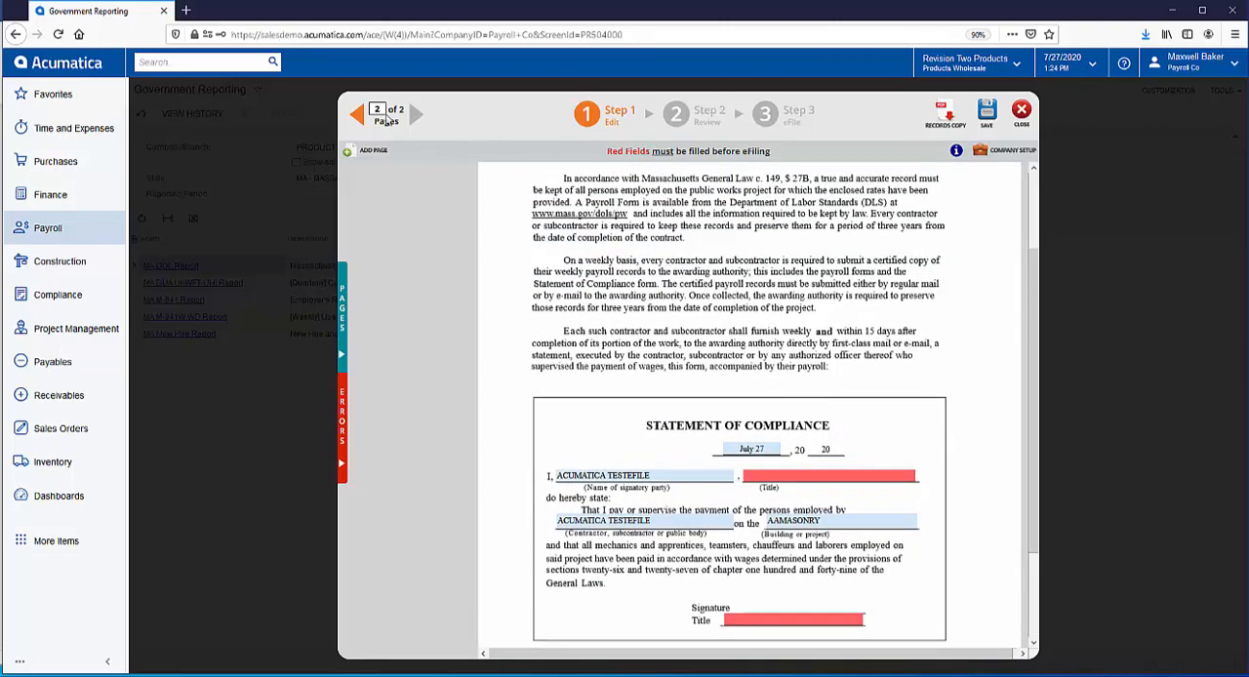
left_click(359, 113)
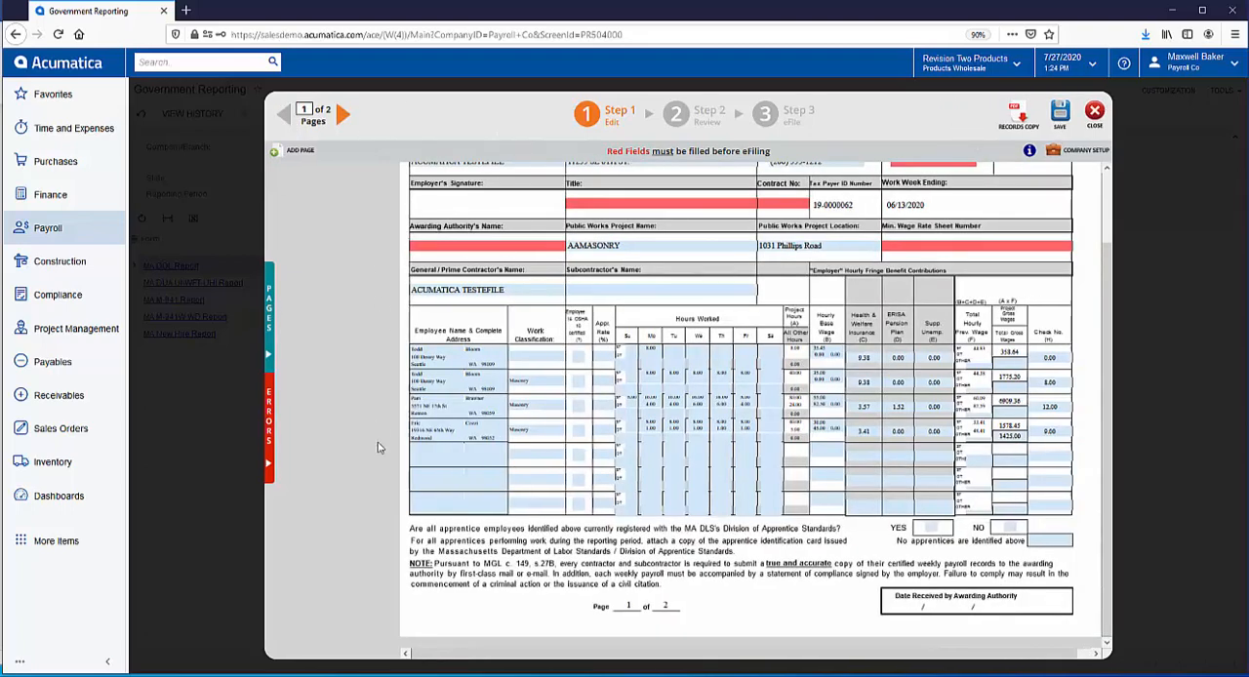